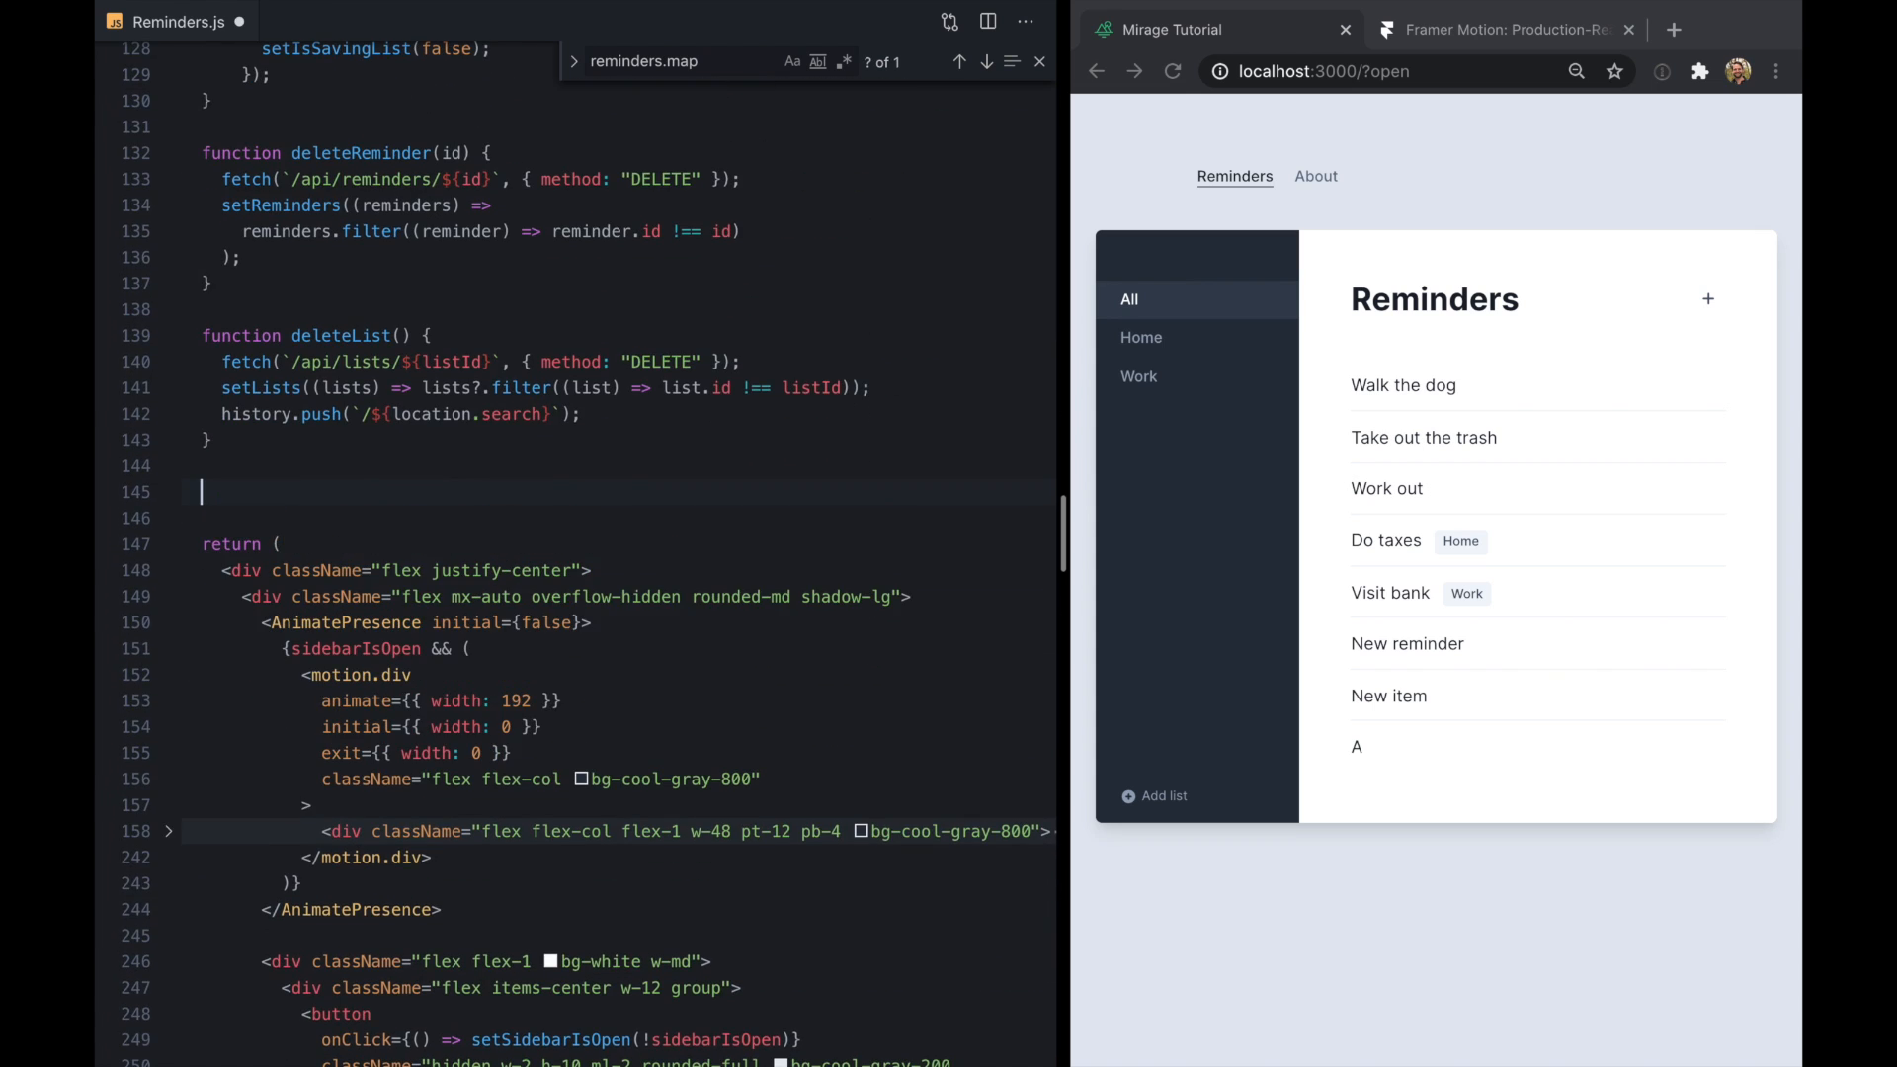
Declare hasRenderedRemindersRef with useRef(false) and add a useEffect setting hasRenderedRemindersRef.current = true
type("useRef()")
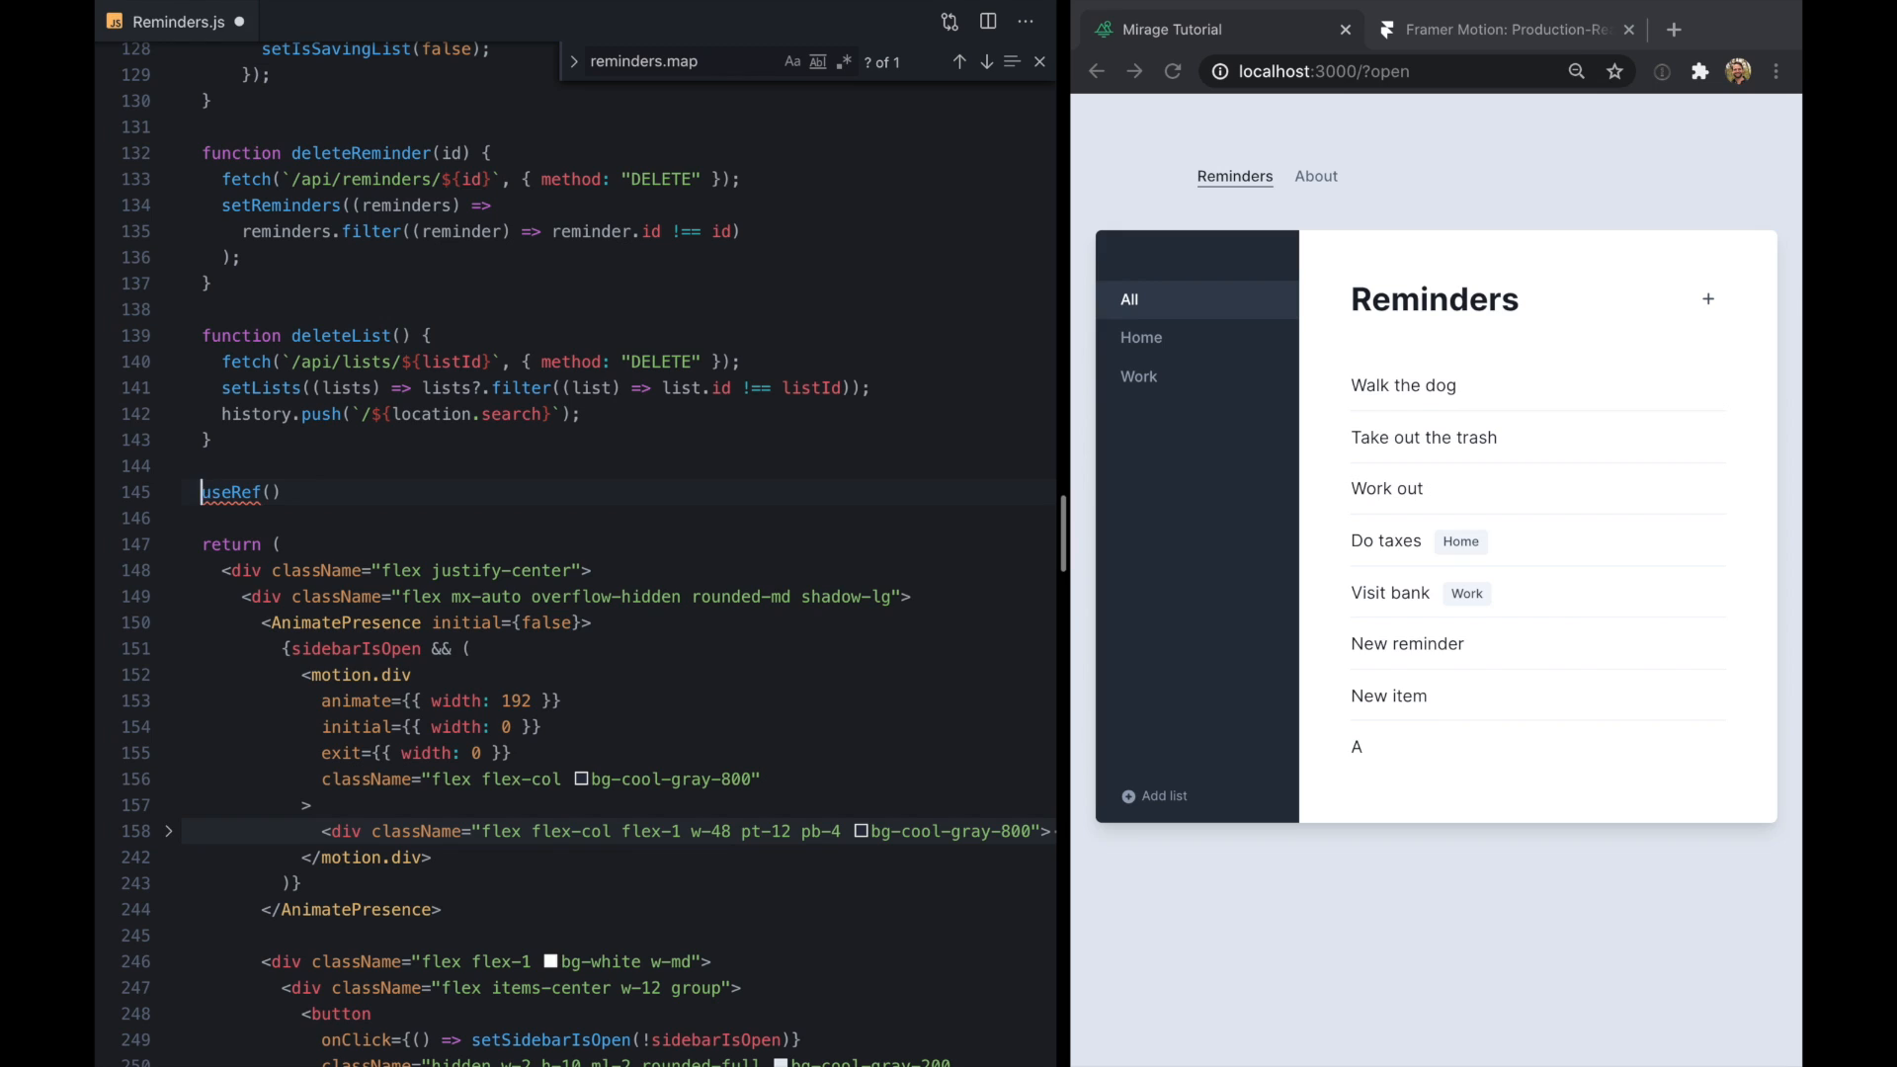
type("let hasRem")
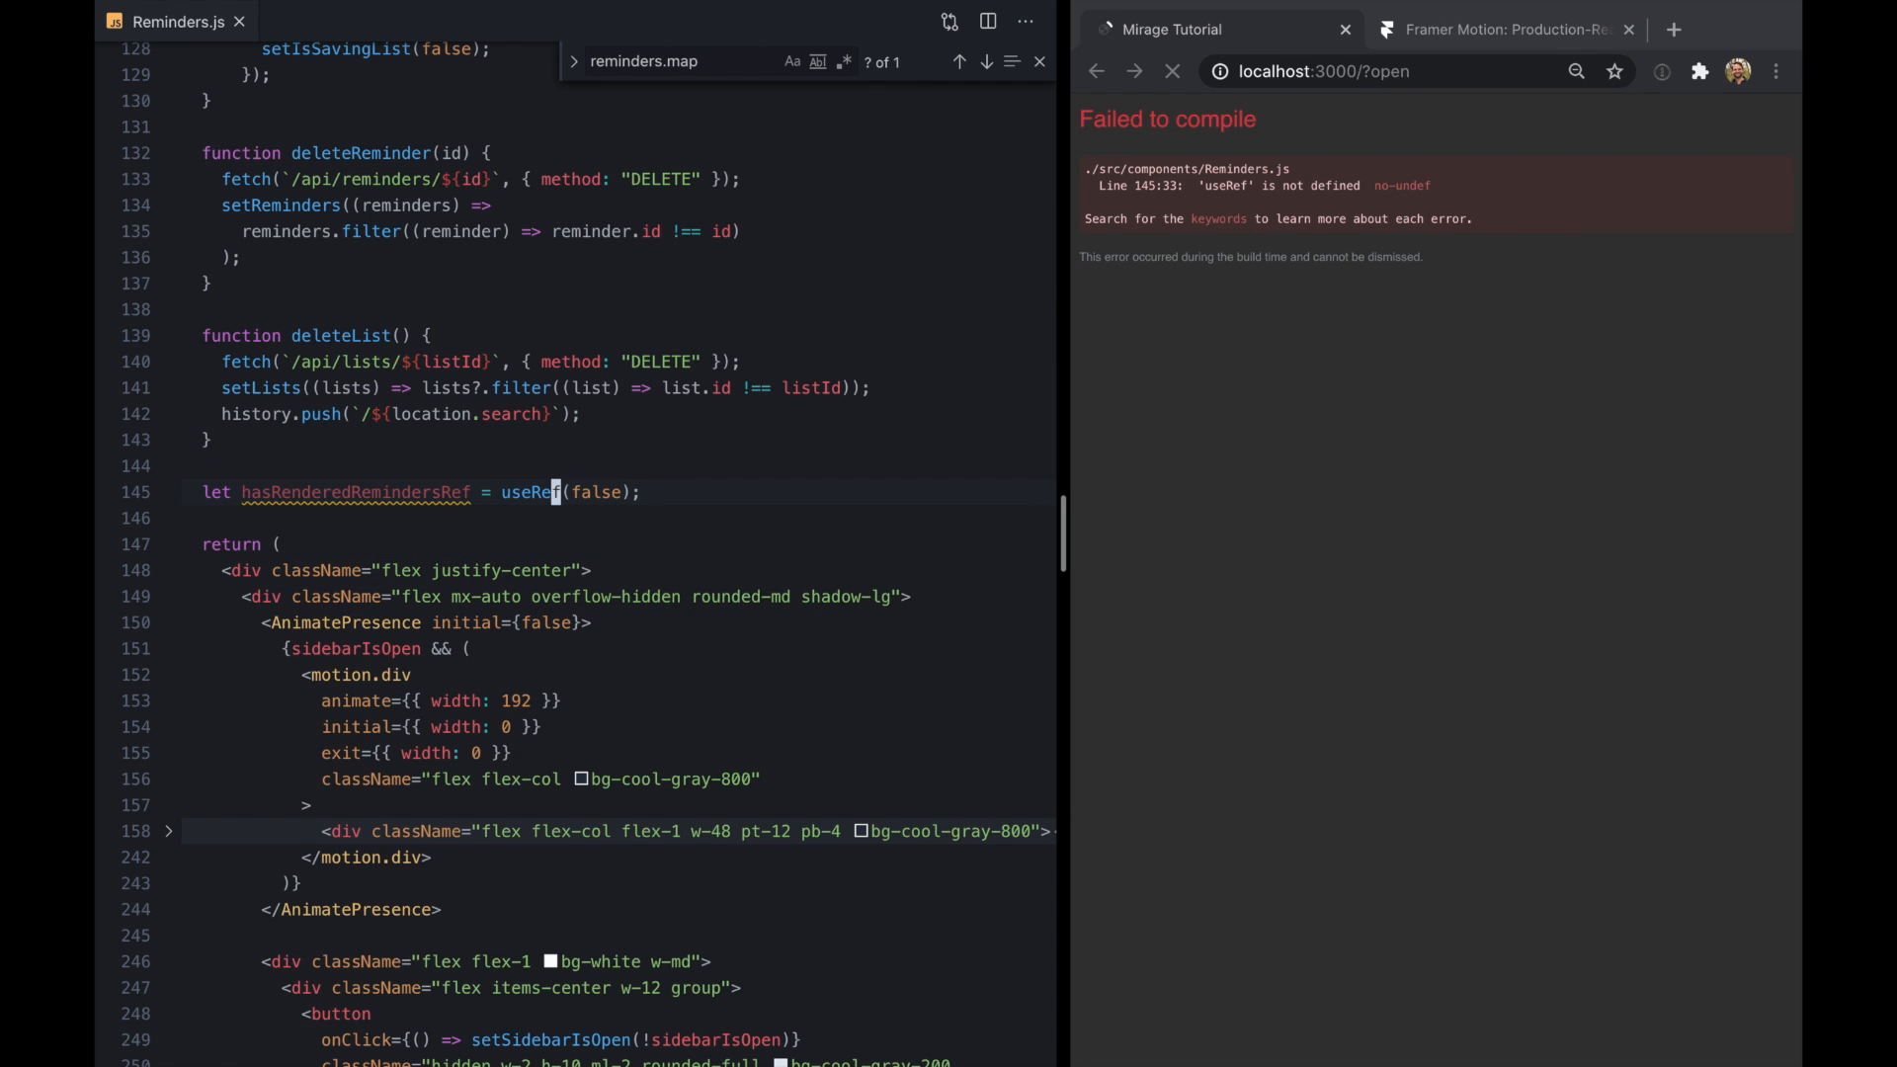
type("useEffect(() => {")
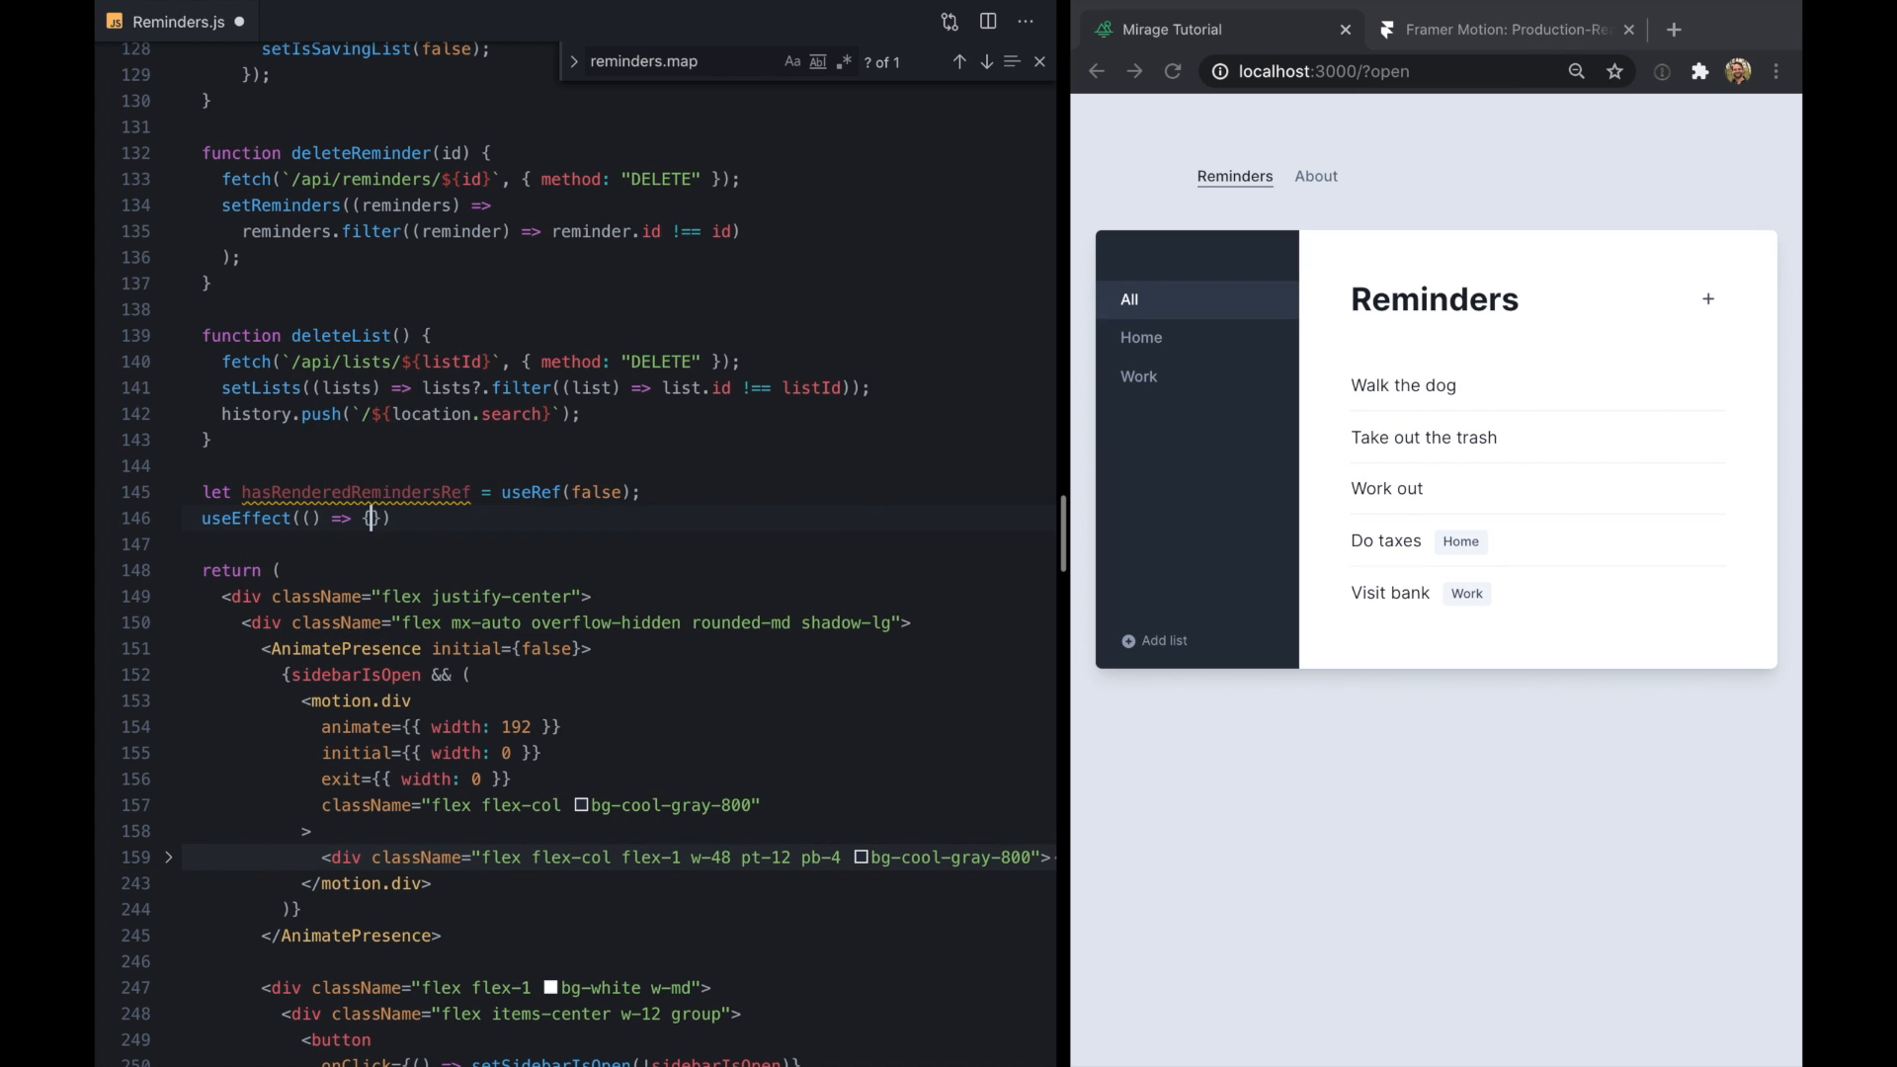
type("hasRenderedRemindersRef")
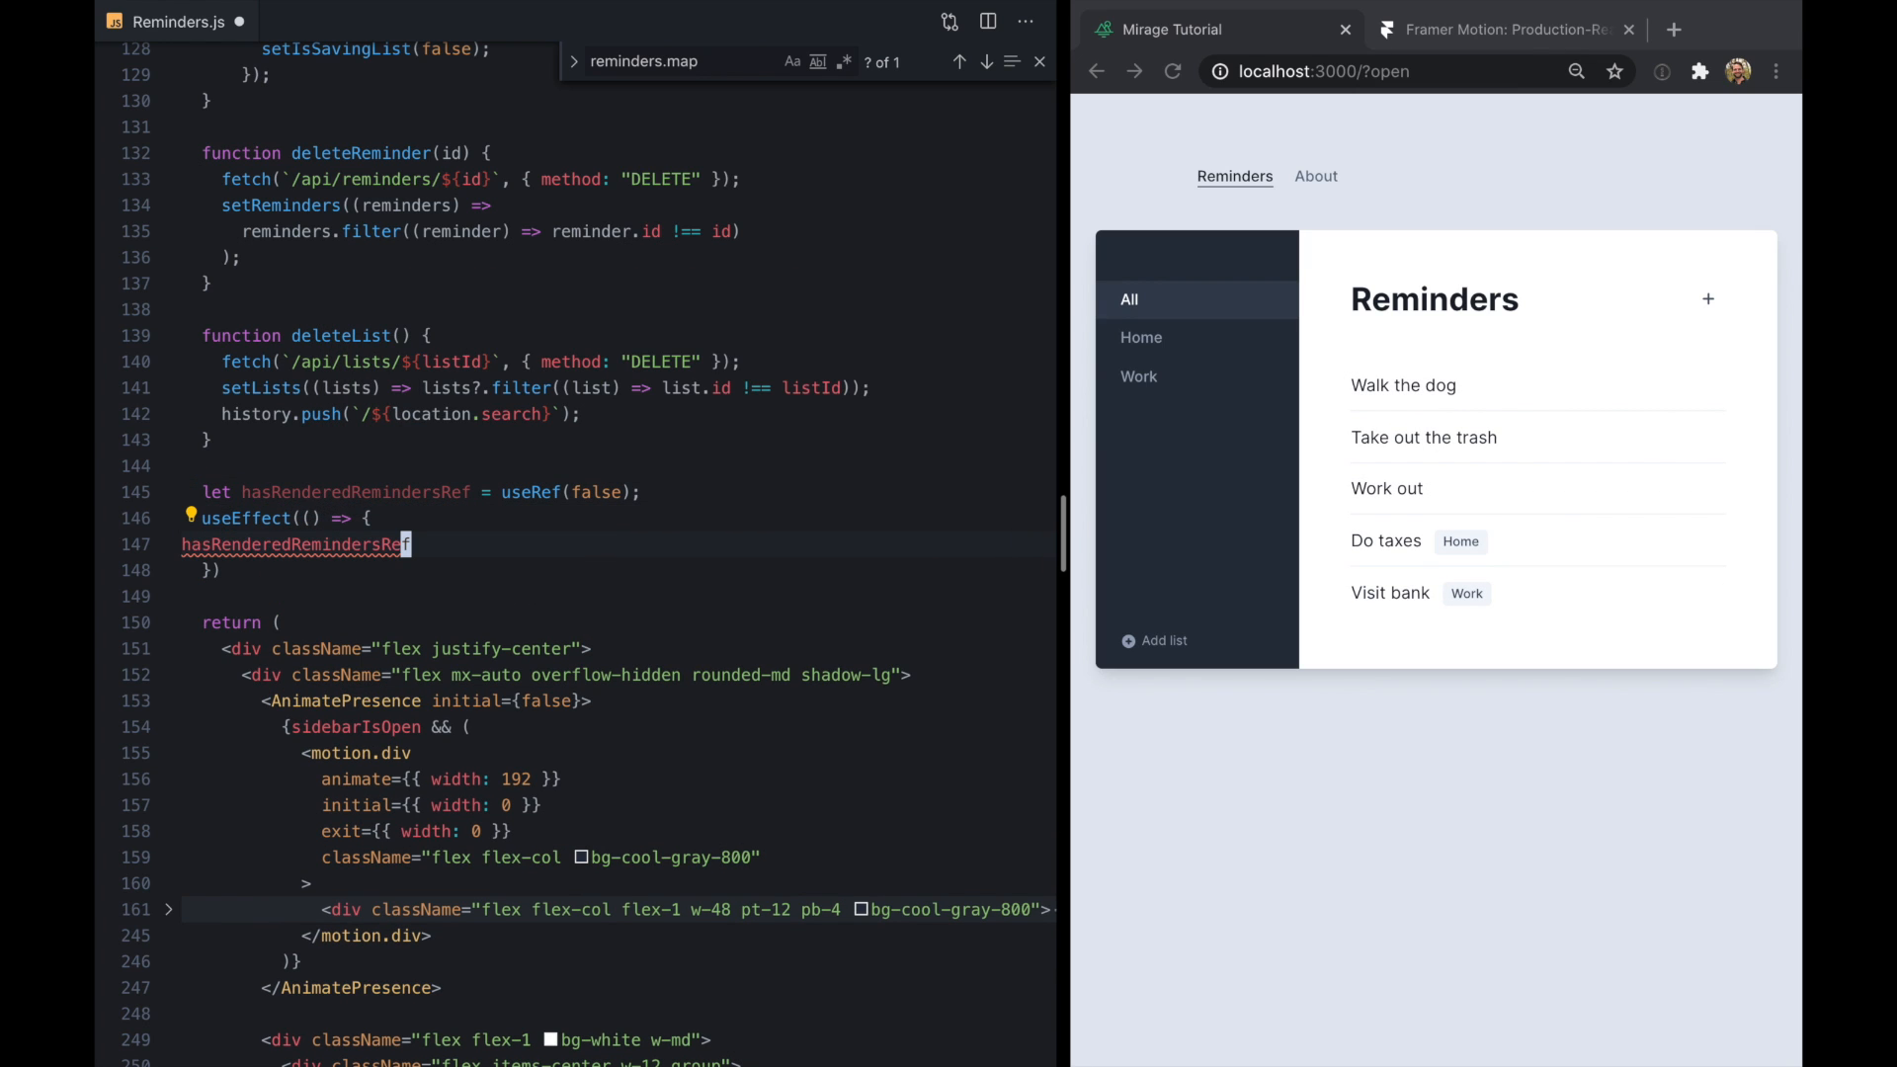
type(".current = t")
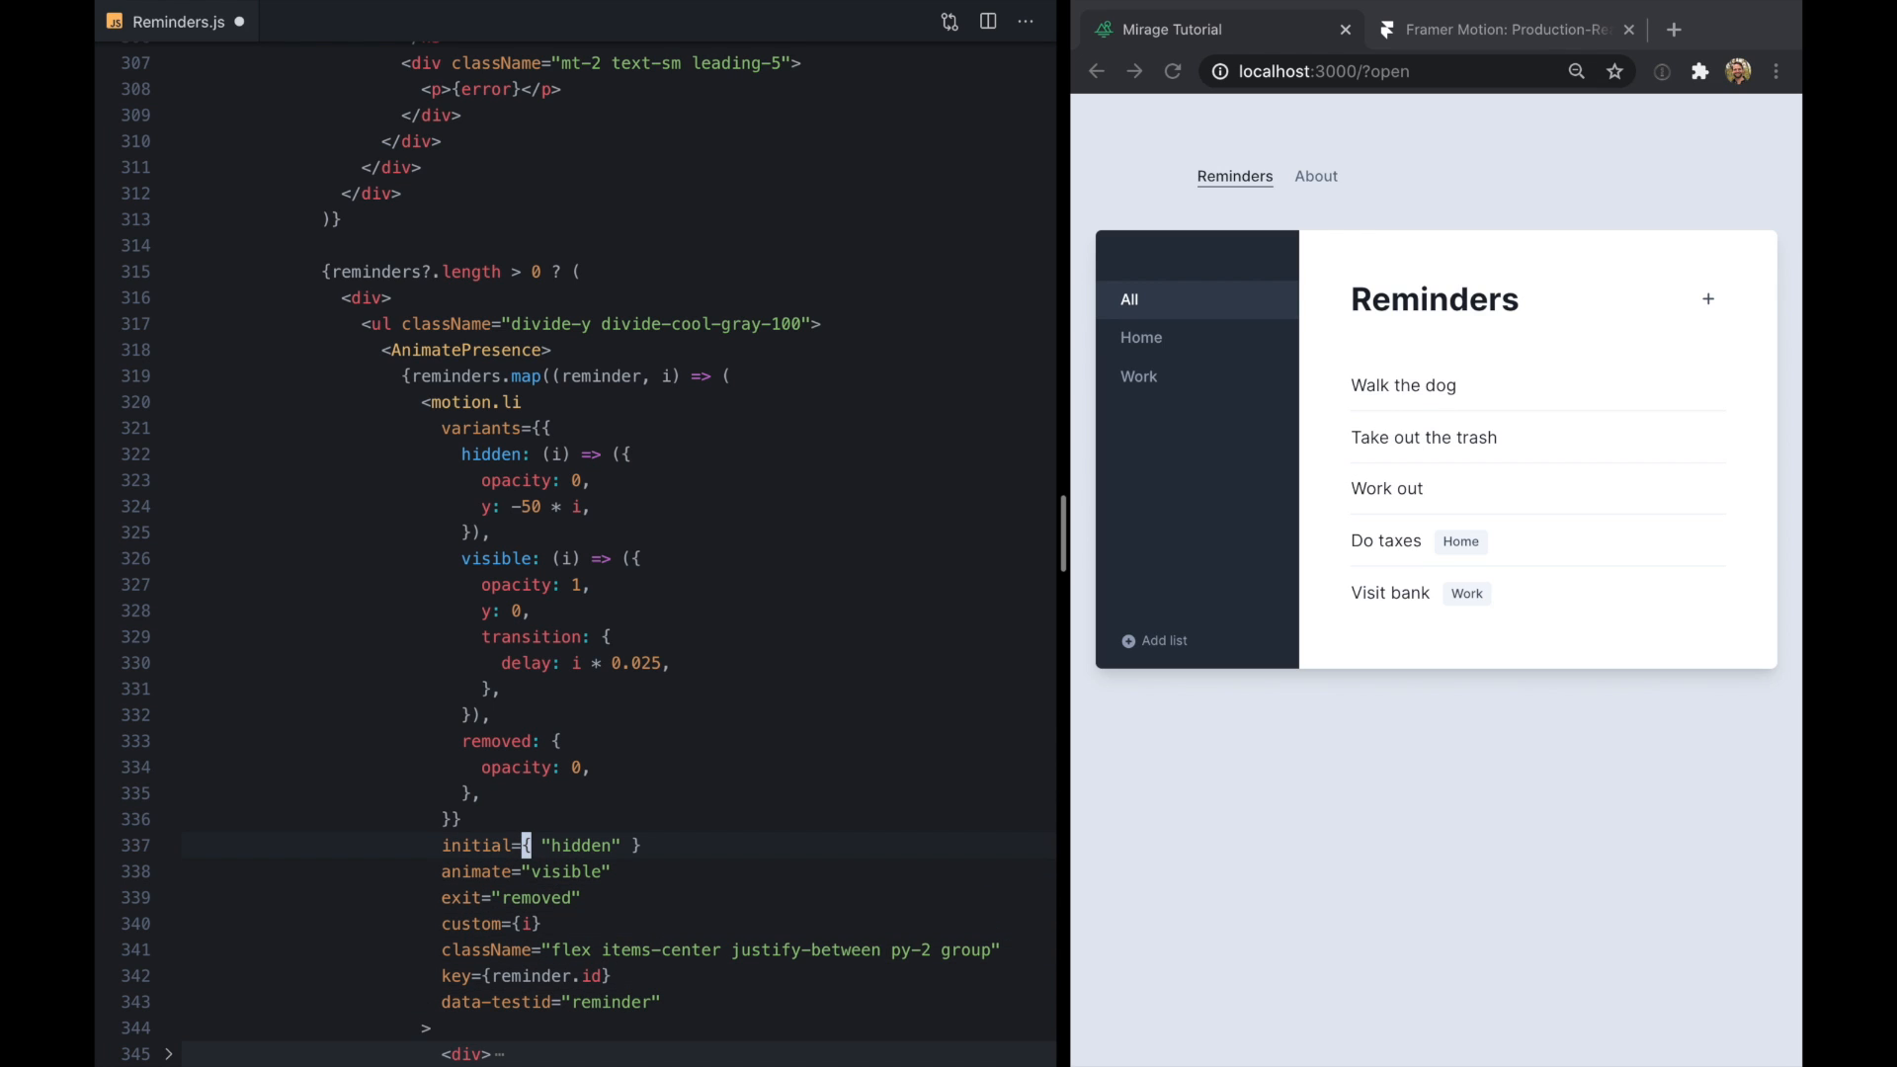
Set the motion.li initial prop to hasRenderedRemindersRef.current ? "visible" : "hidden"
type("has")
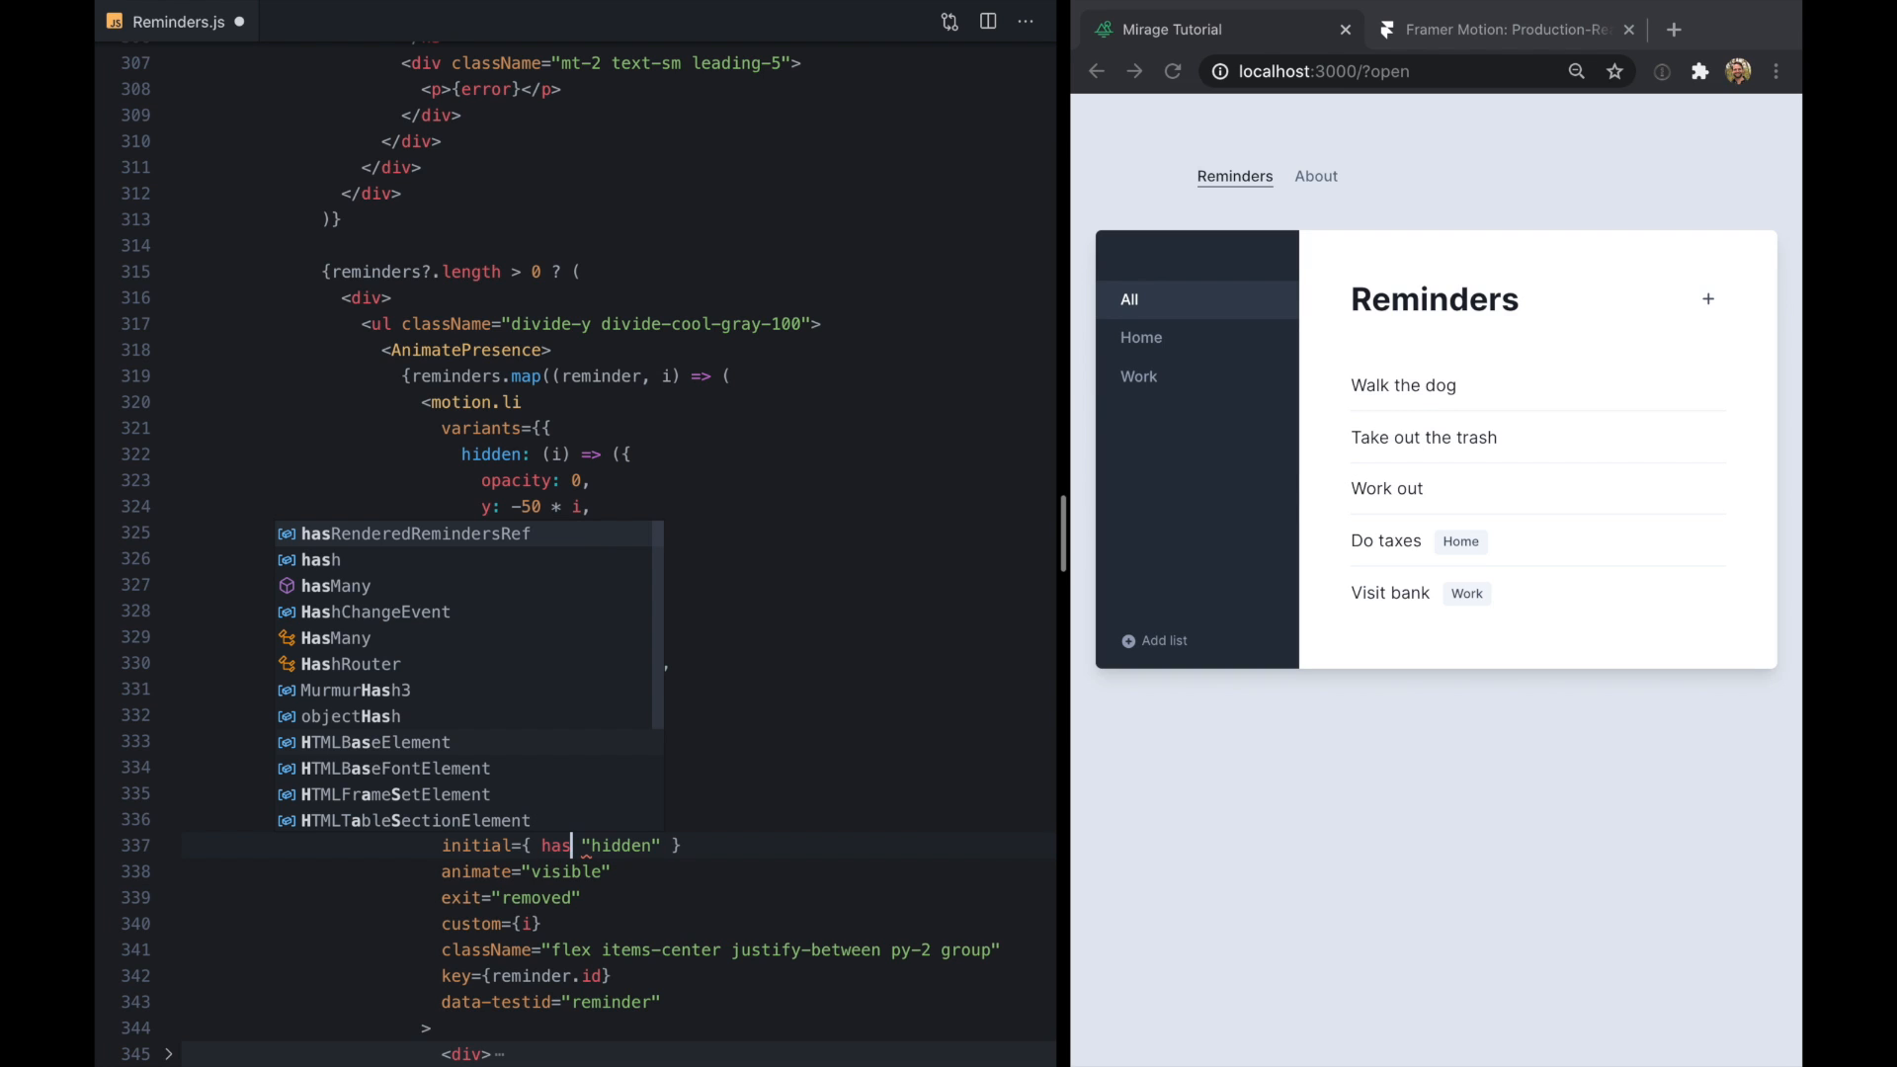
key("Tab")
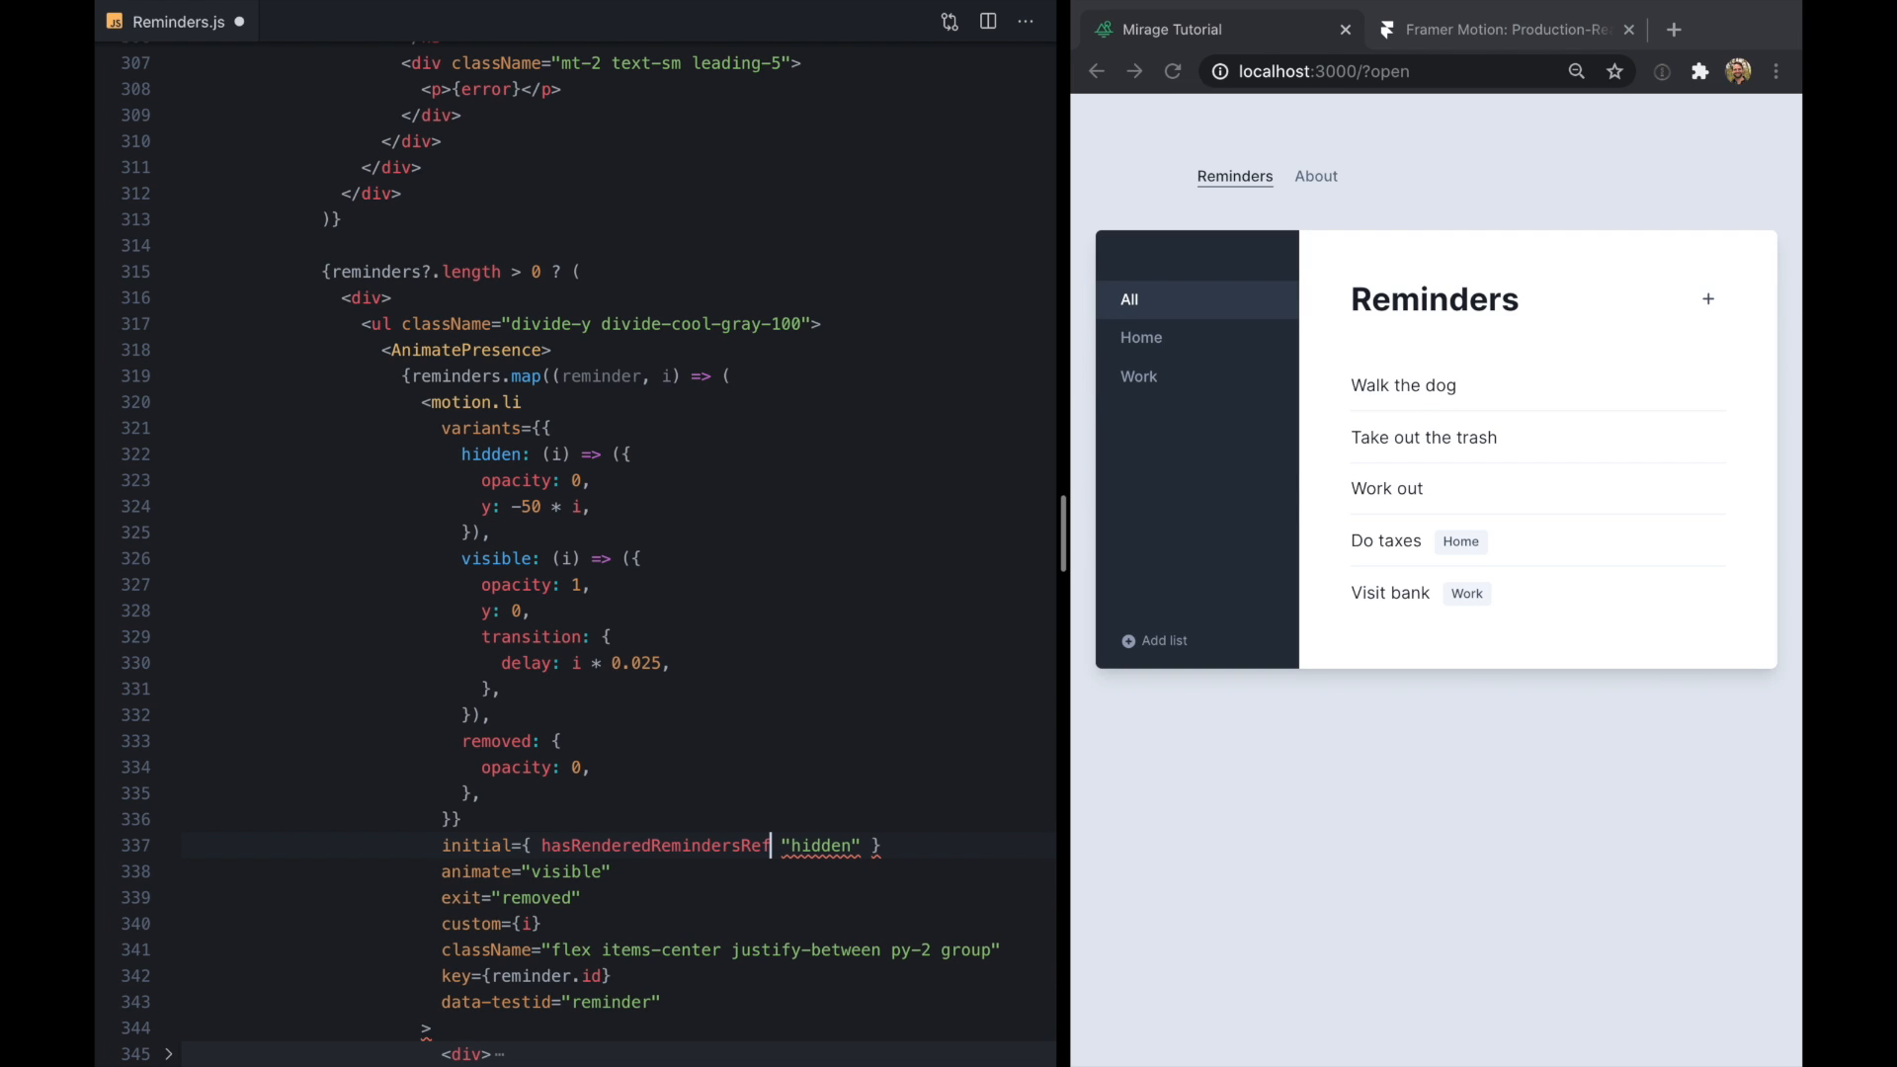
type(".current ?")
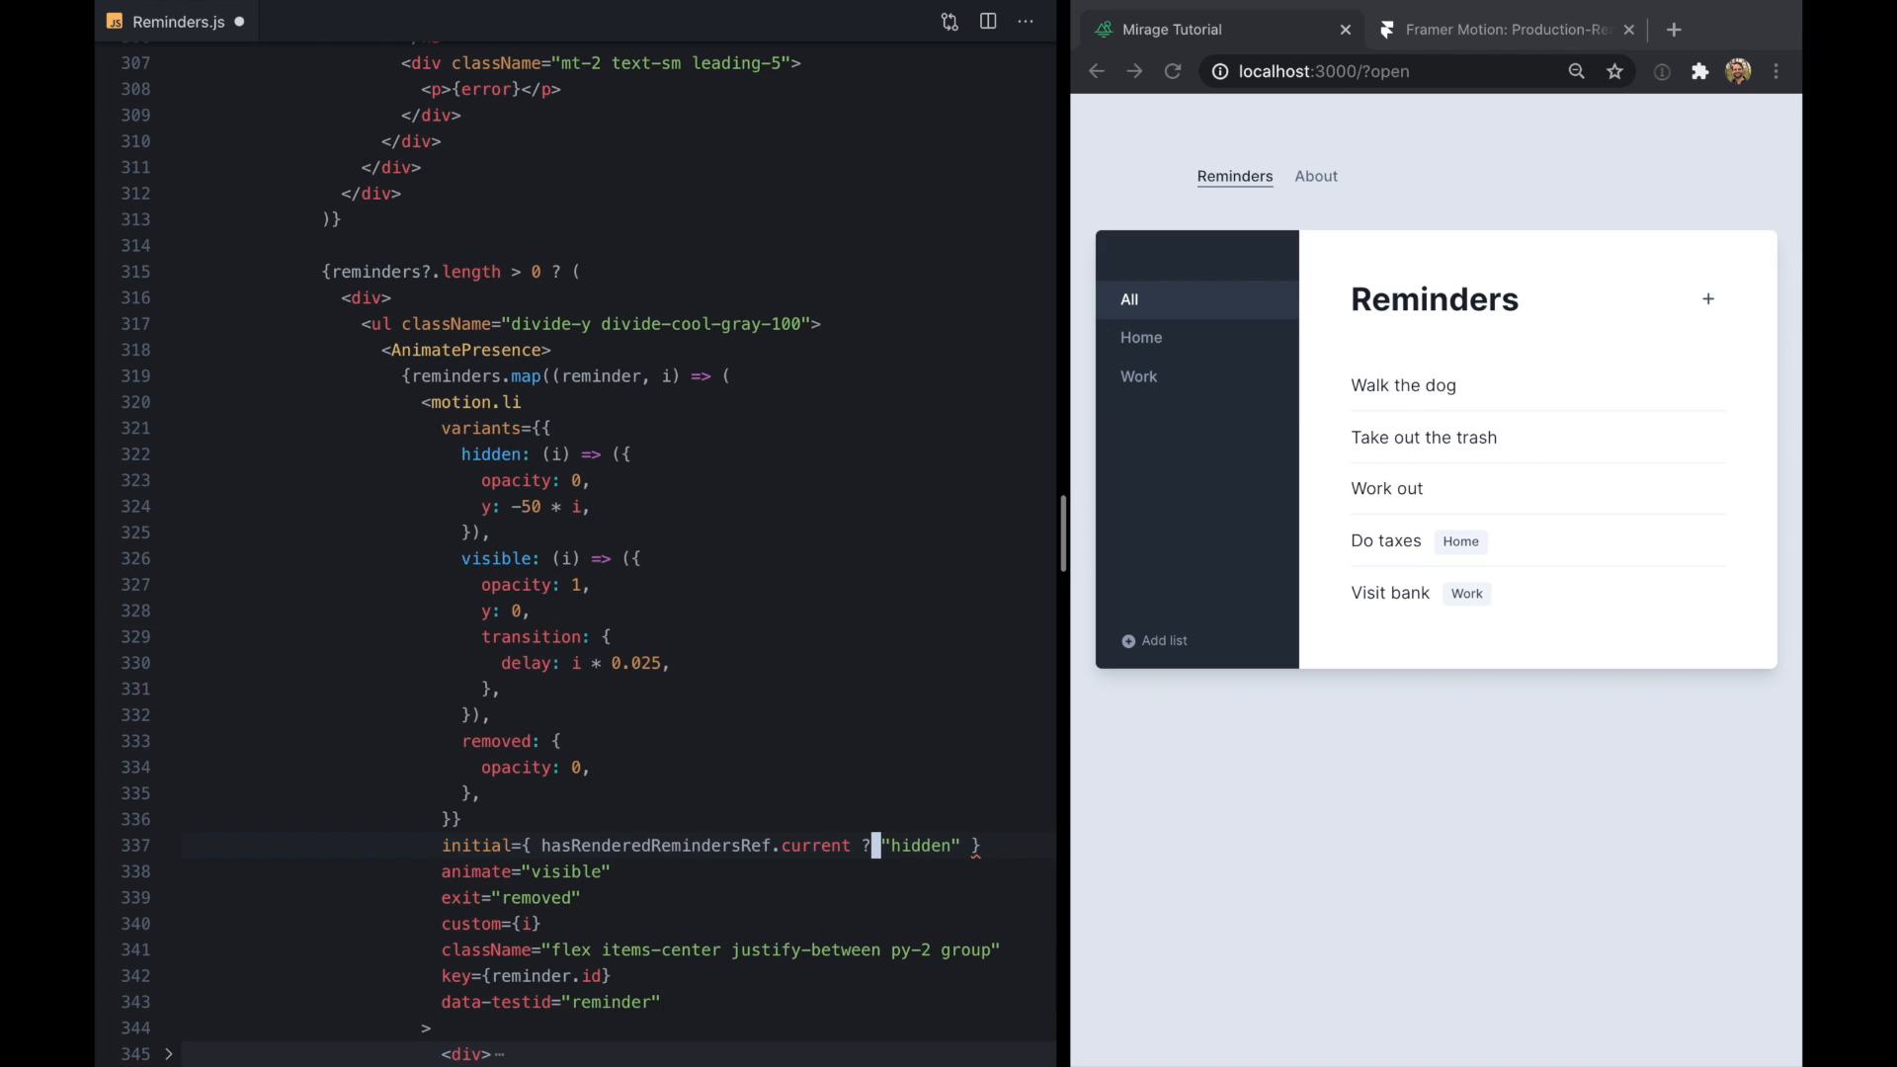
type(": \"hidden")
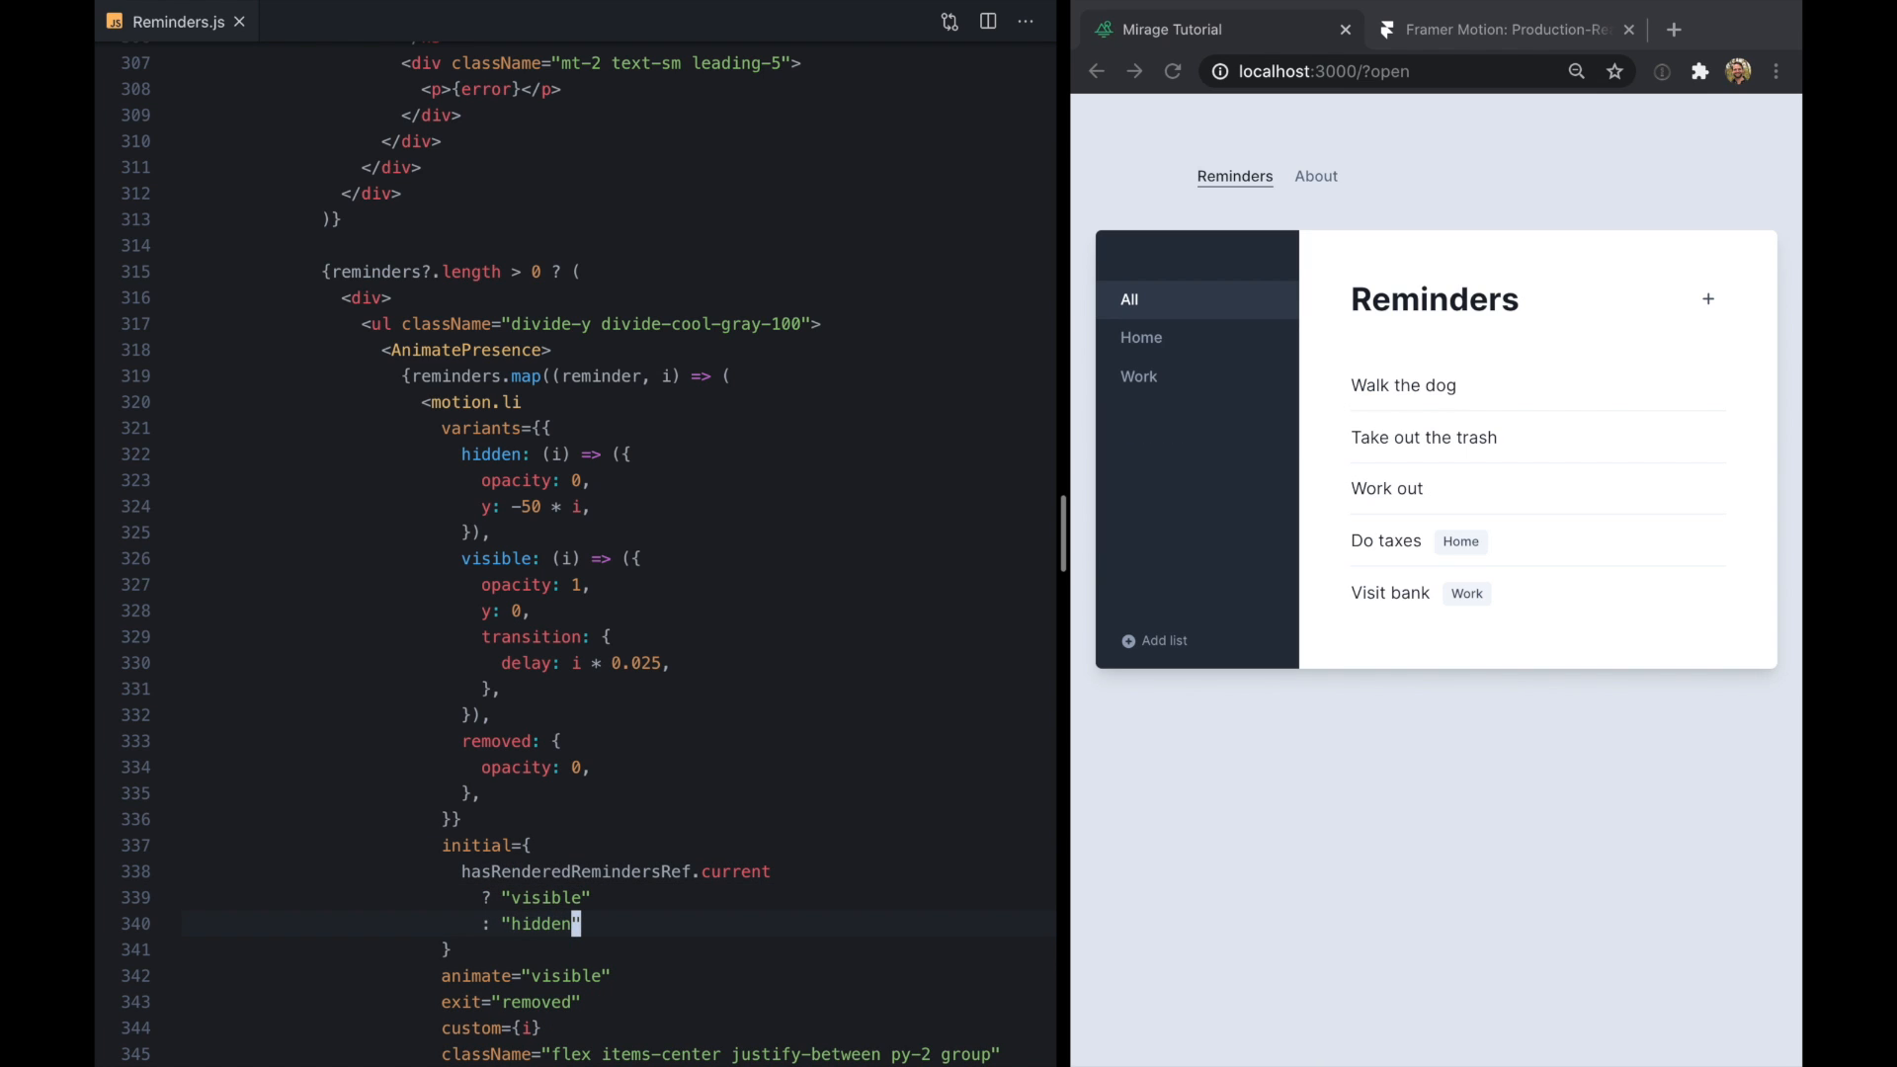
left_click(1169, 70)
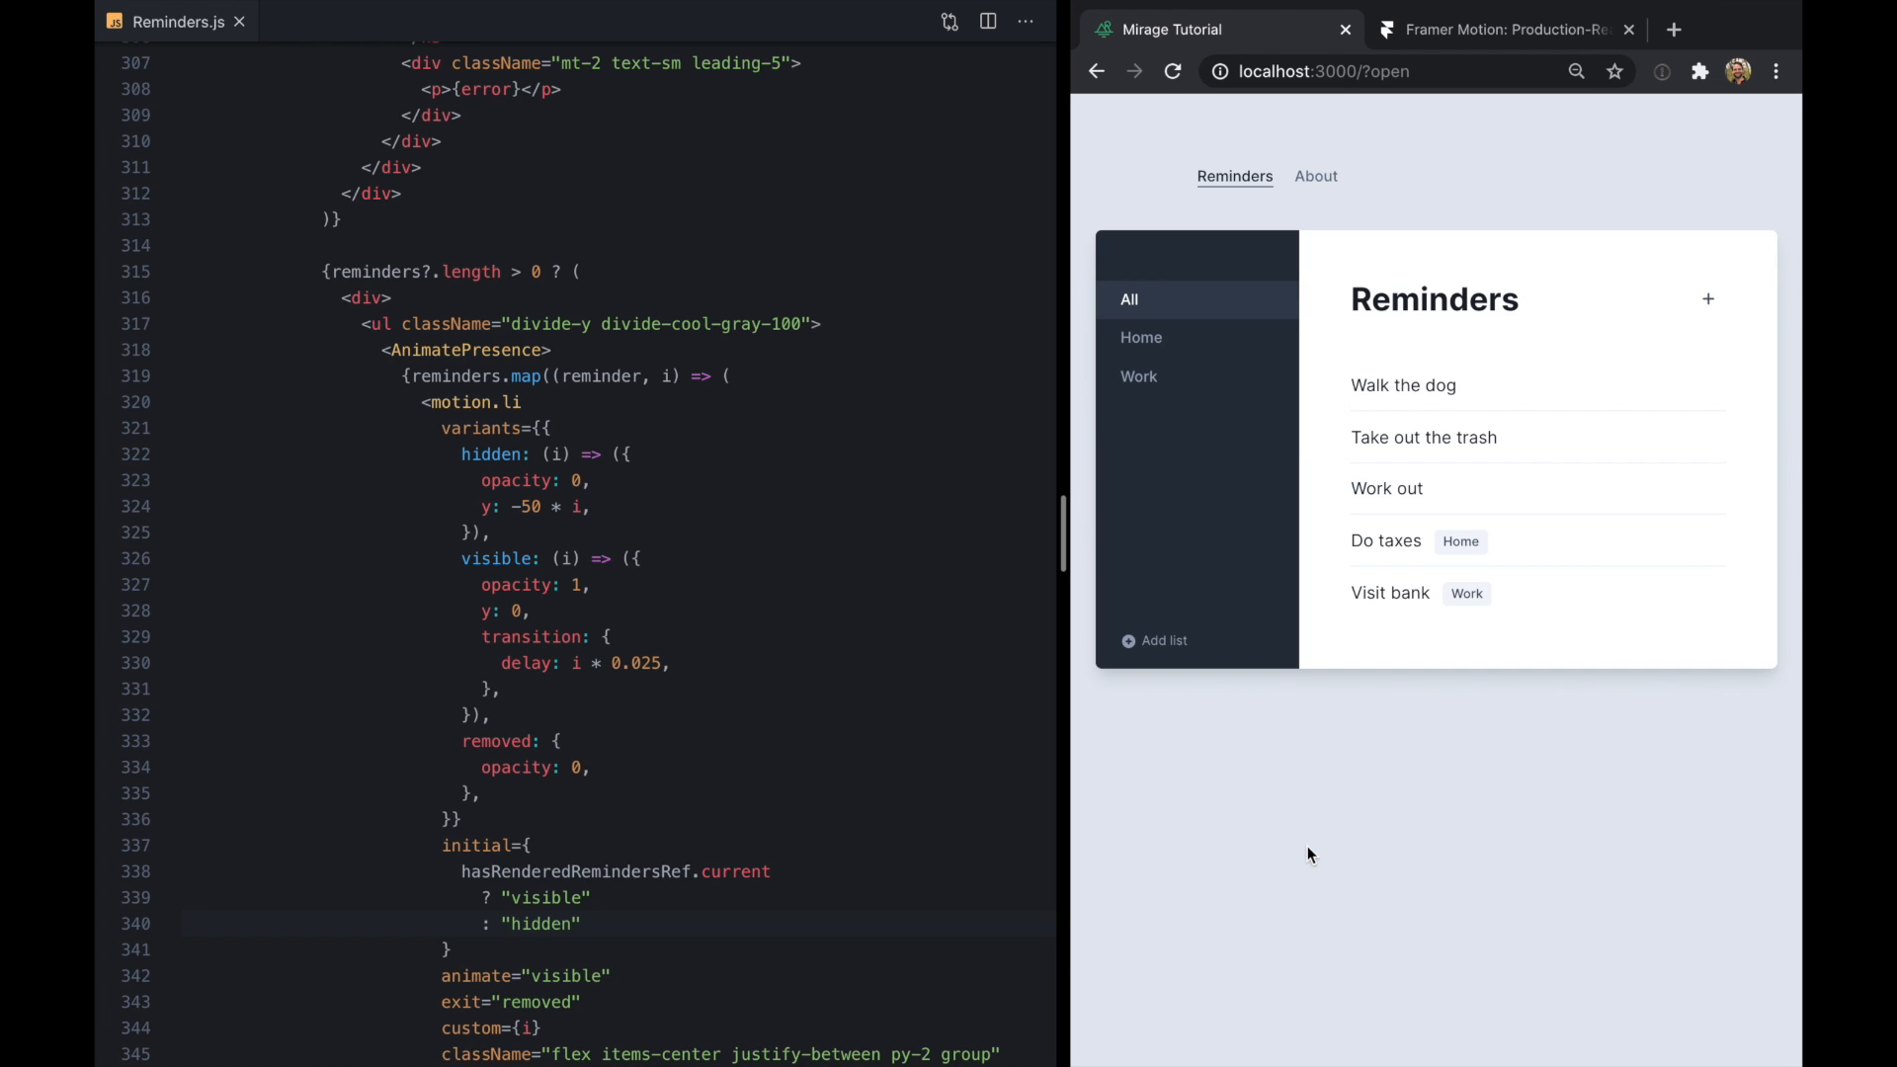
left_click(1171, 70)
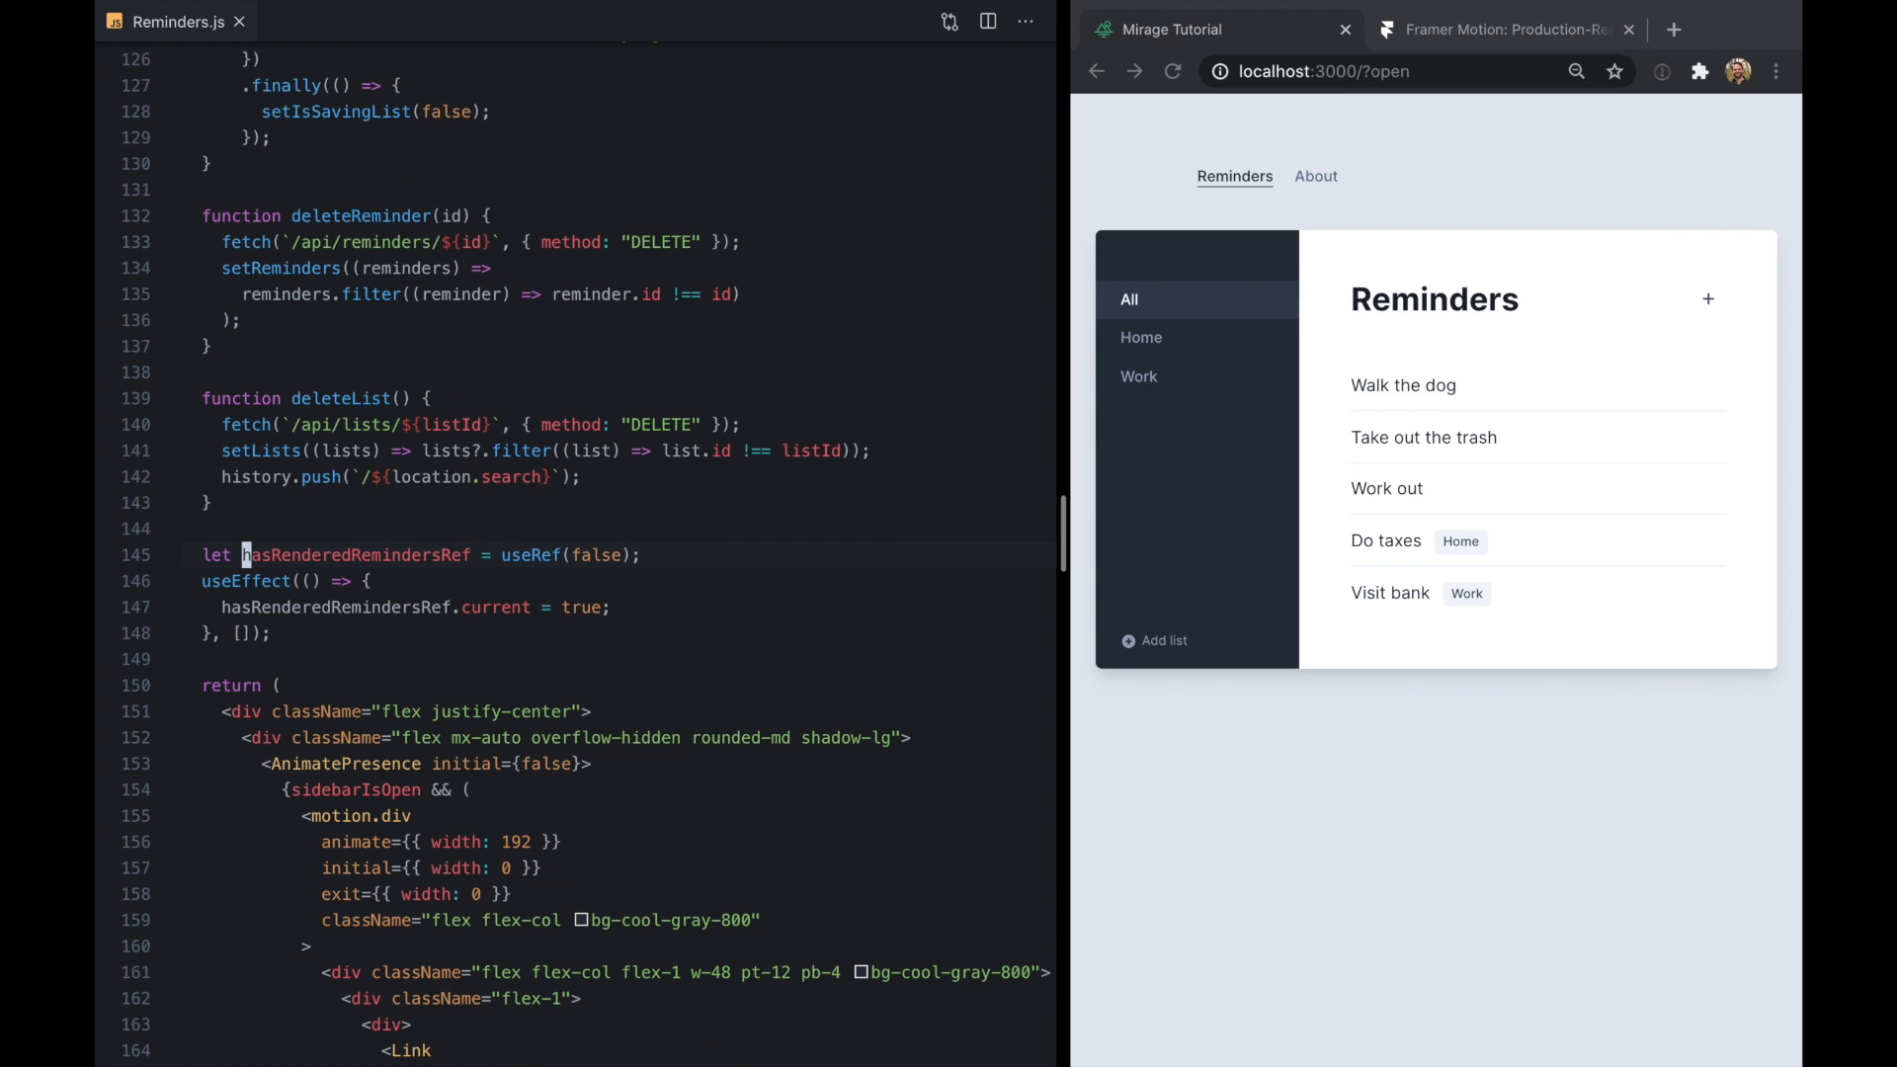
scroll("down", 3)
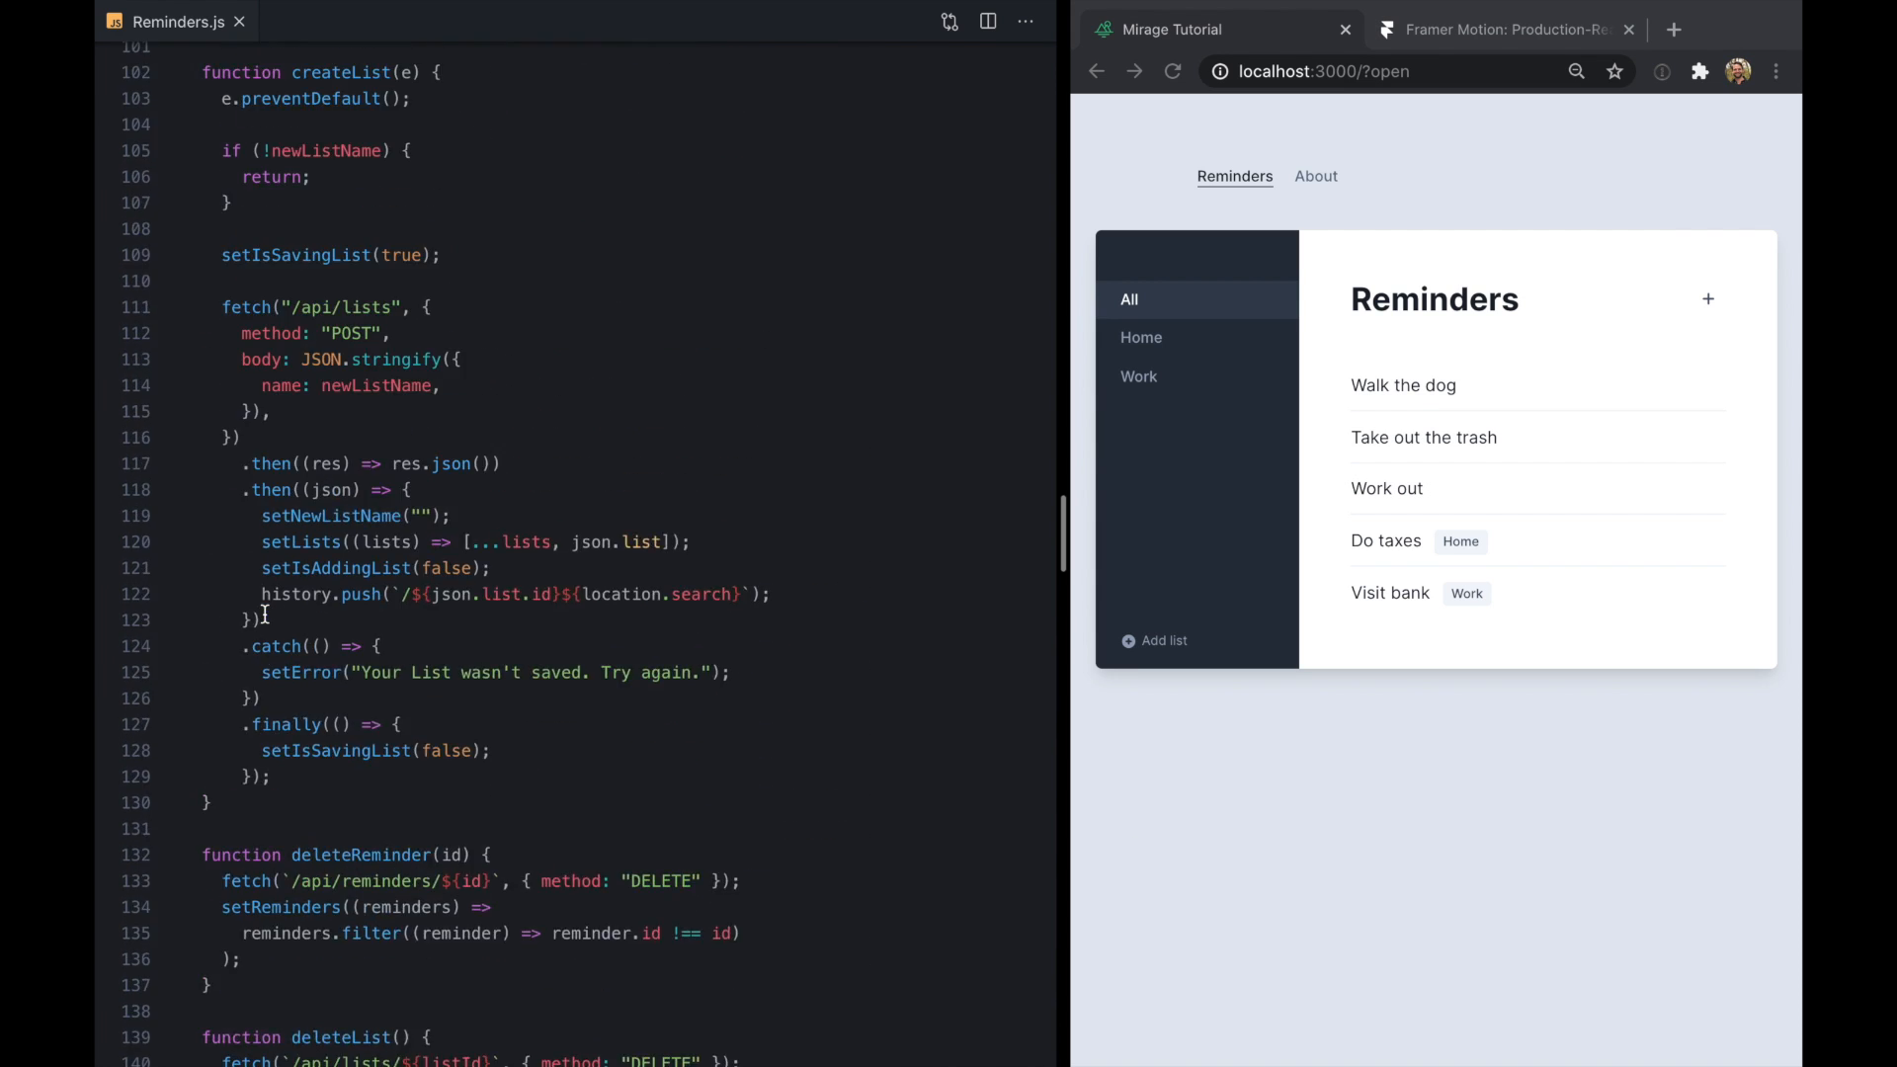
scroll("down", 3)
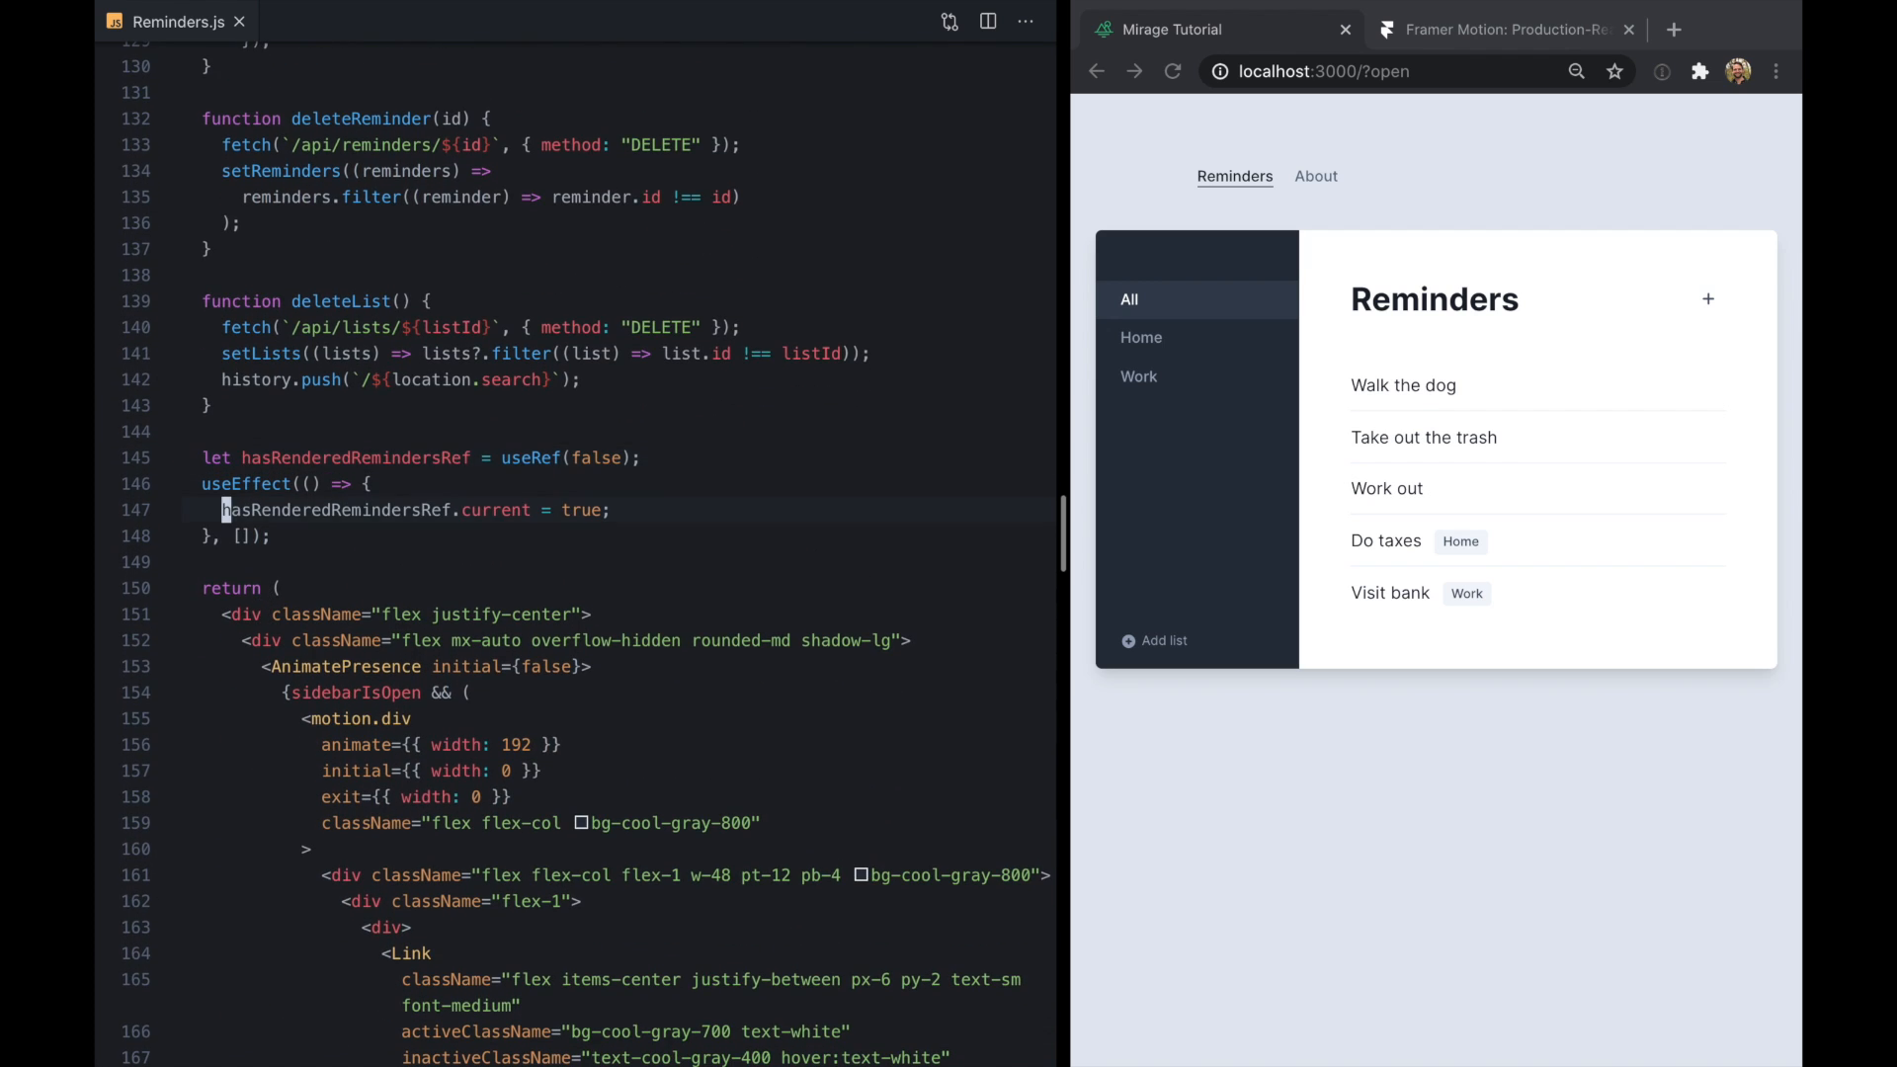
scroll("down", 3)
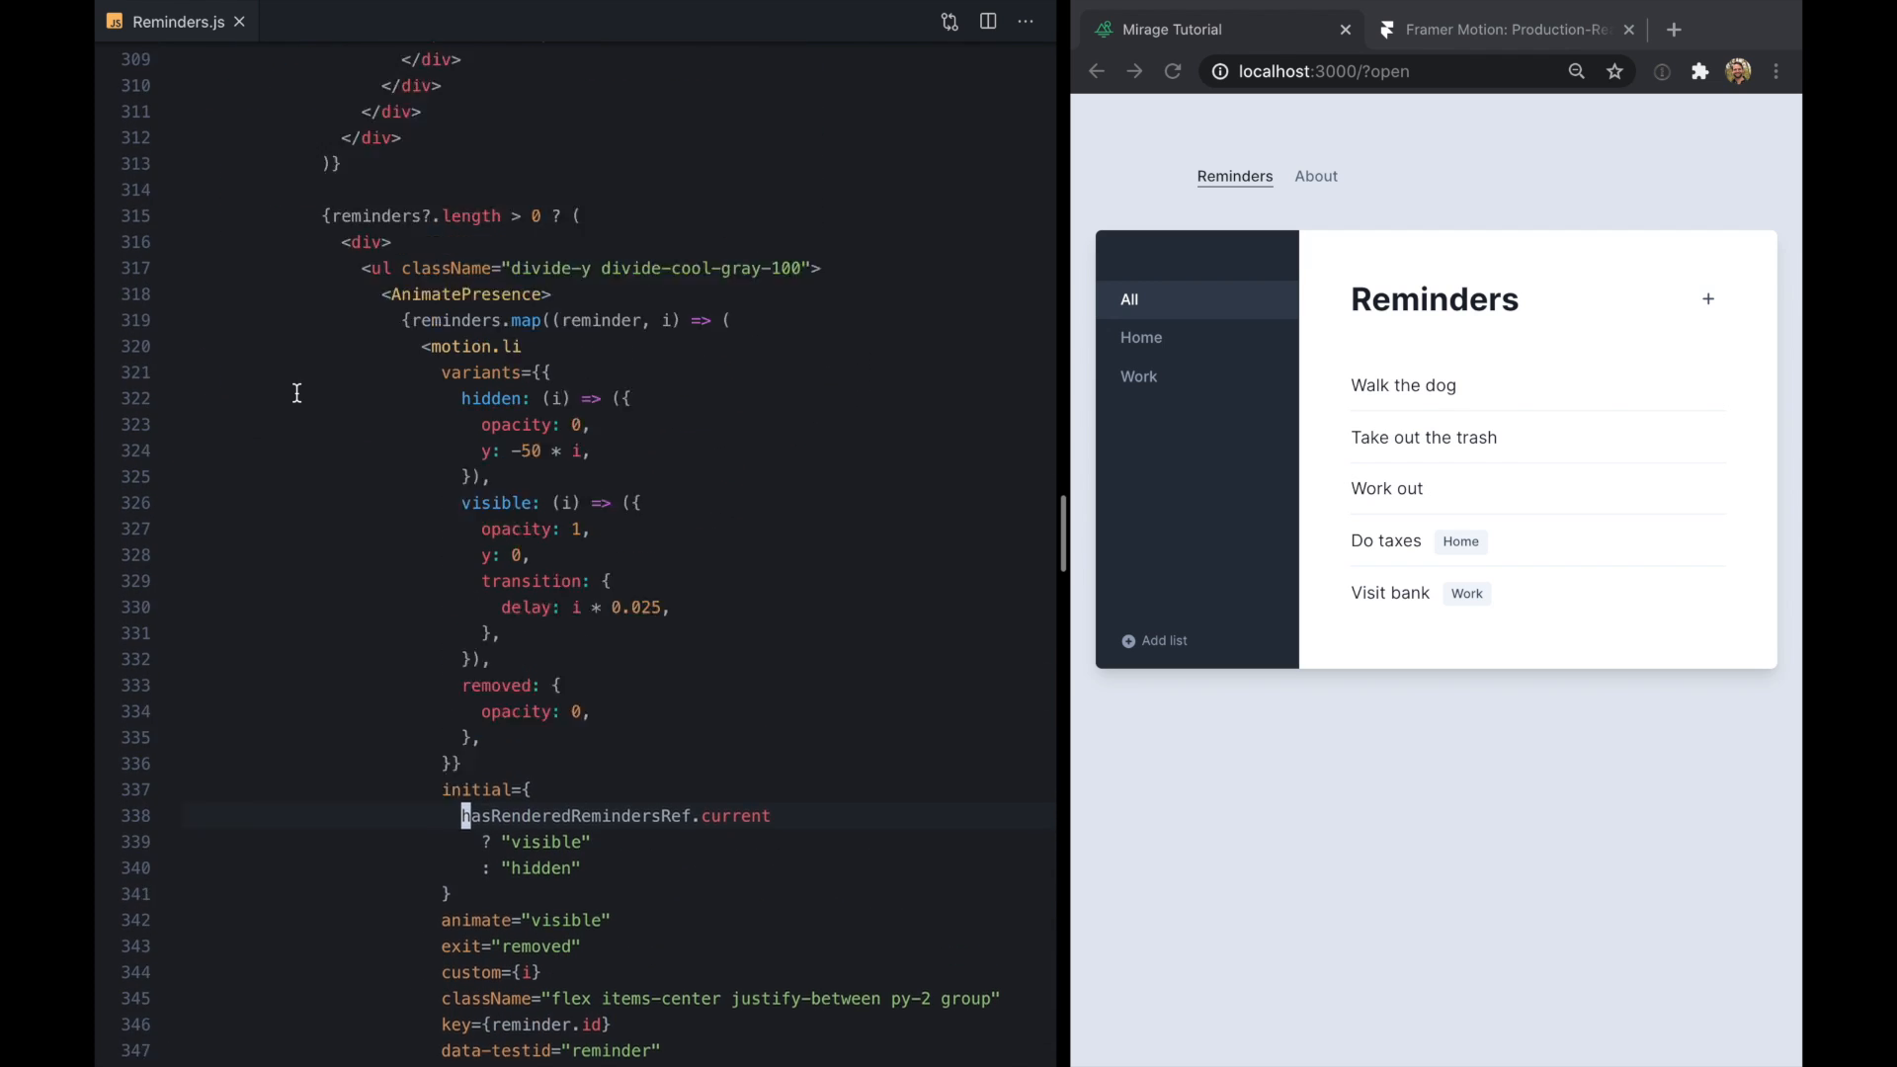
scroll("down", 3)
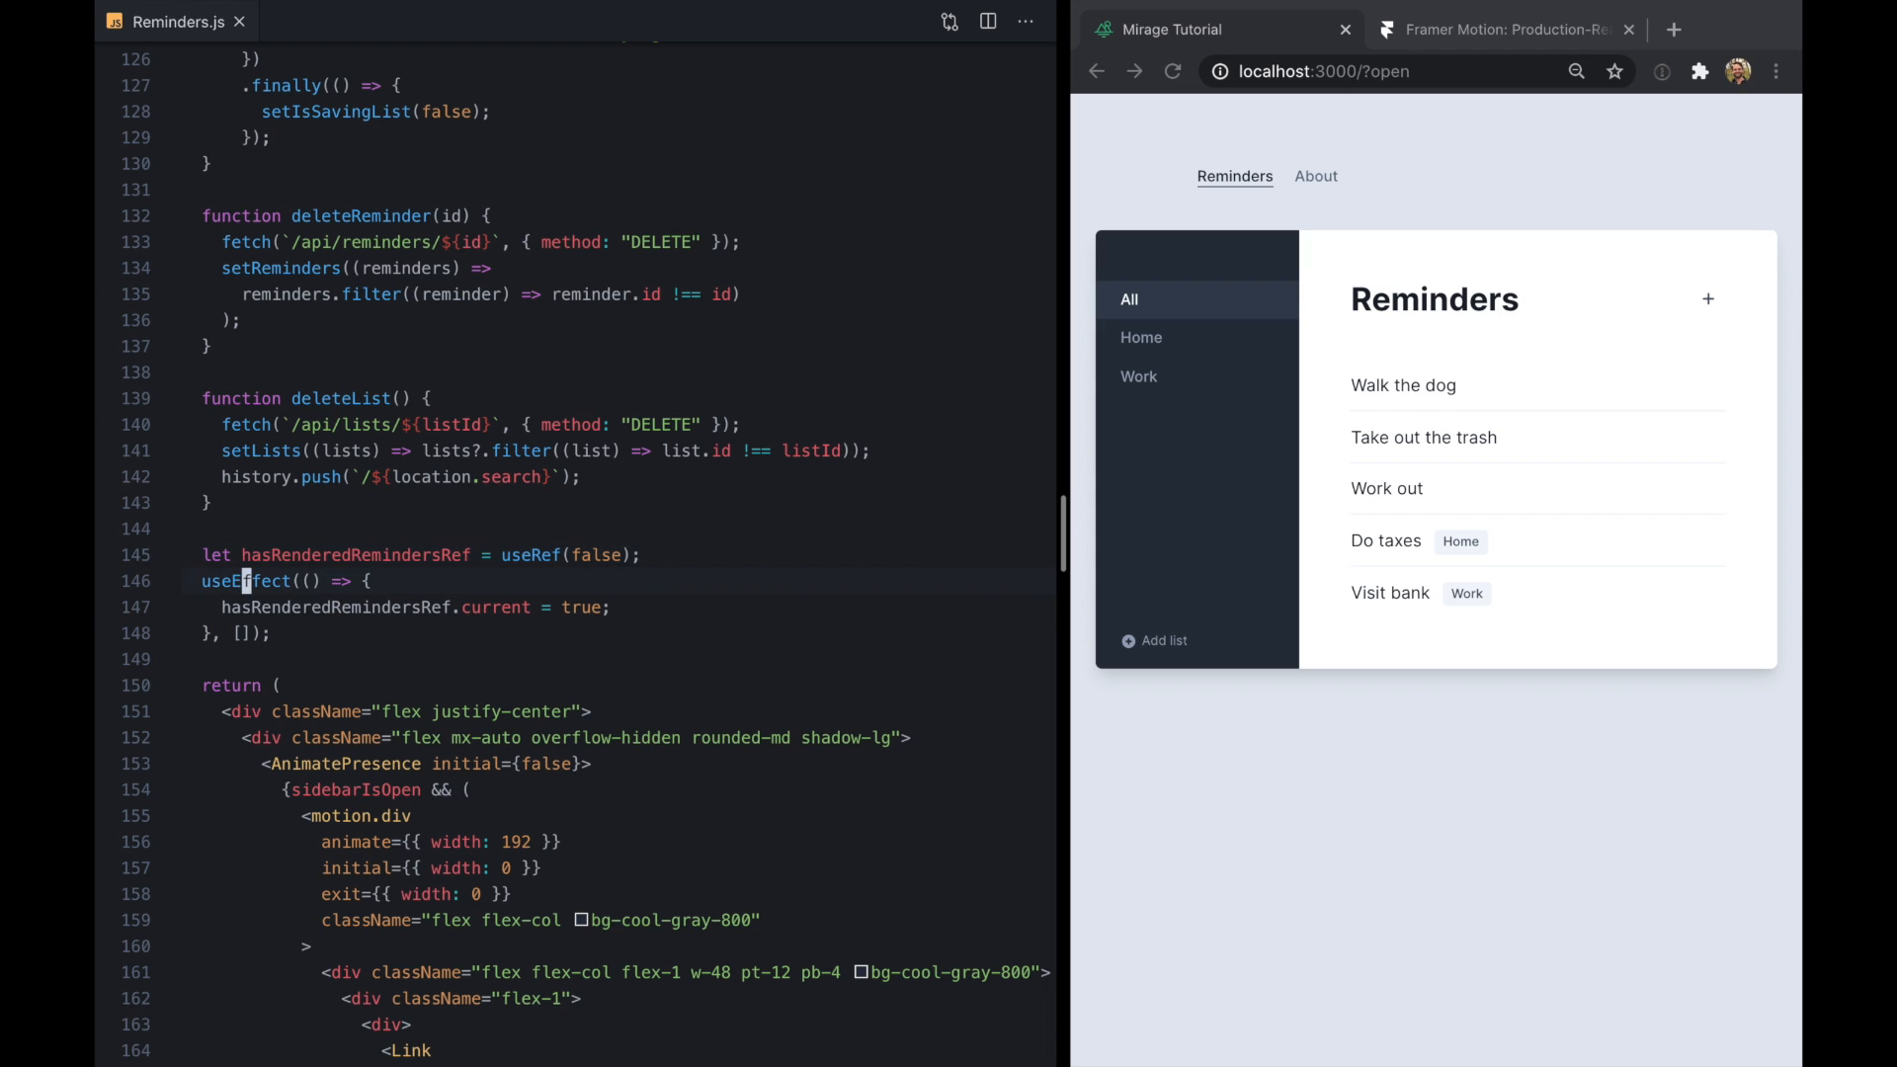
Wrap the ref assignment in if (reminders) and add reminders to the effect's dependency array
type("if (reminders) {")
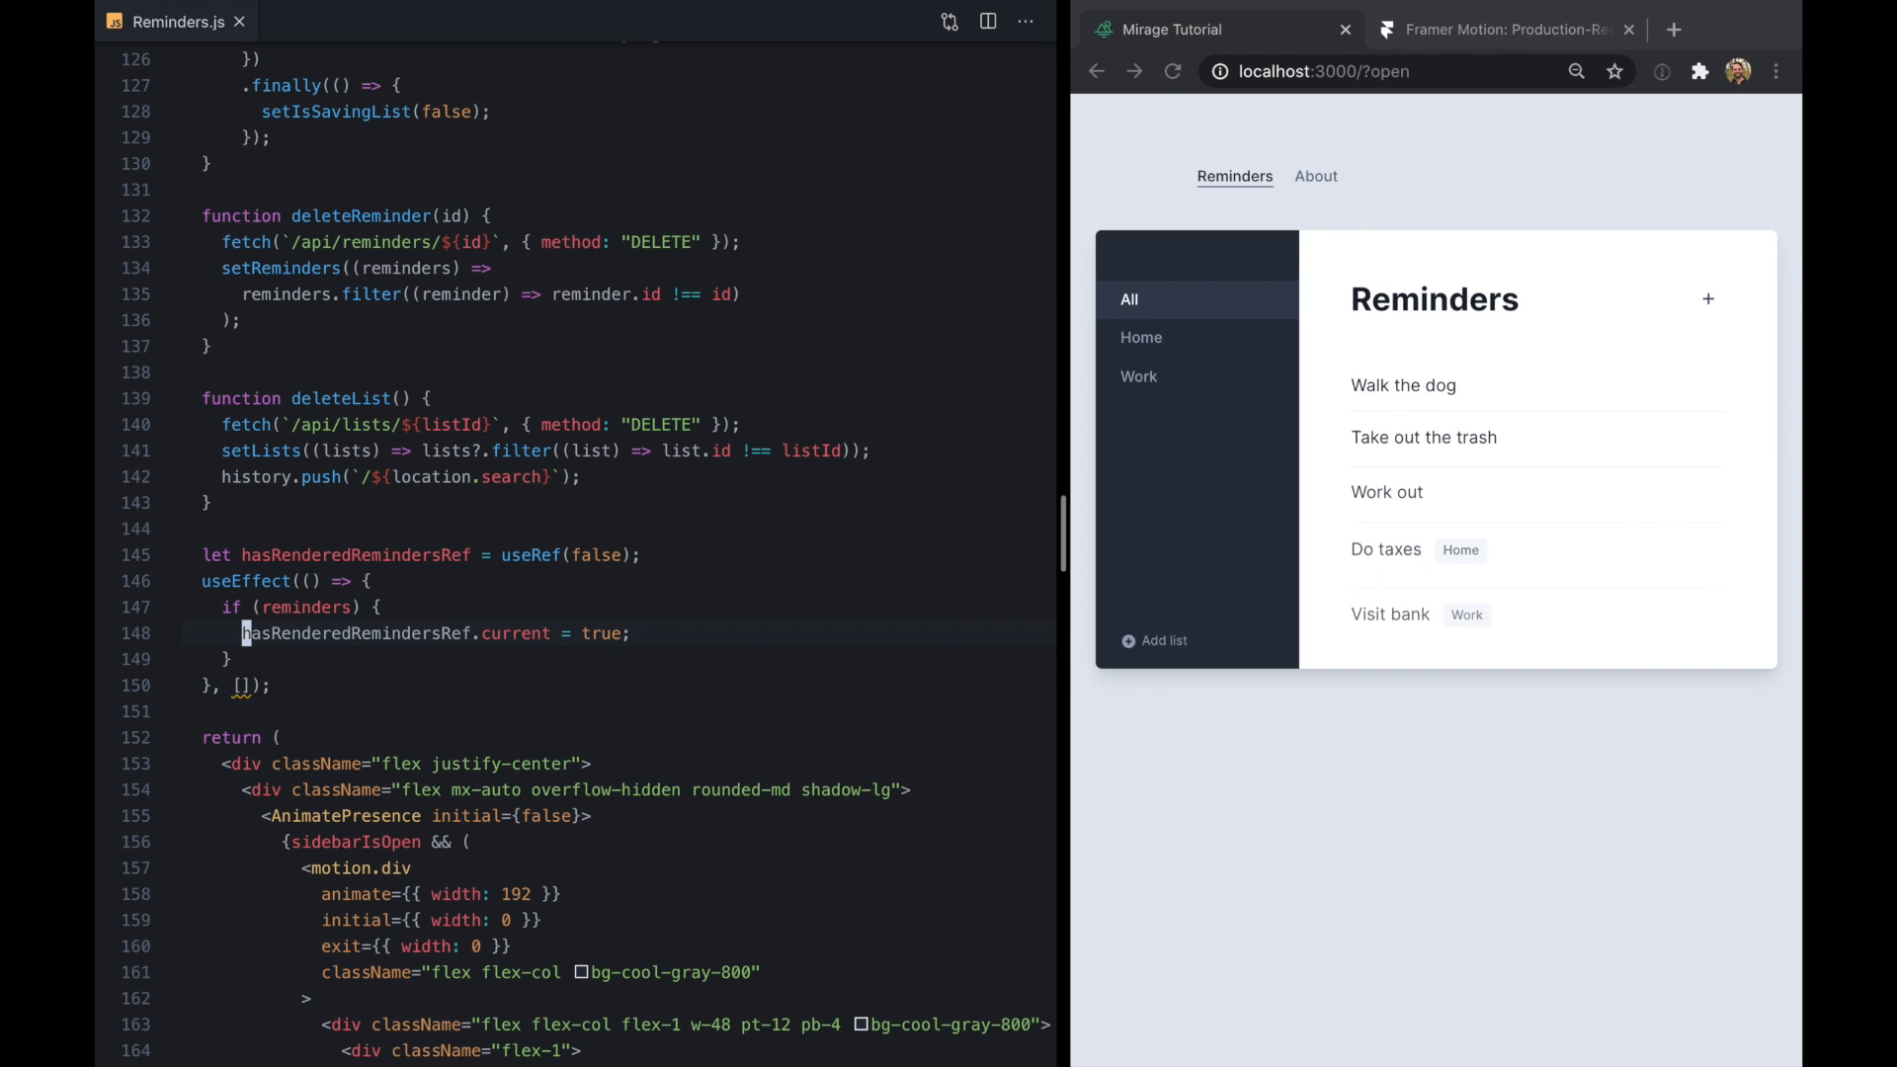
type("reminders")
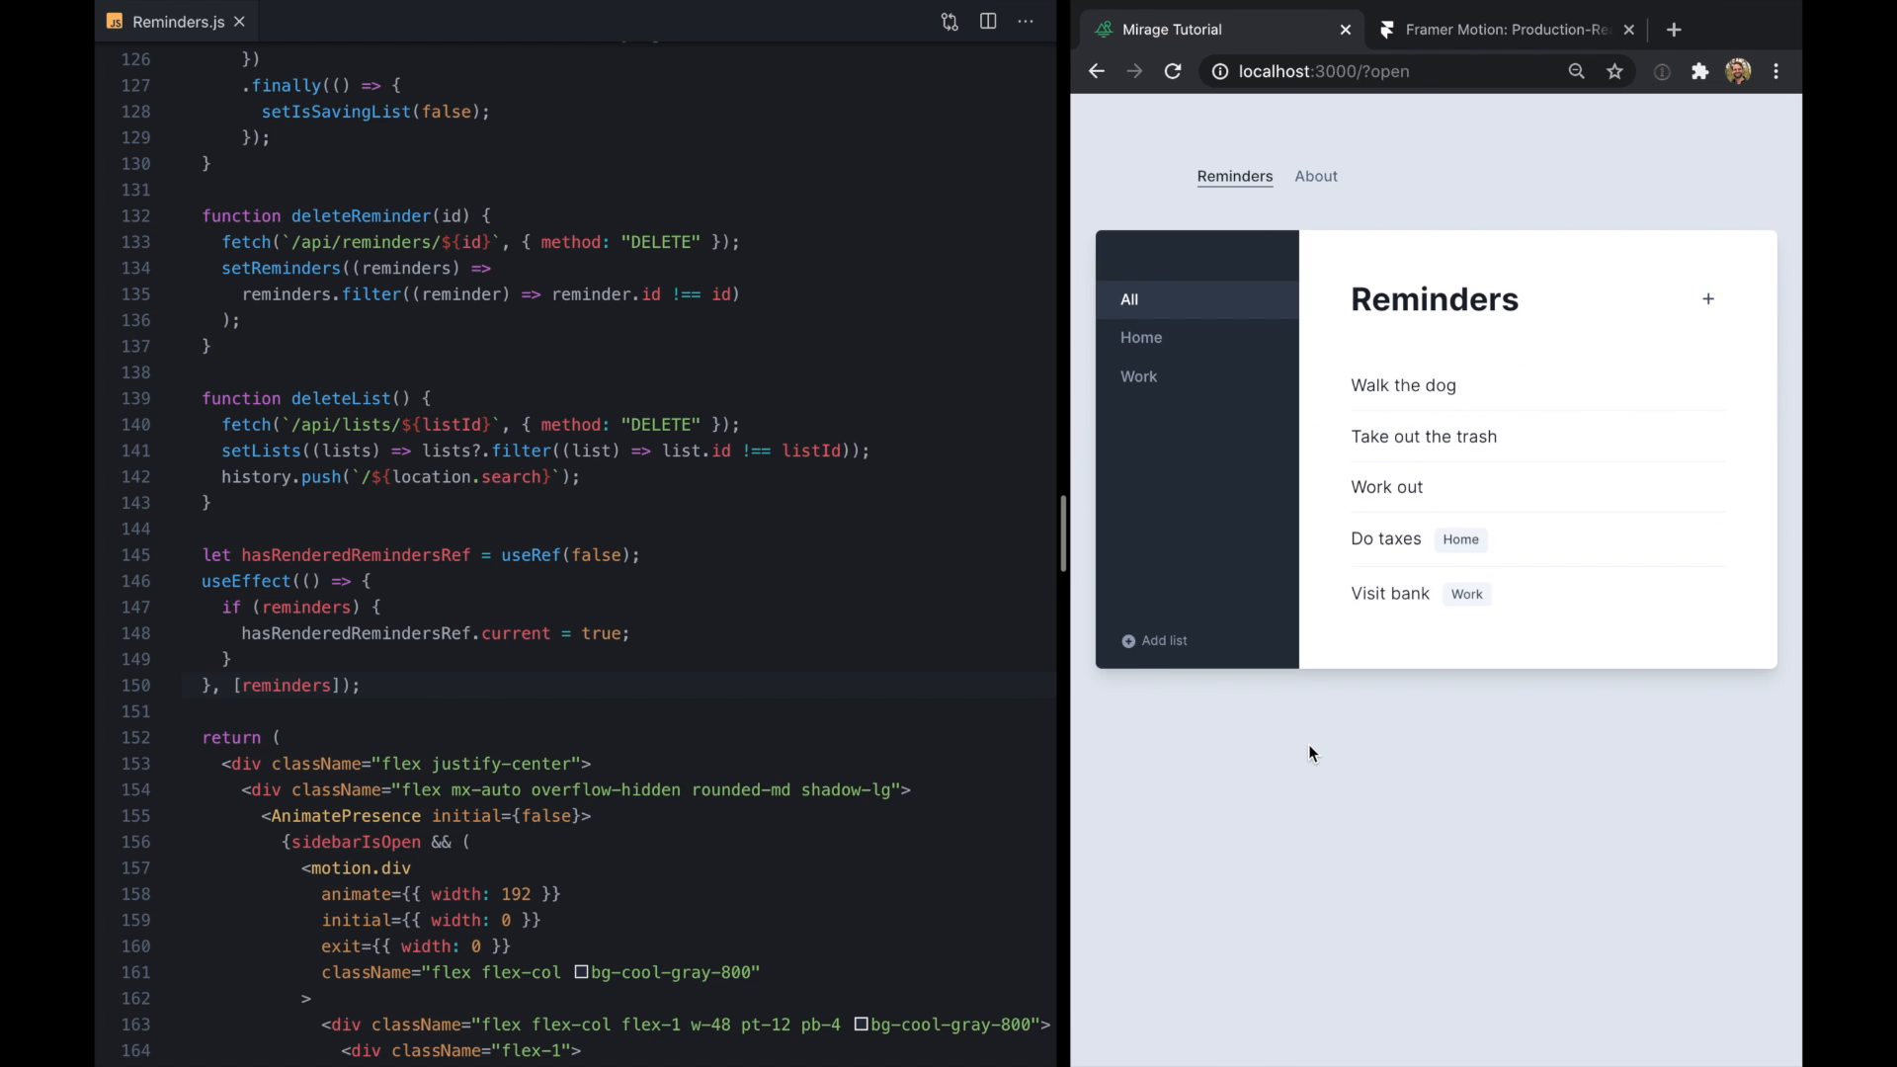
mouse_move(1735, 589)
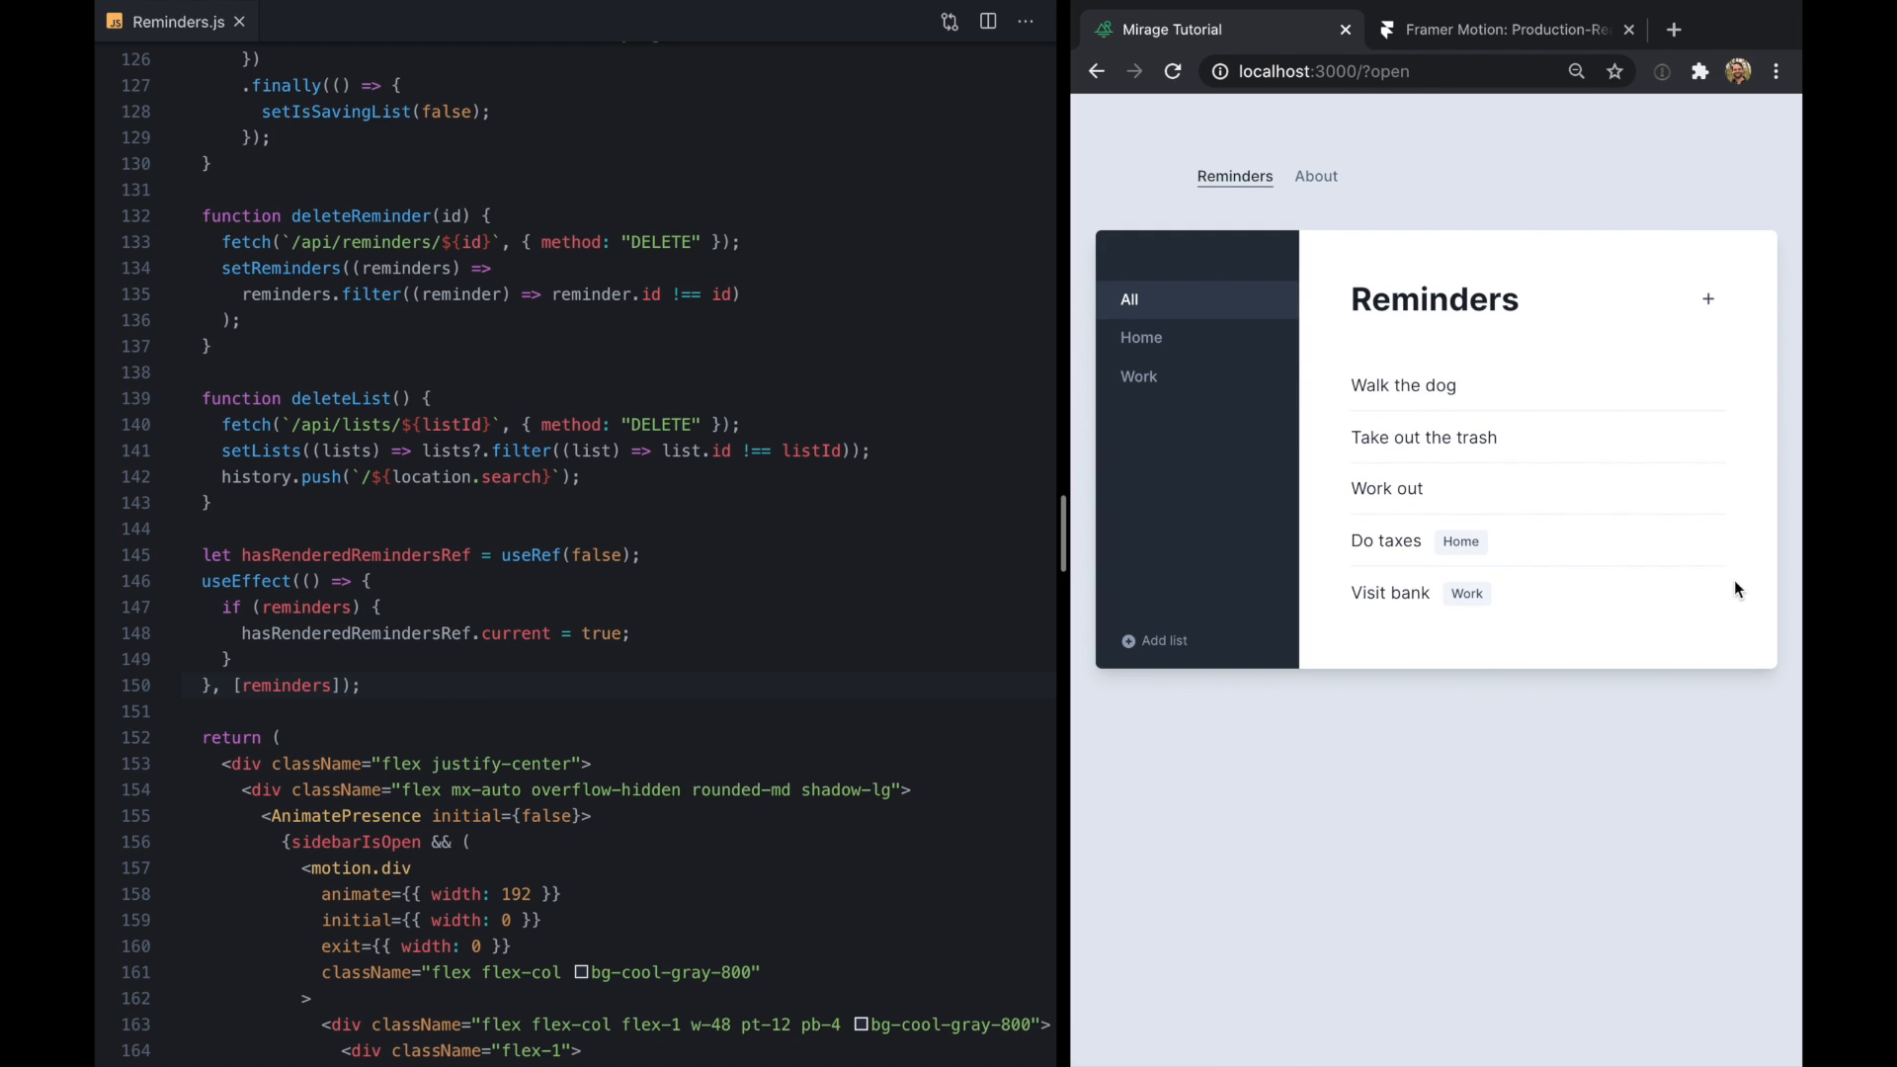
Add 'New reminder' and 'Another', then switch between the Home and Work lists
type("New reminder")
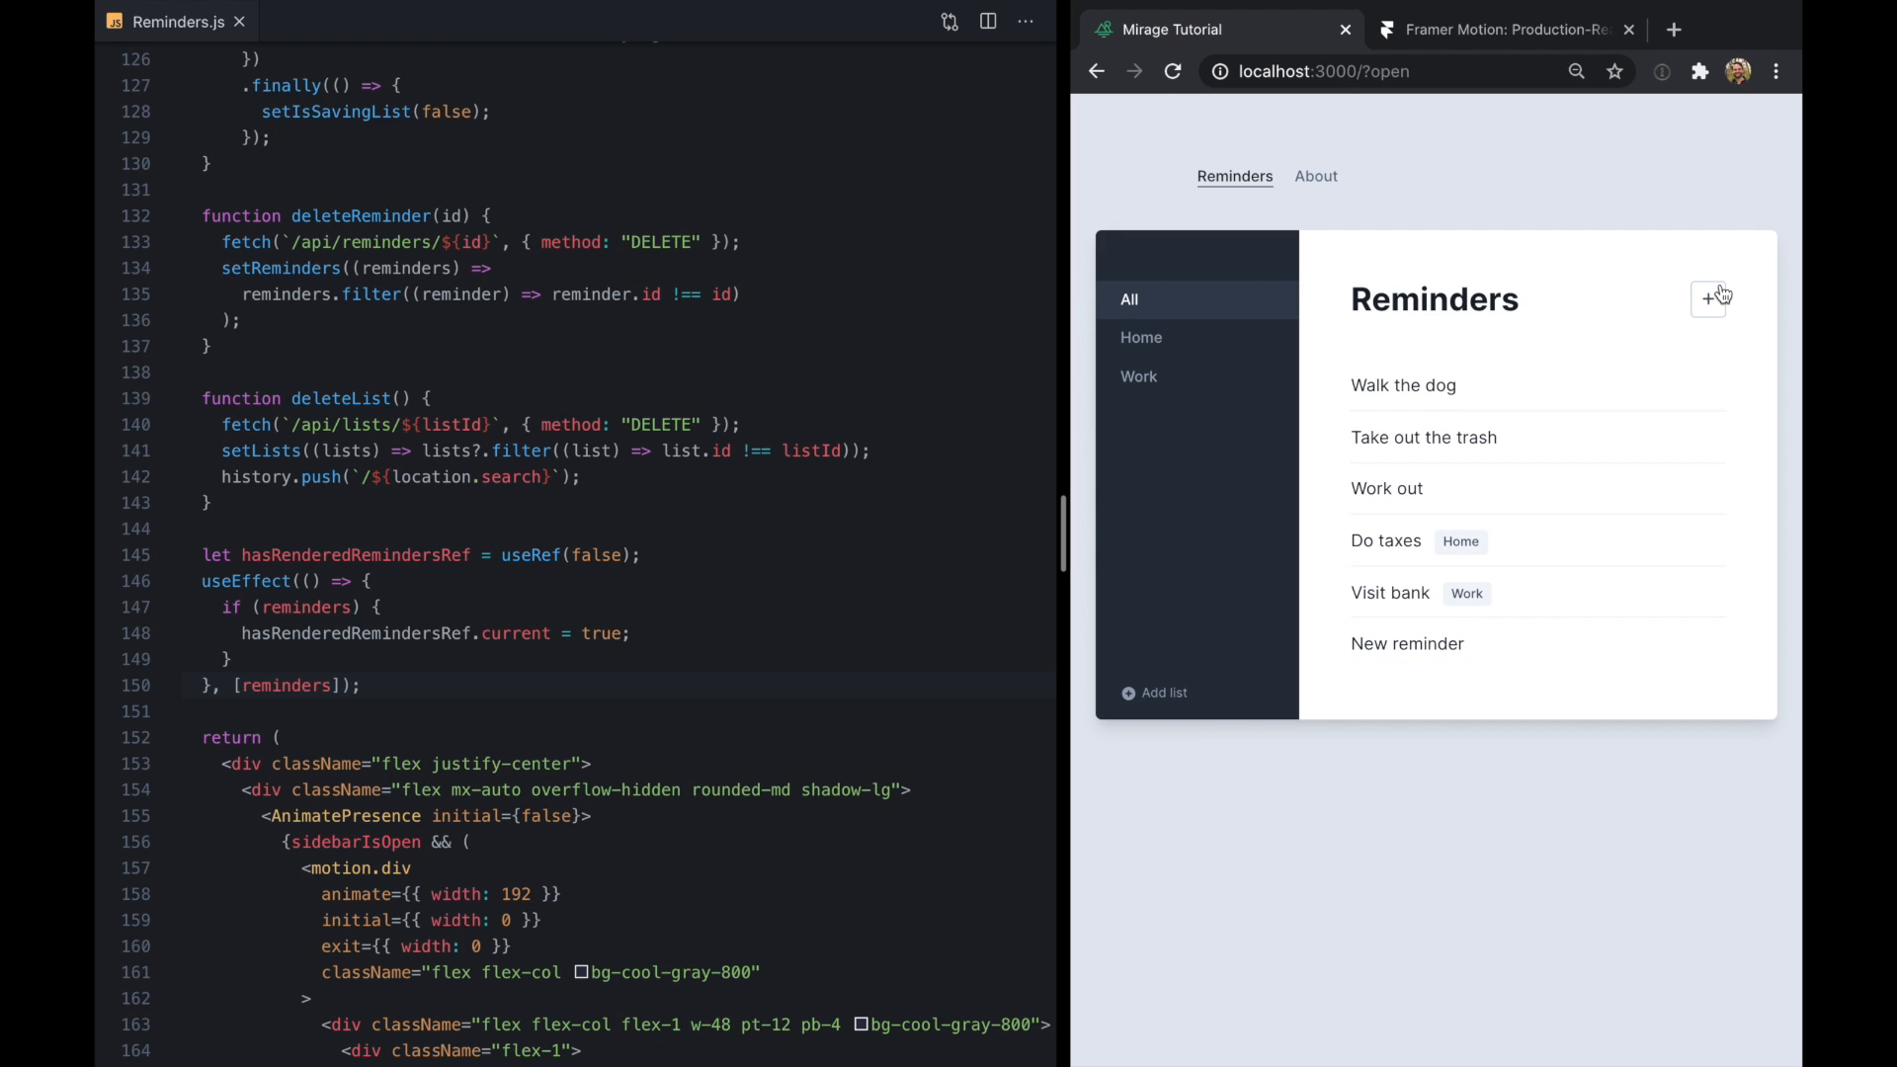
type("Another")
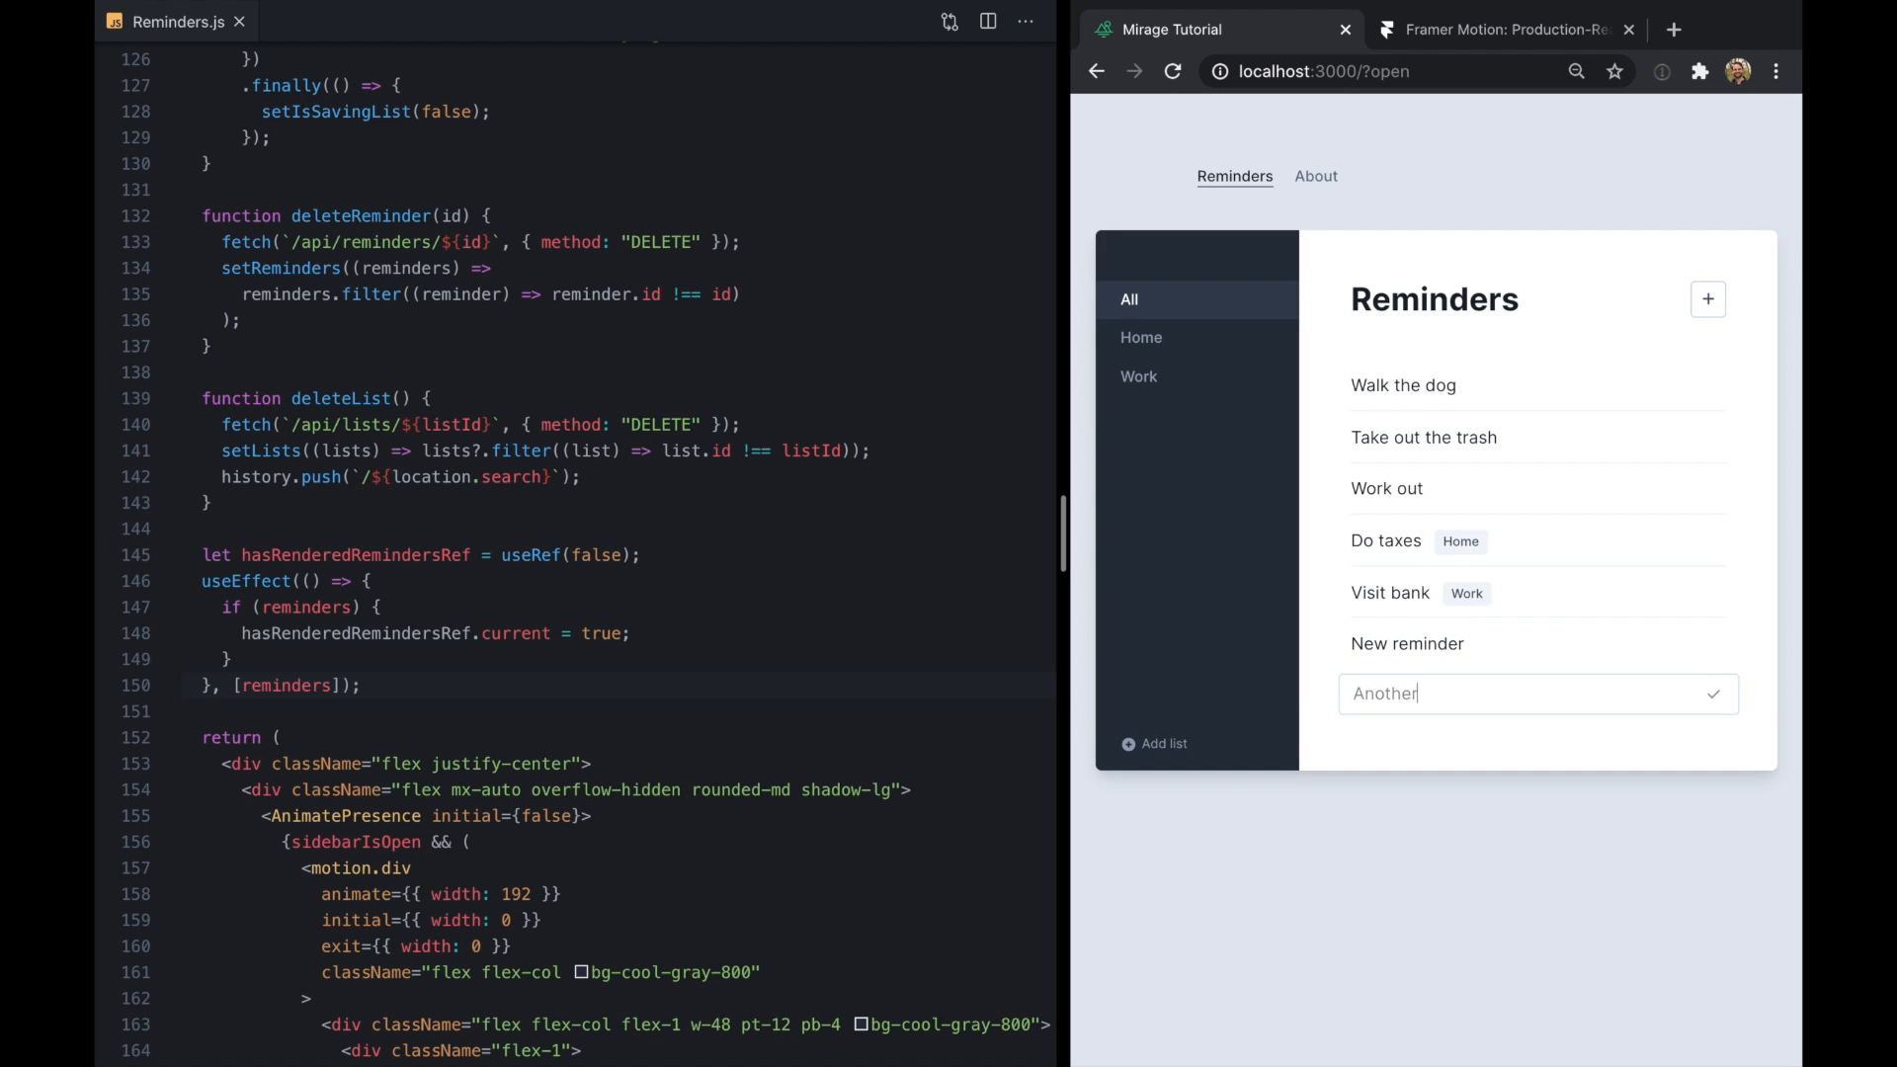
left_click(1141, 338)
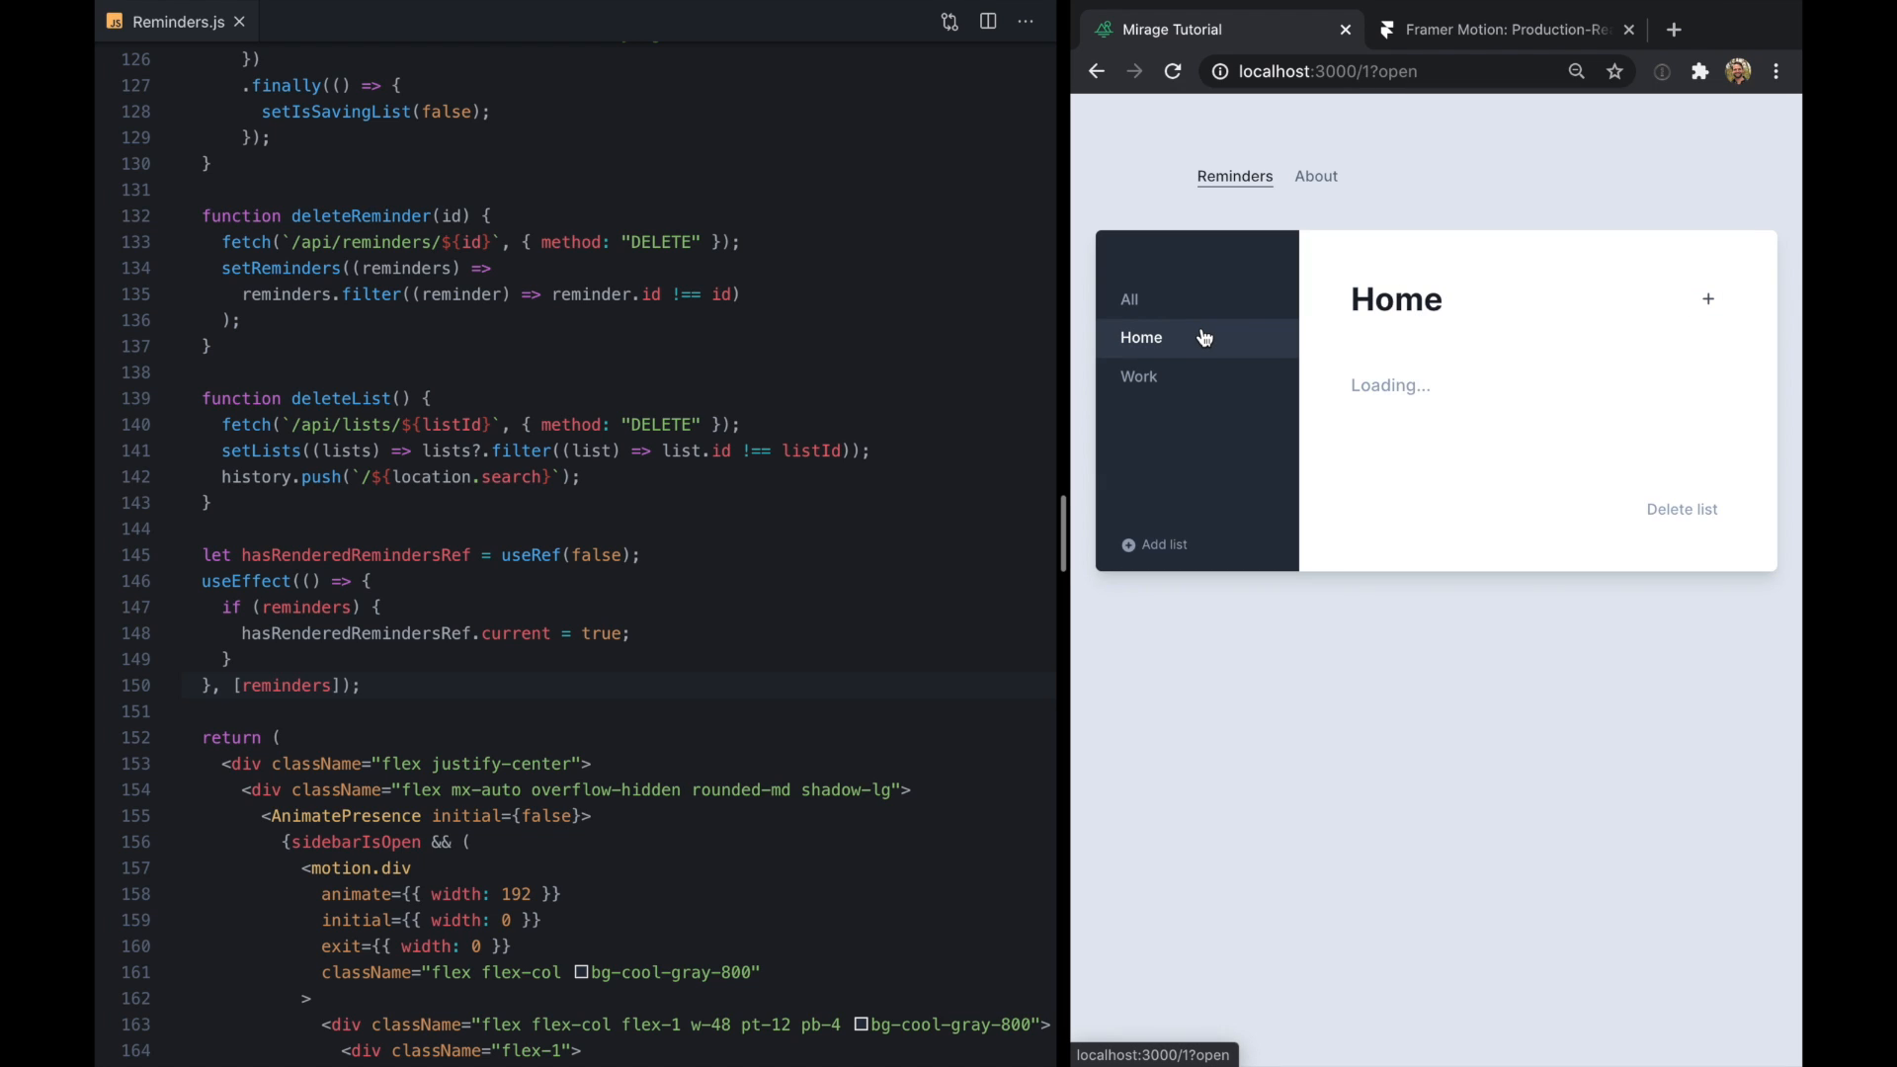
left_click(1137, 376)
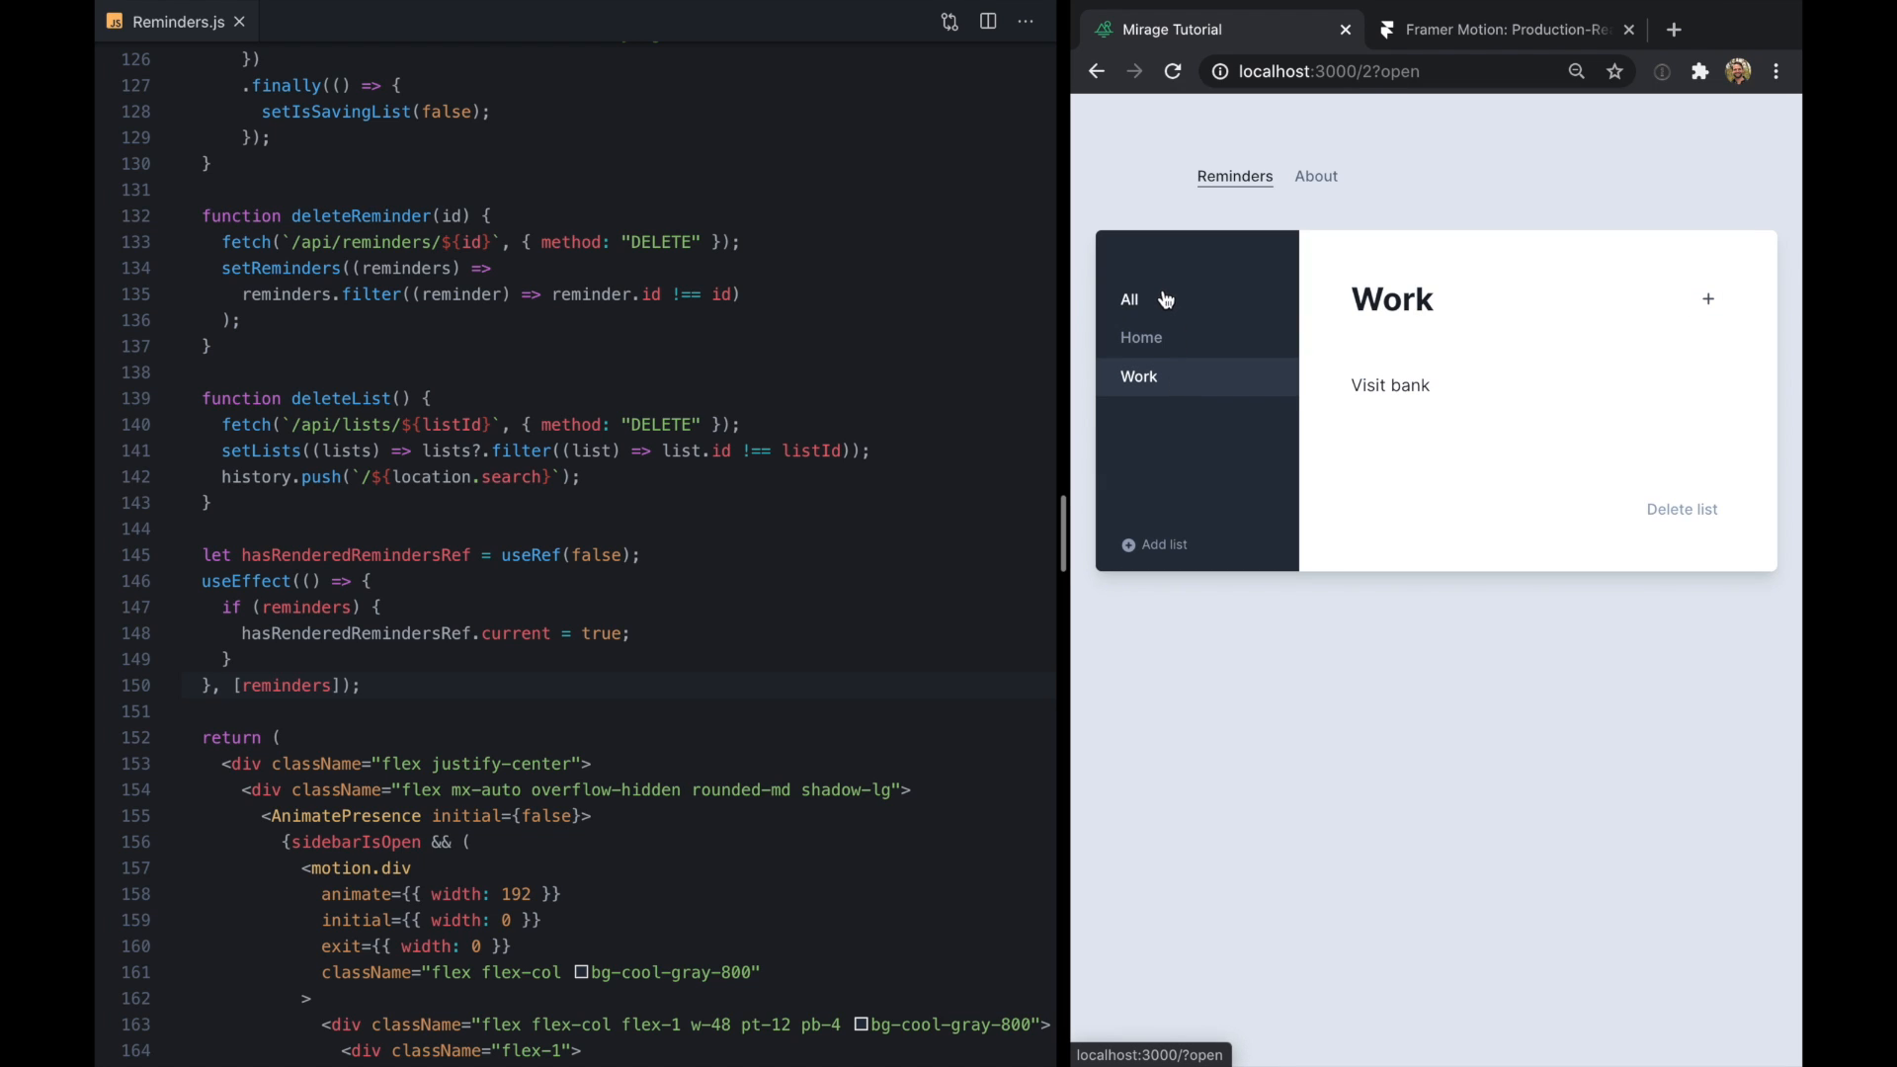
left_click(1141, 338)
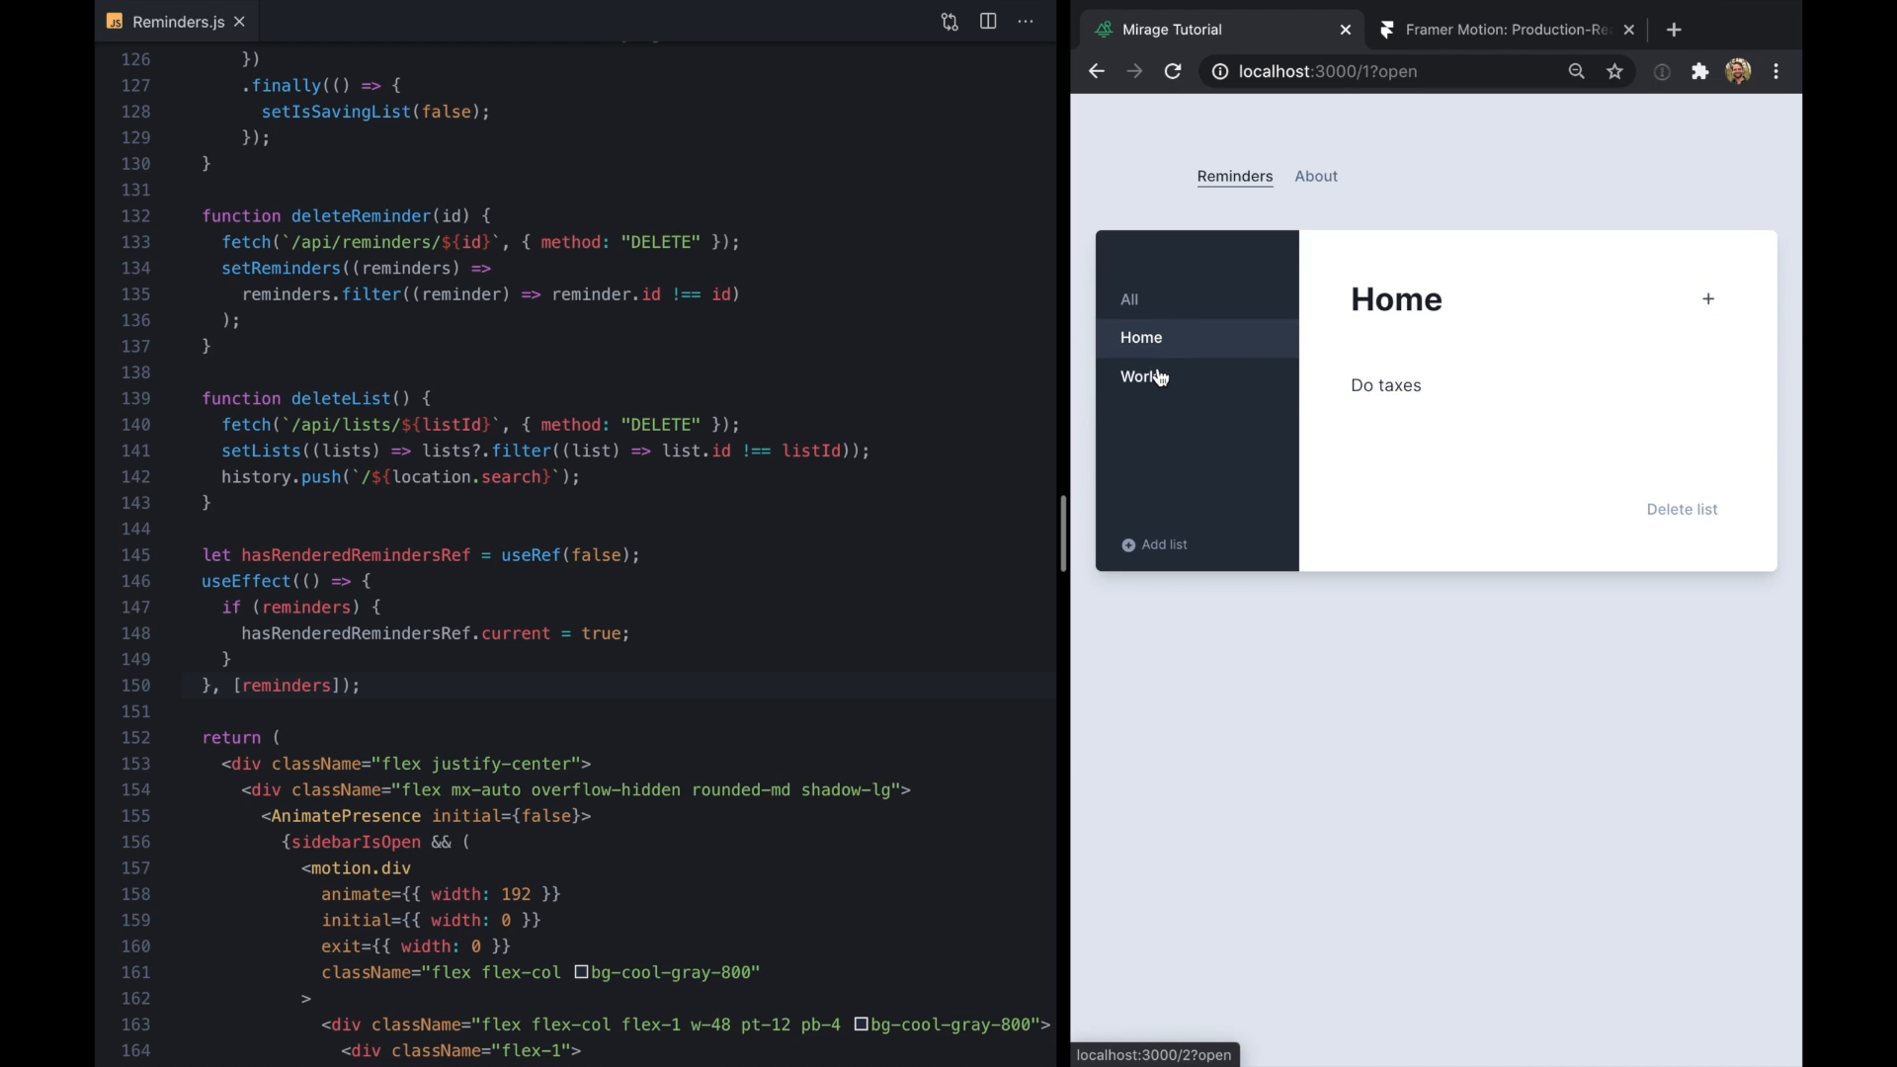
left_click(1140, 376)
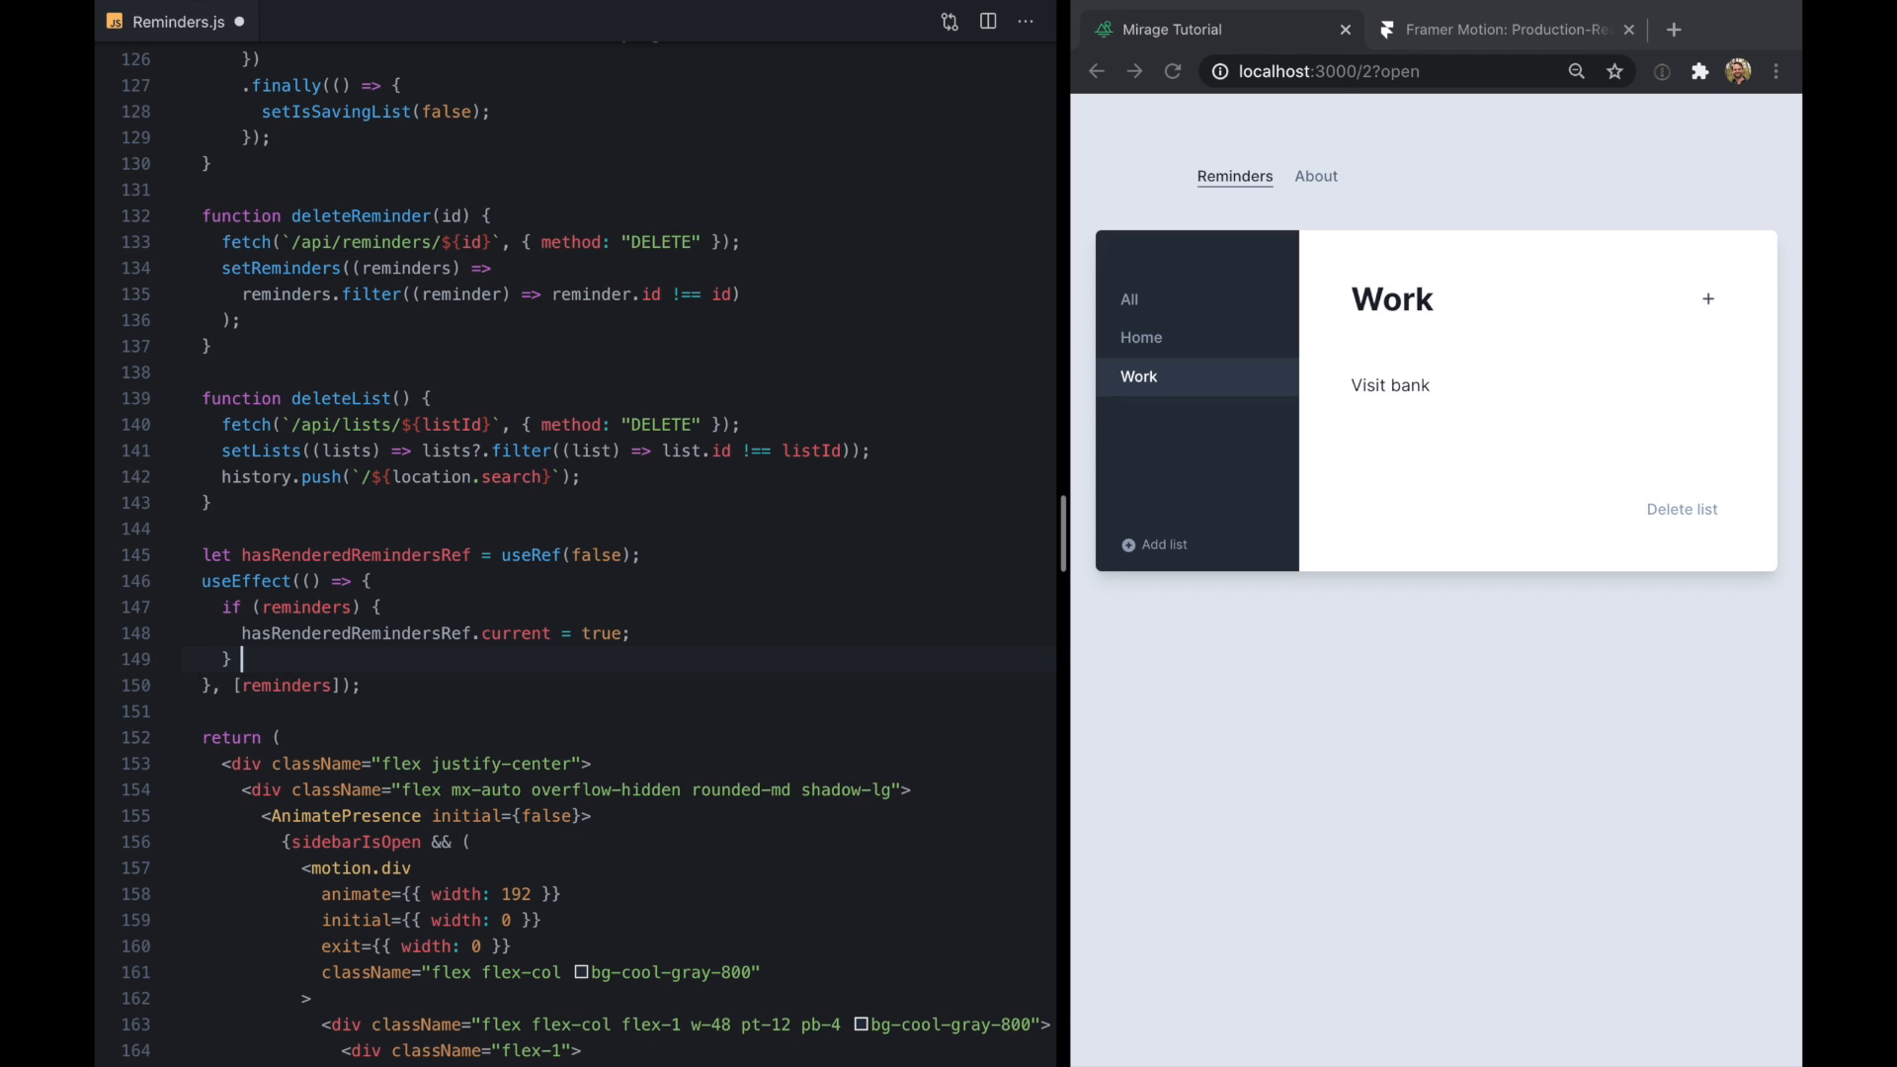
Add an else branch setting hasRenderedRemindersRef.current = false
type("else {")
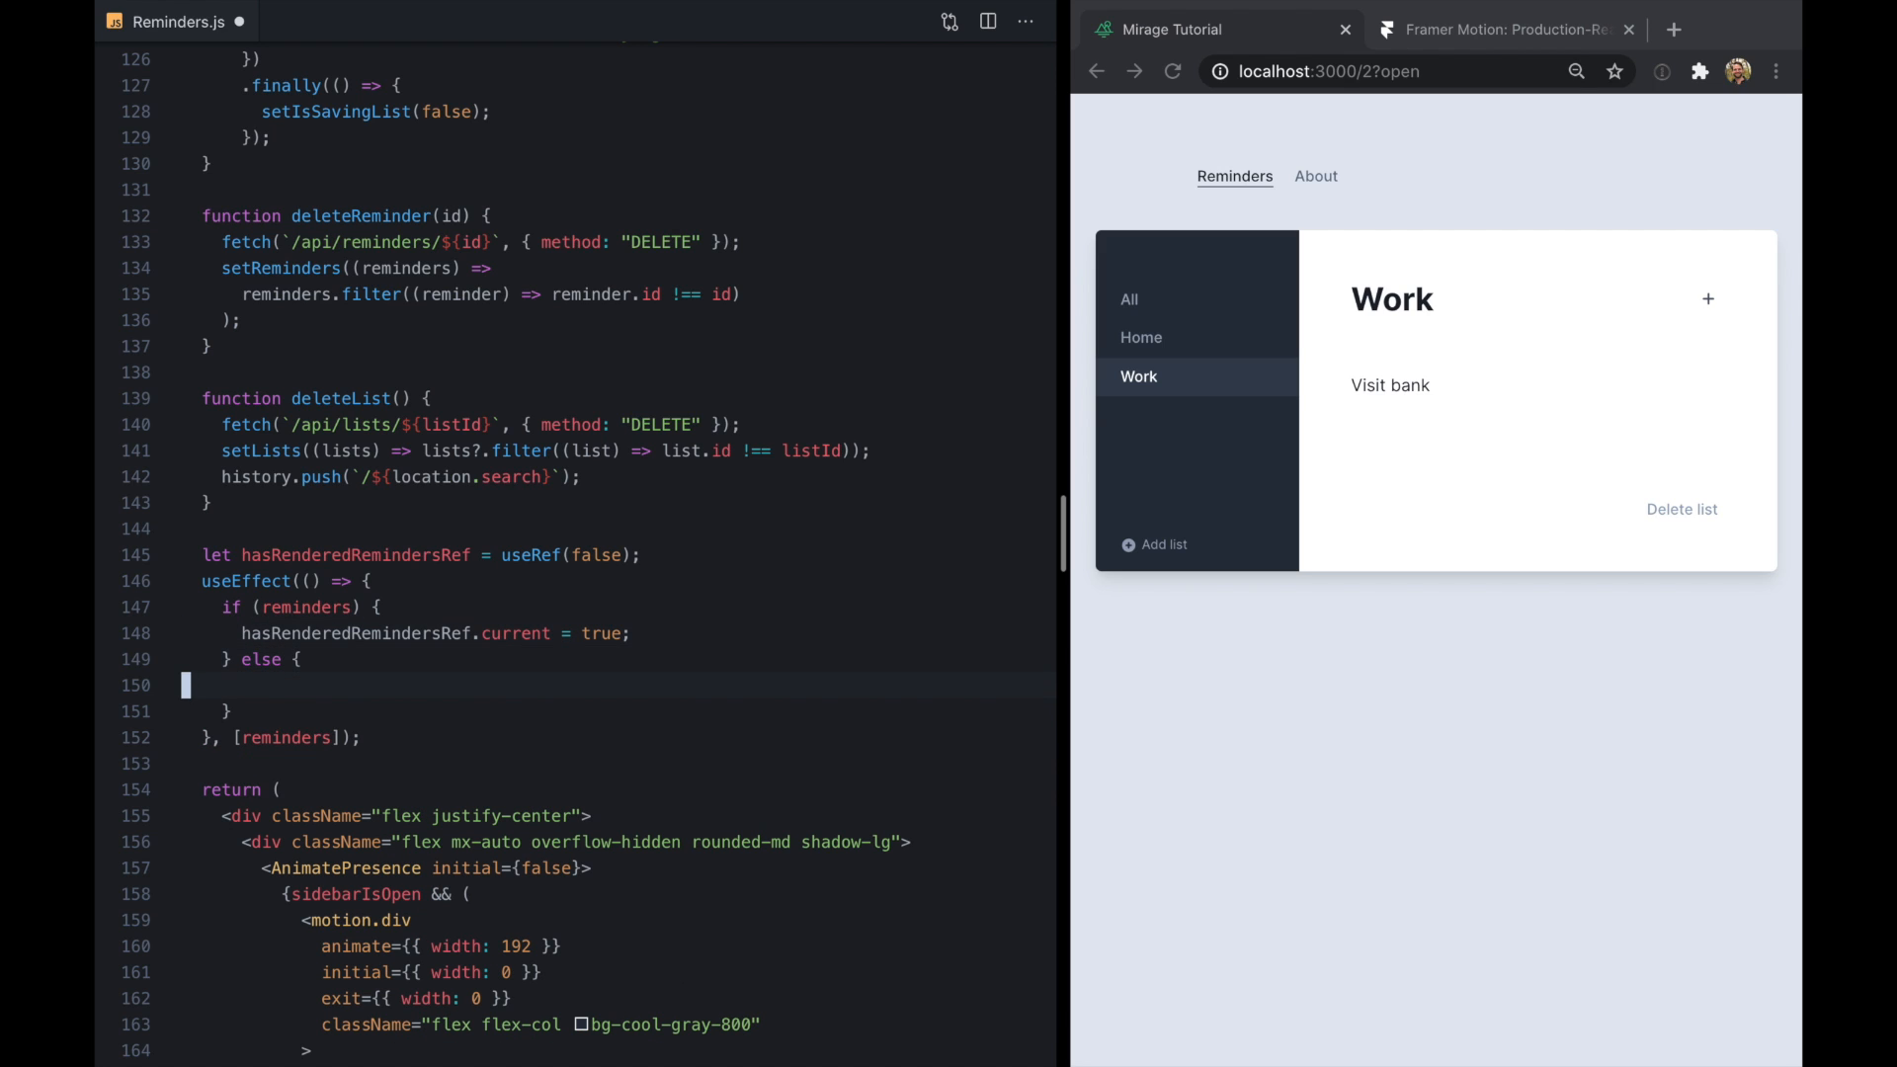
type("hasRenderedRemindersRef.current = fals")
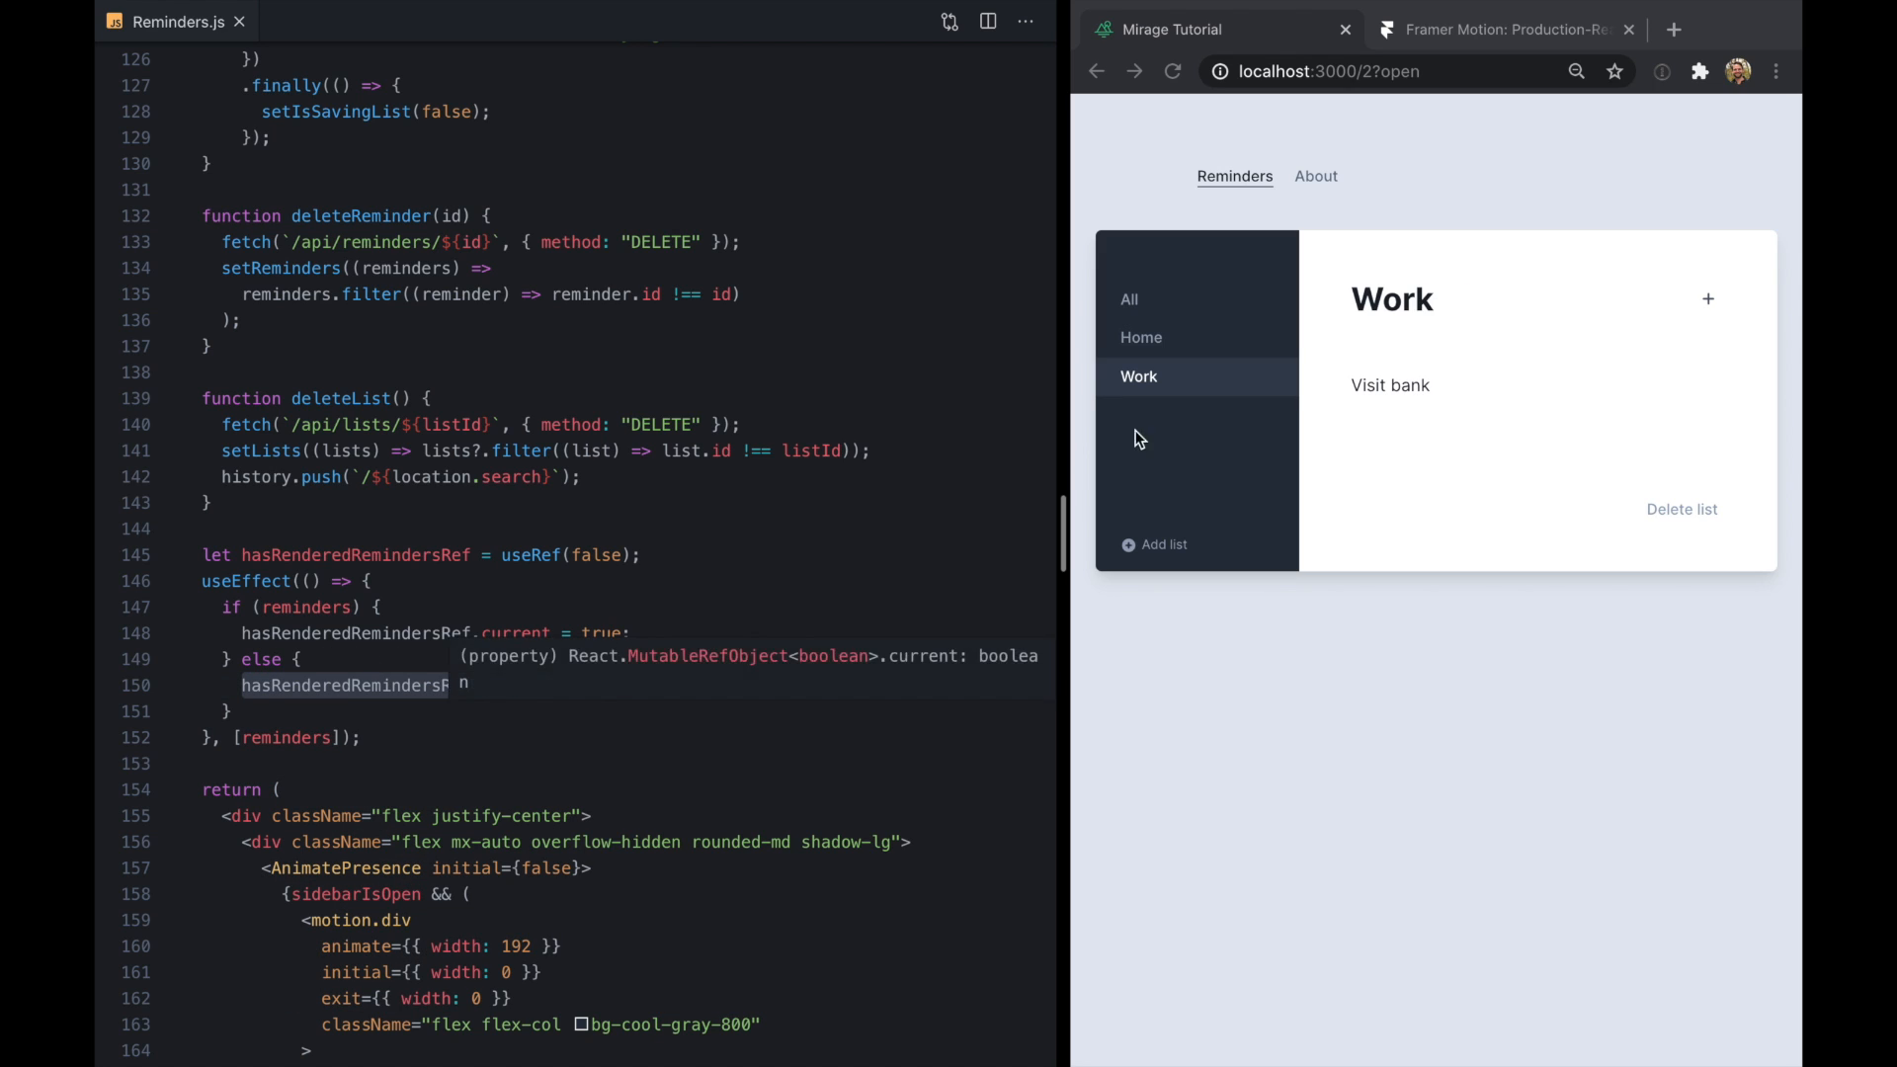
Browse the Home, All and About pages, then return to Reminders and reload
left_click(1139, 338)
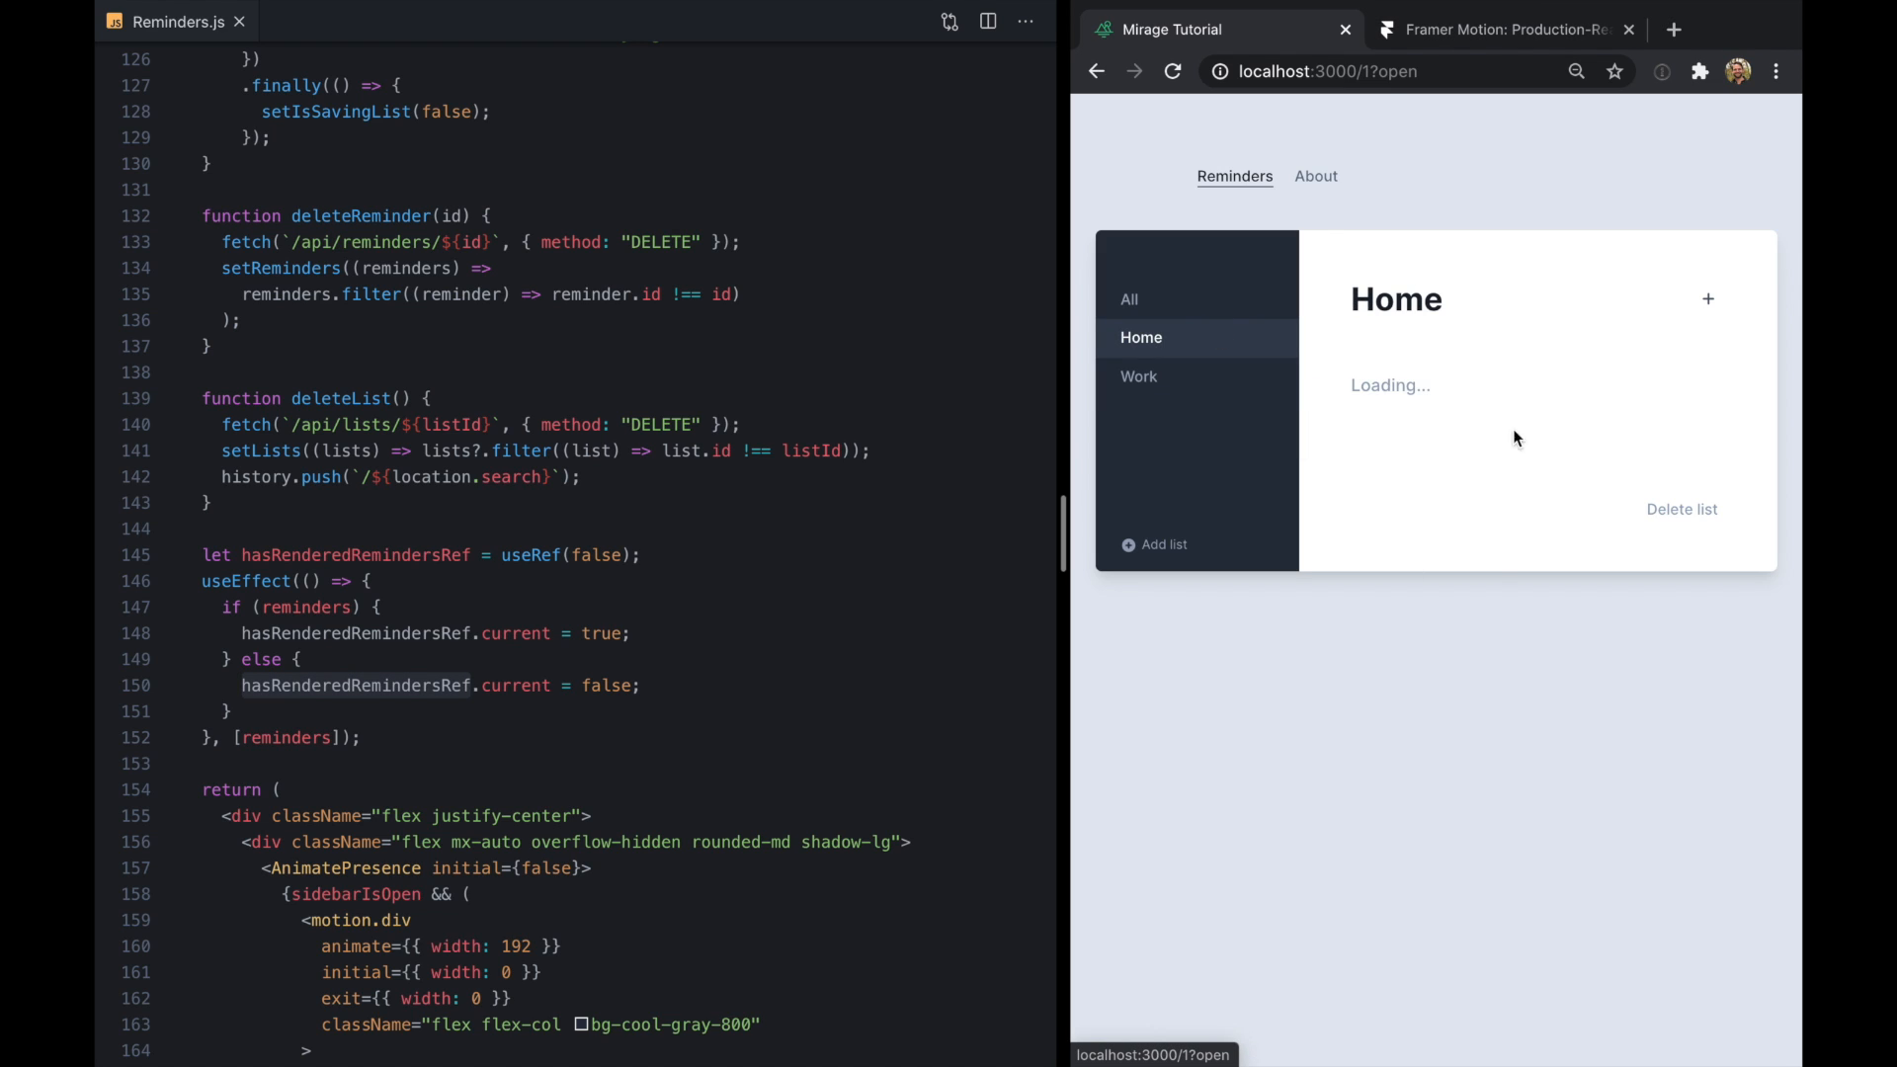
left_click(1127, 299)
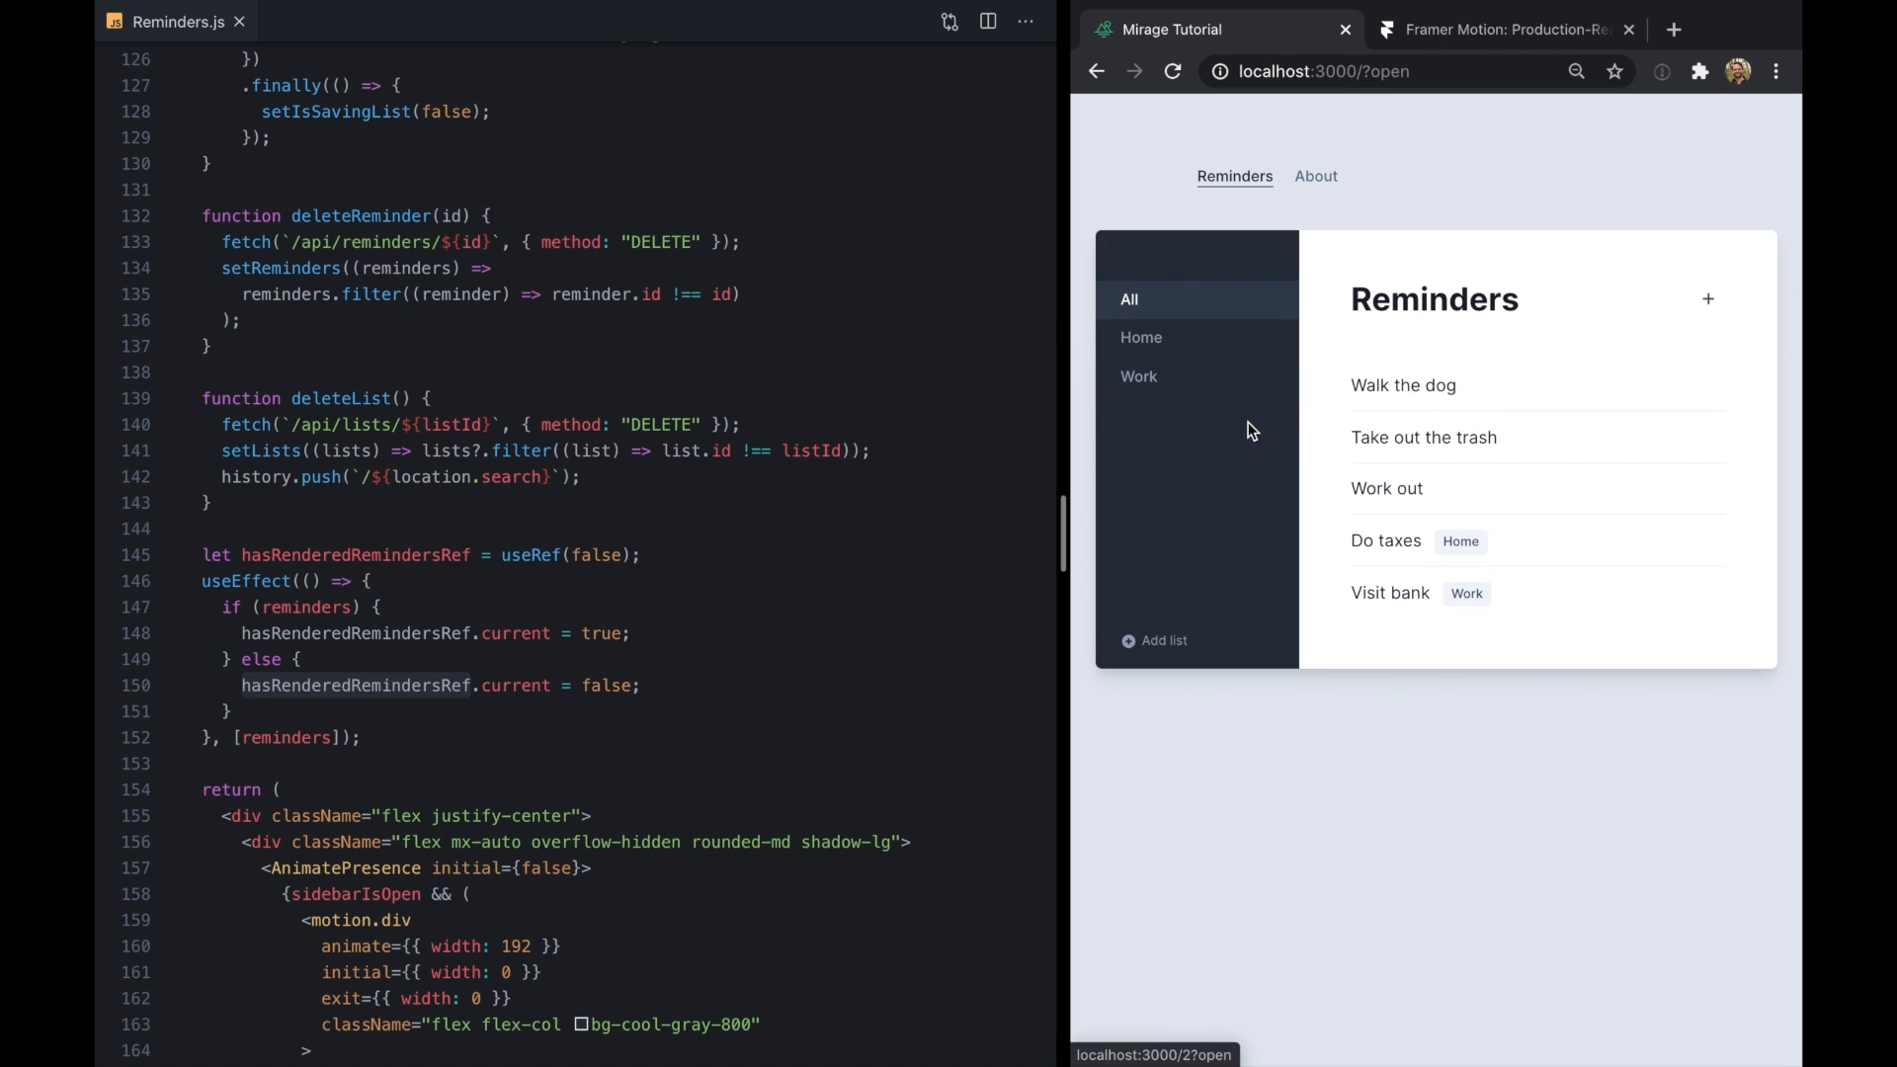
left_click(1128, 298)
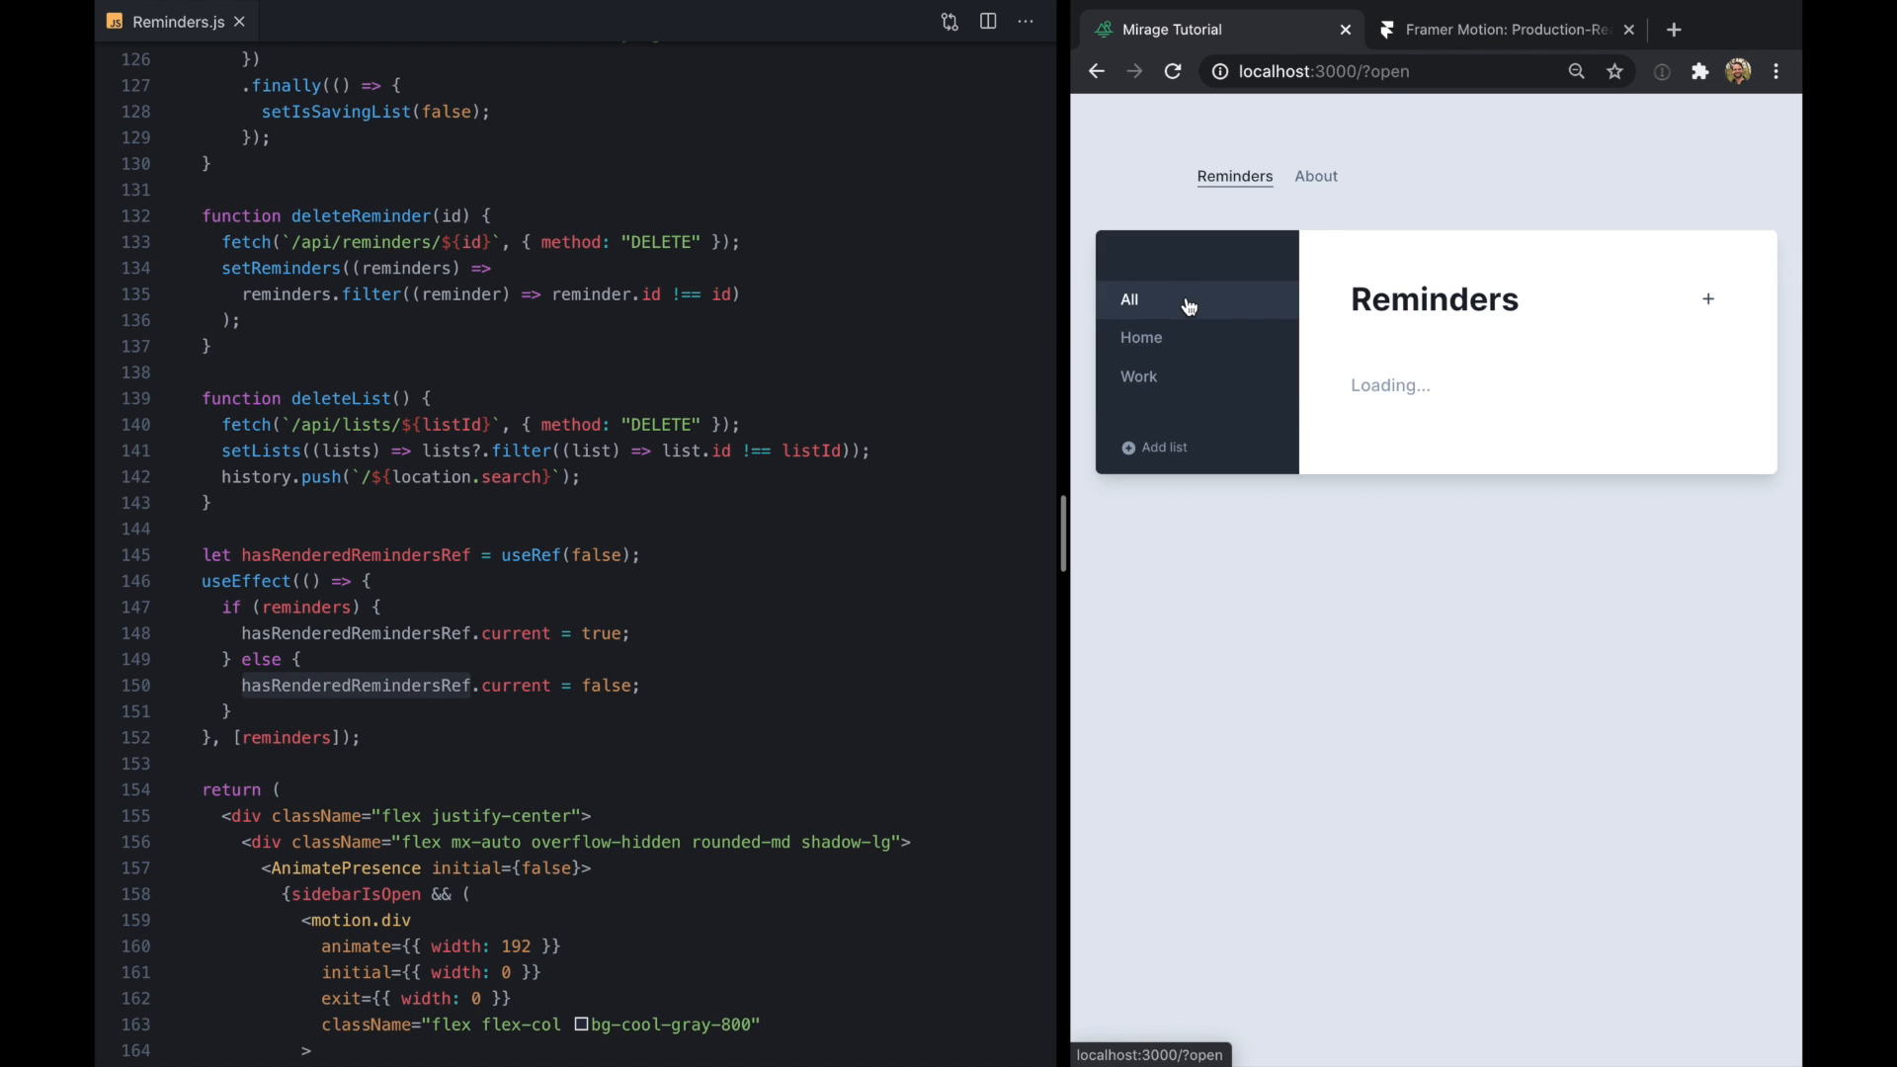
left_click(1314, 177)
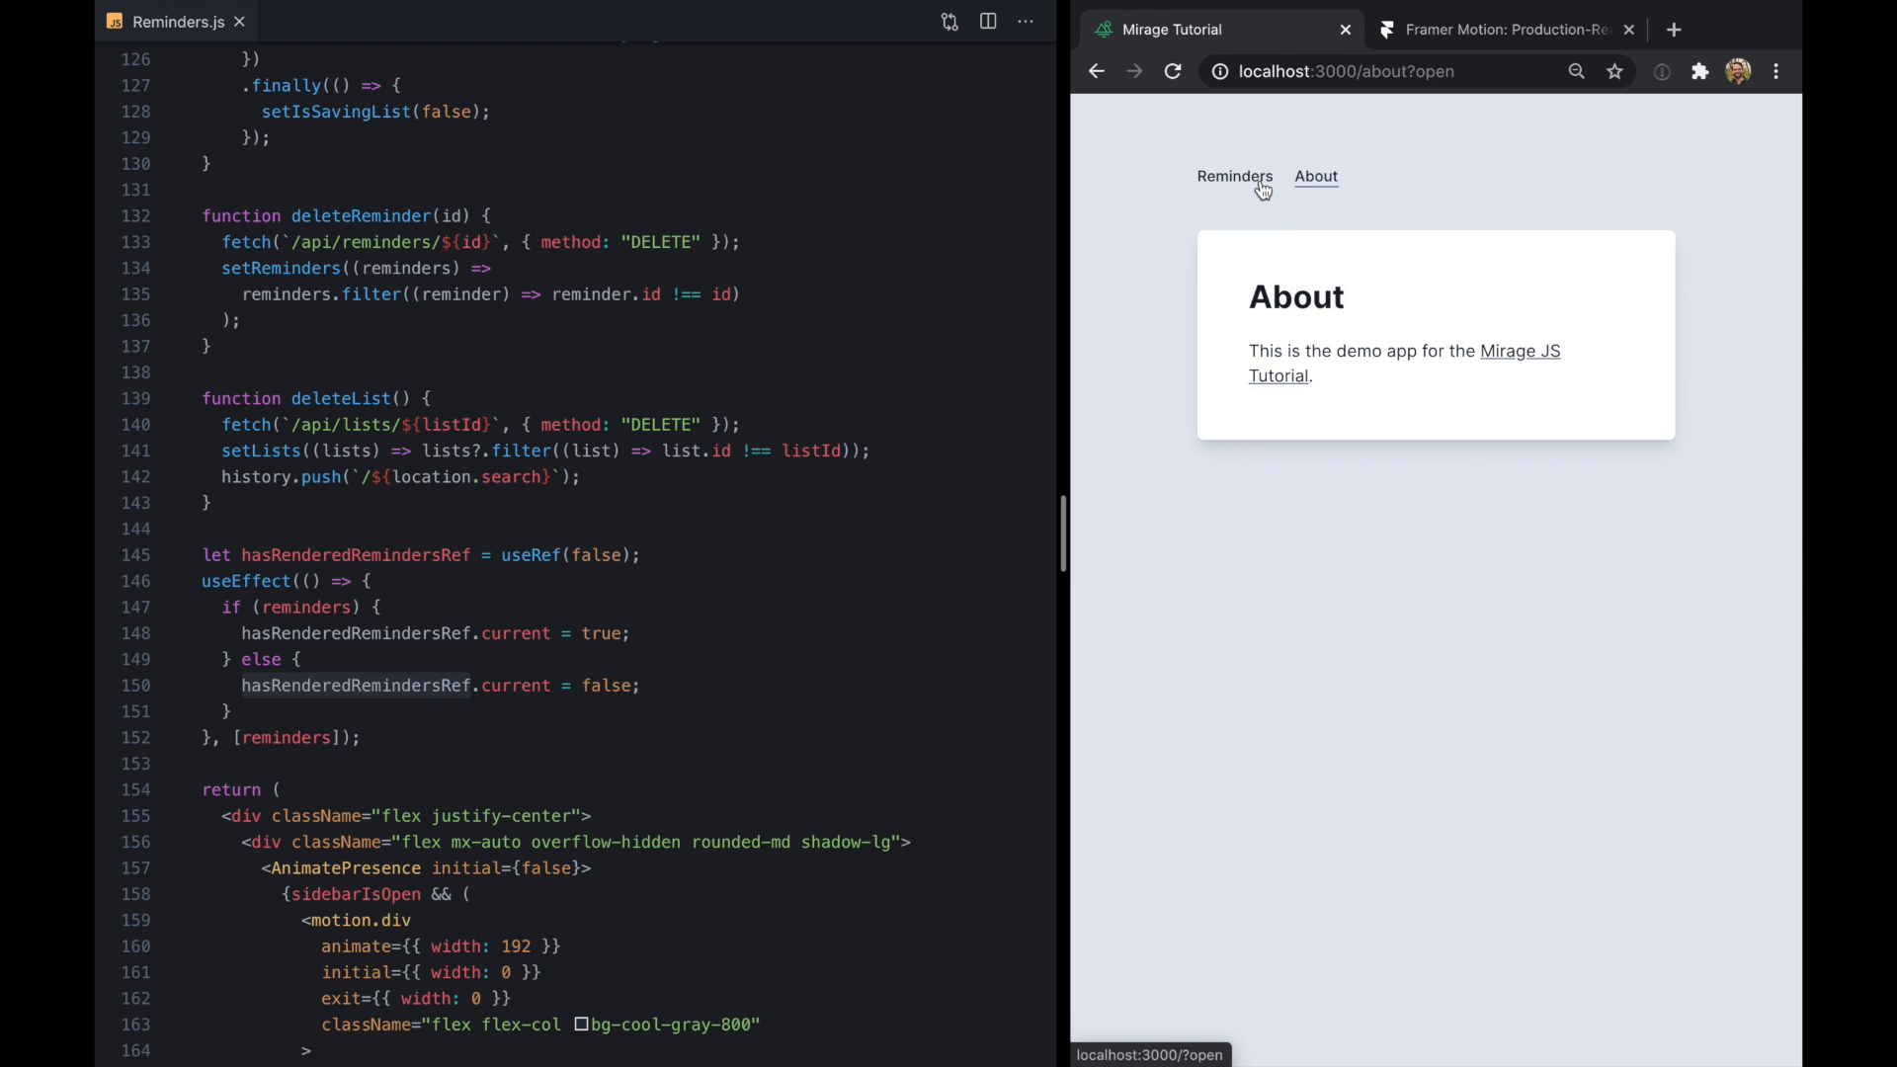
left_click(1234, 177)
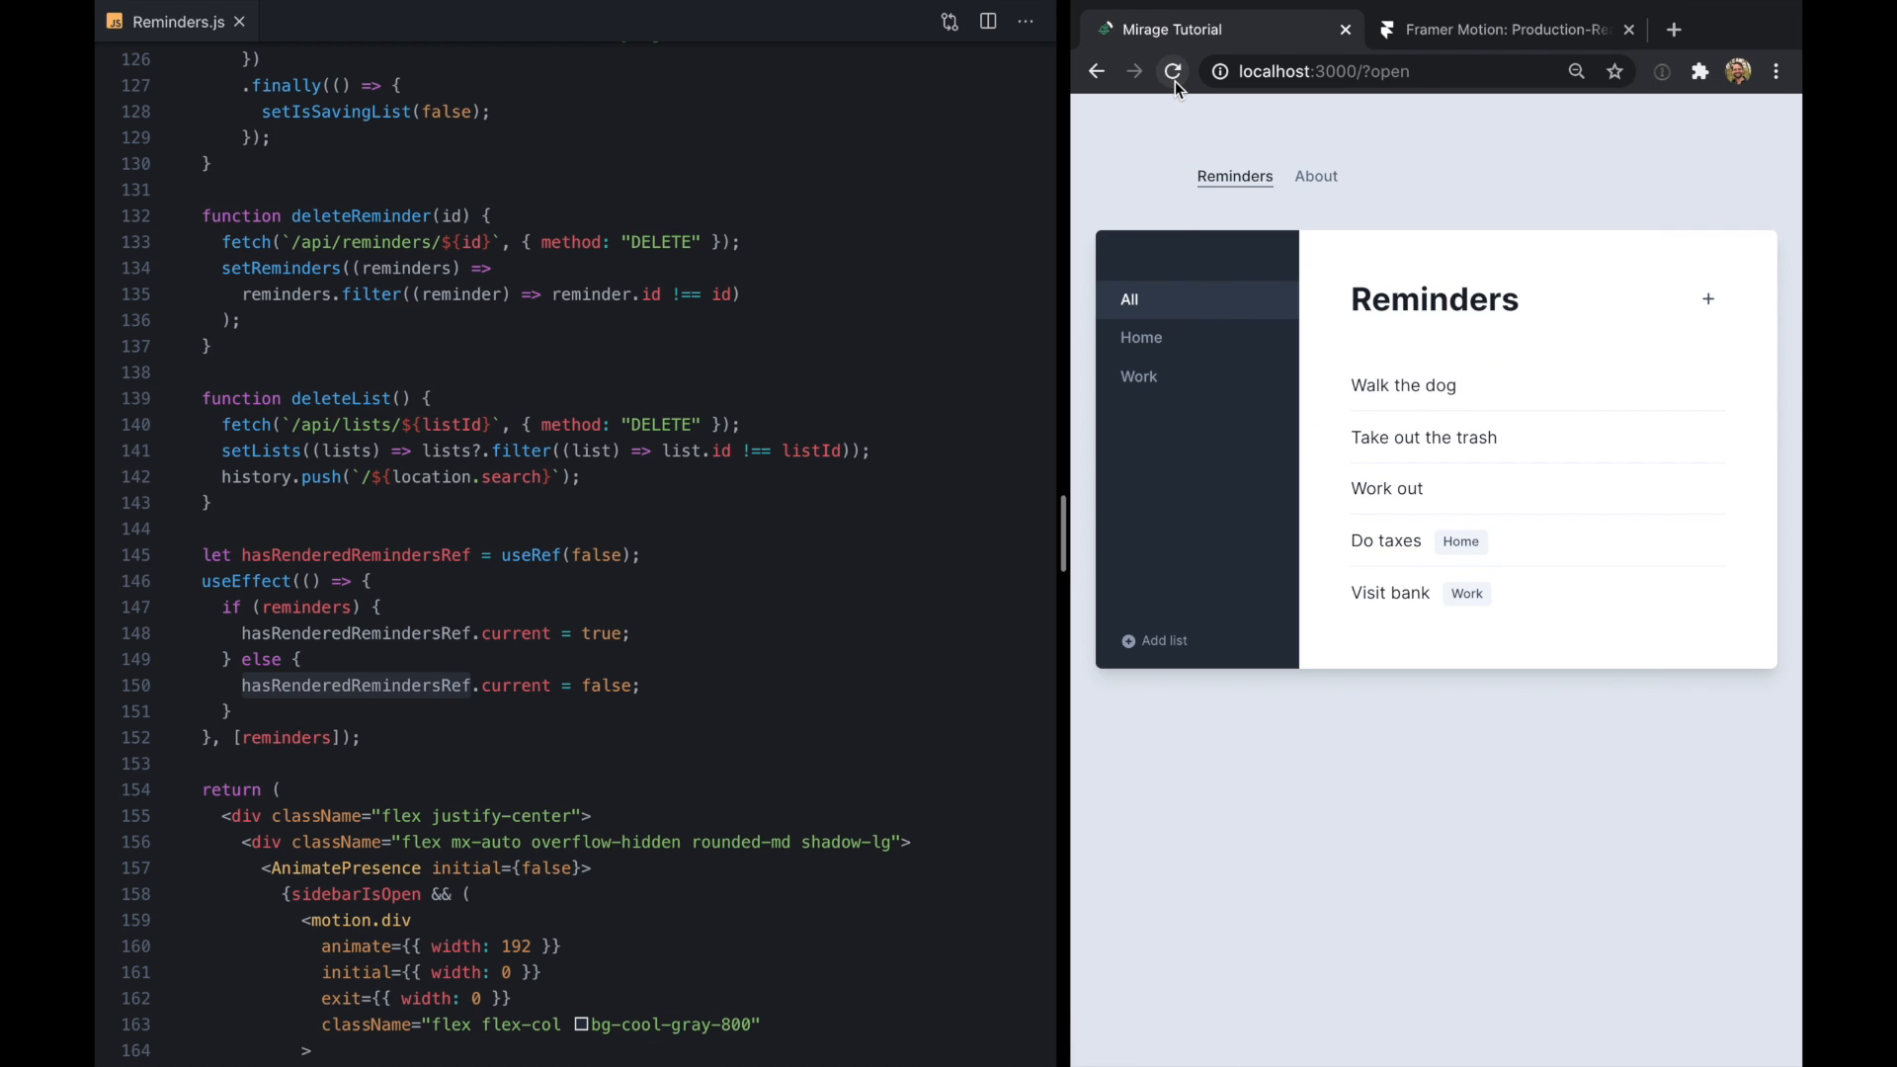
left_click(1707, 298)
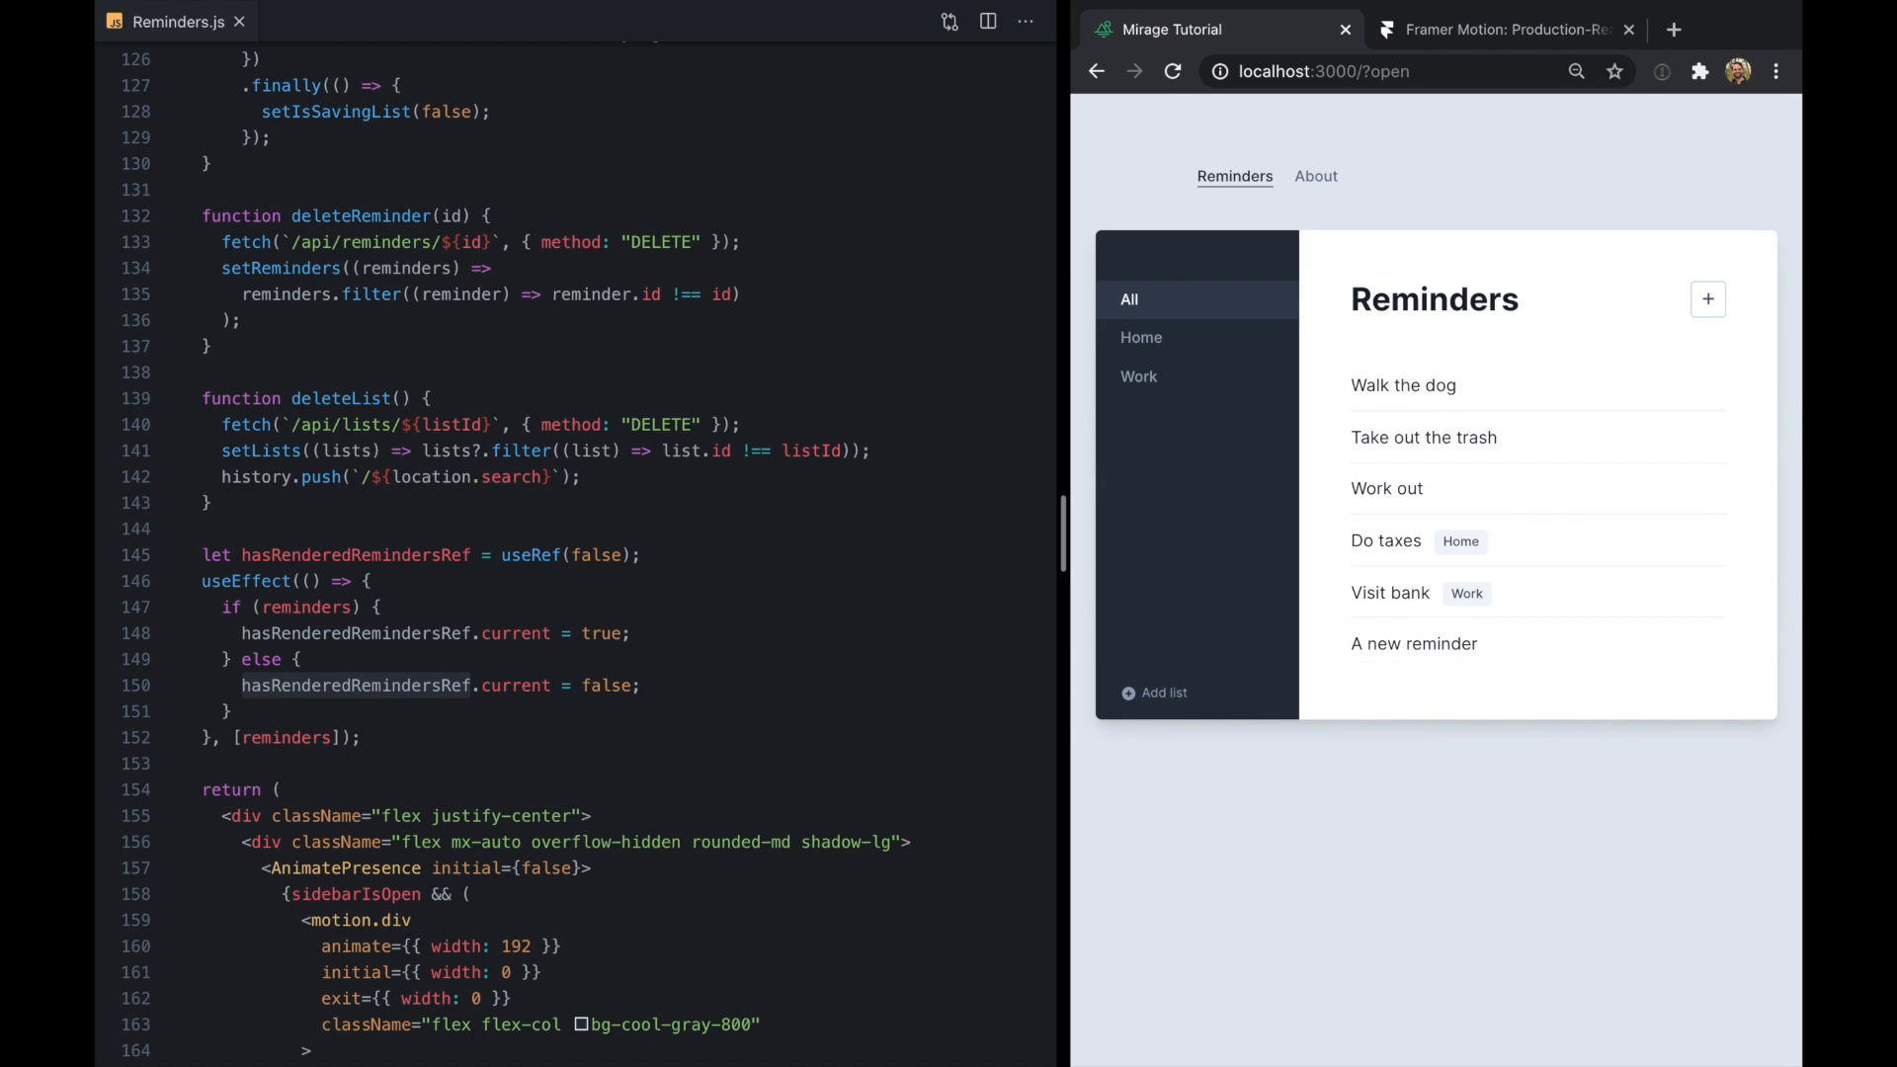
Add reminders 'Another' and 'A third', then show the Home list
type("Another")
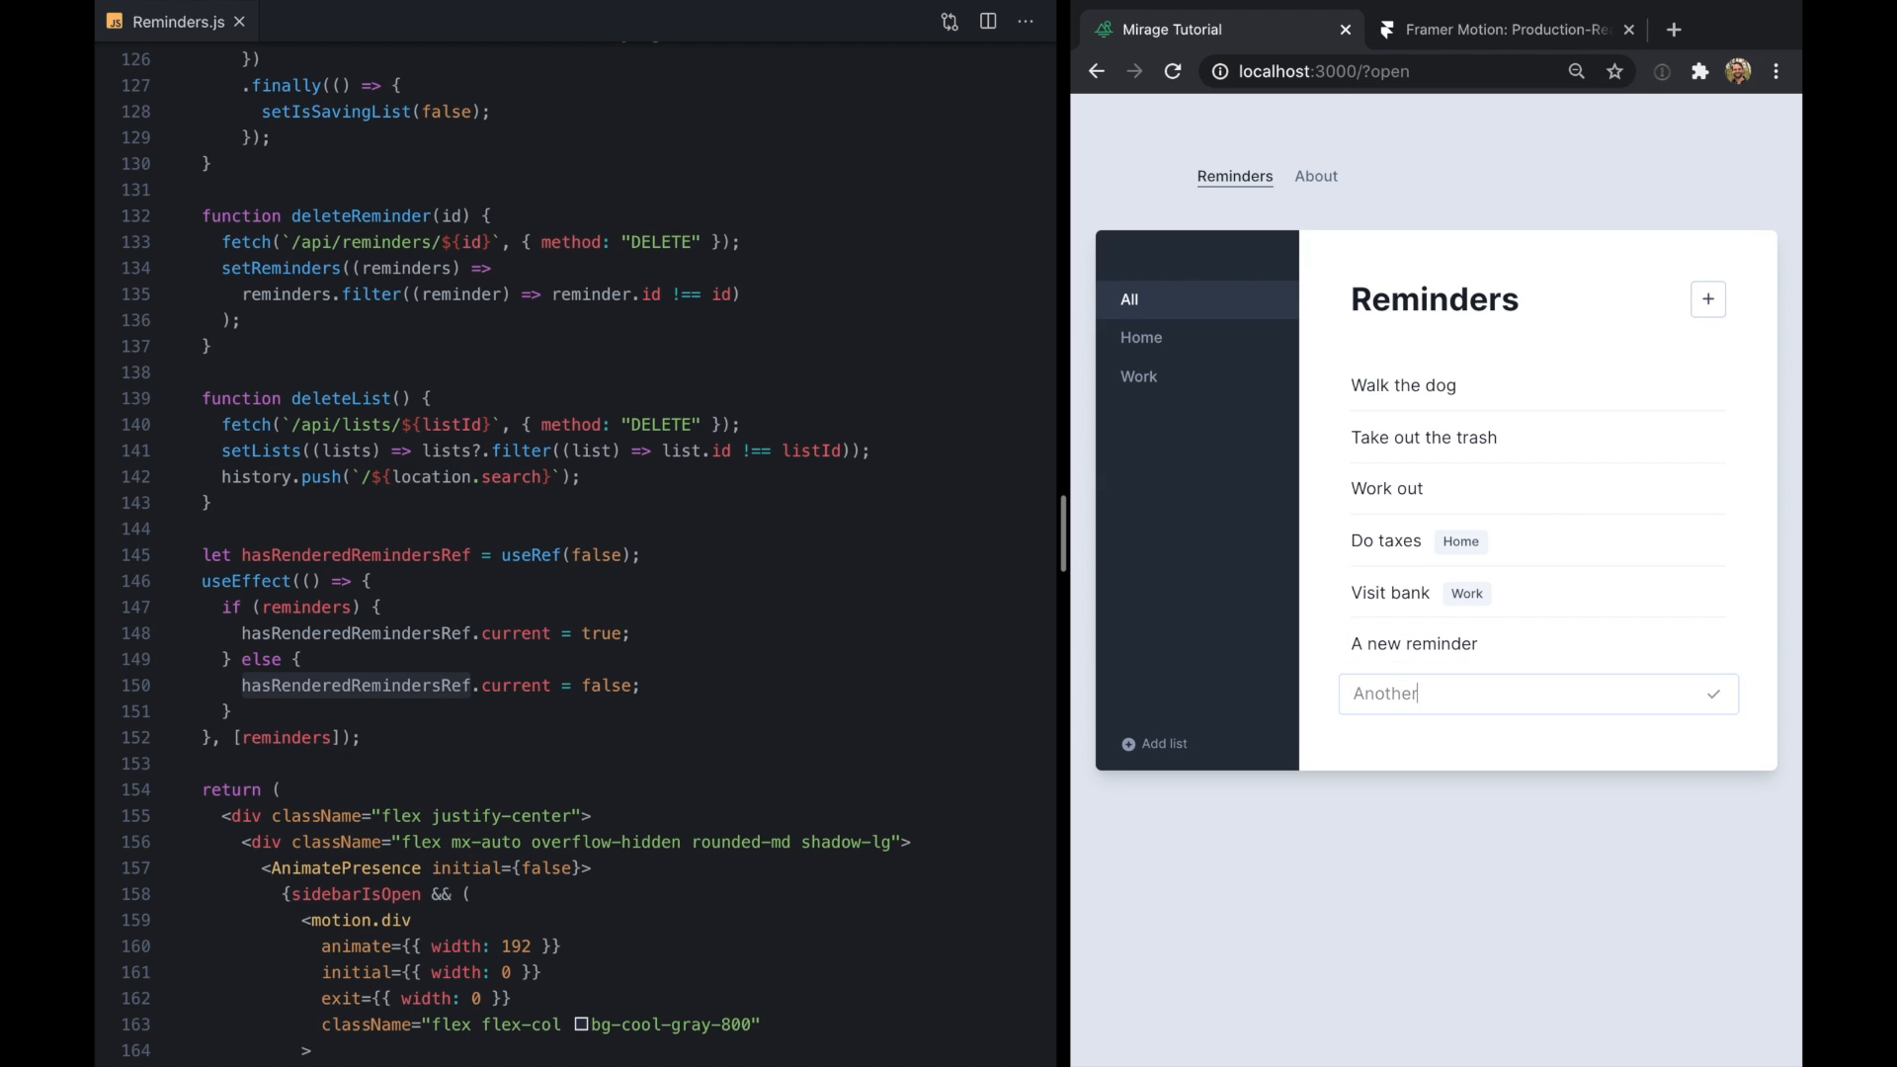
type("A third")
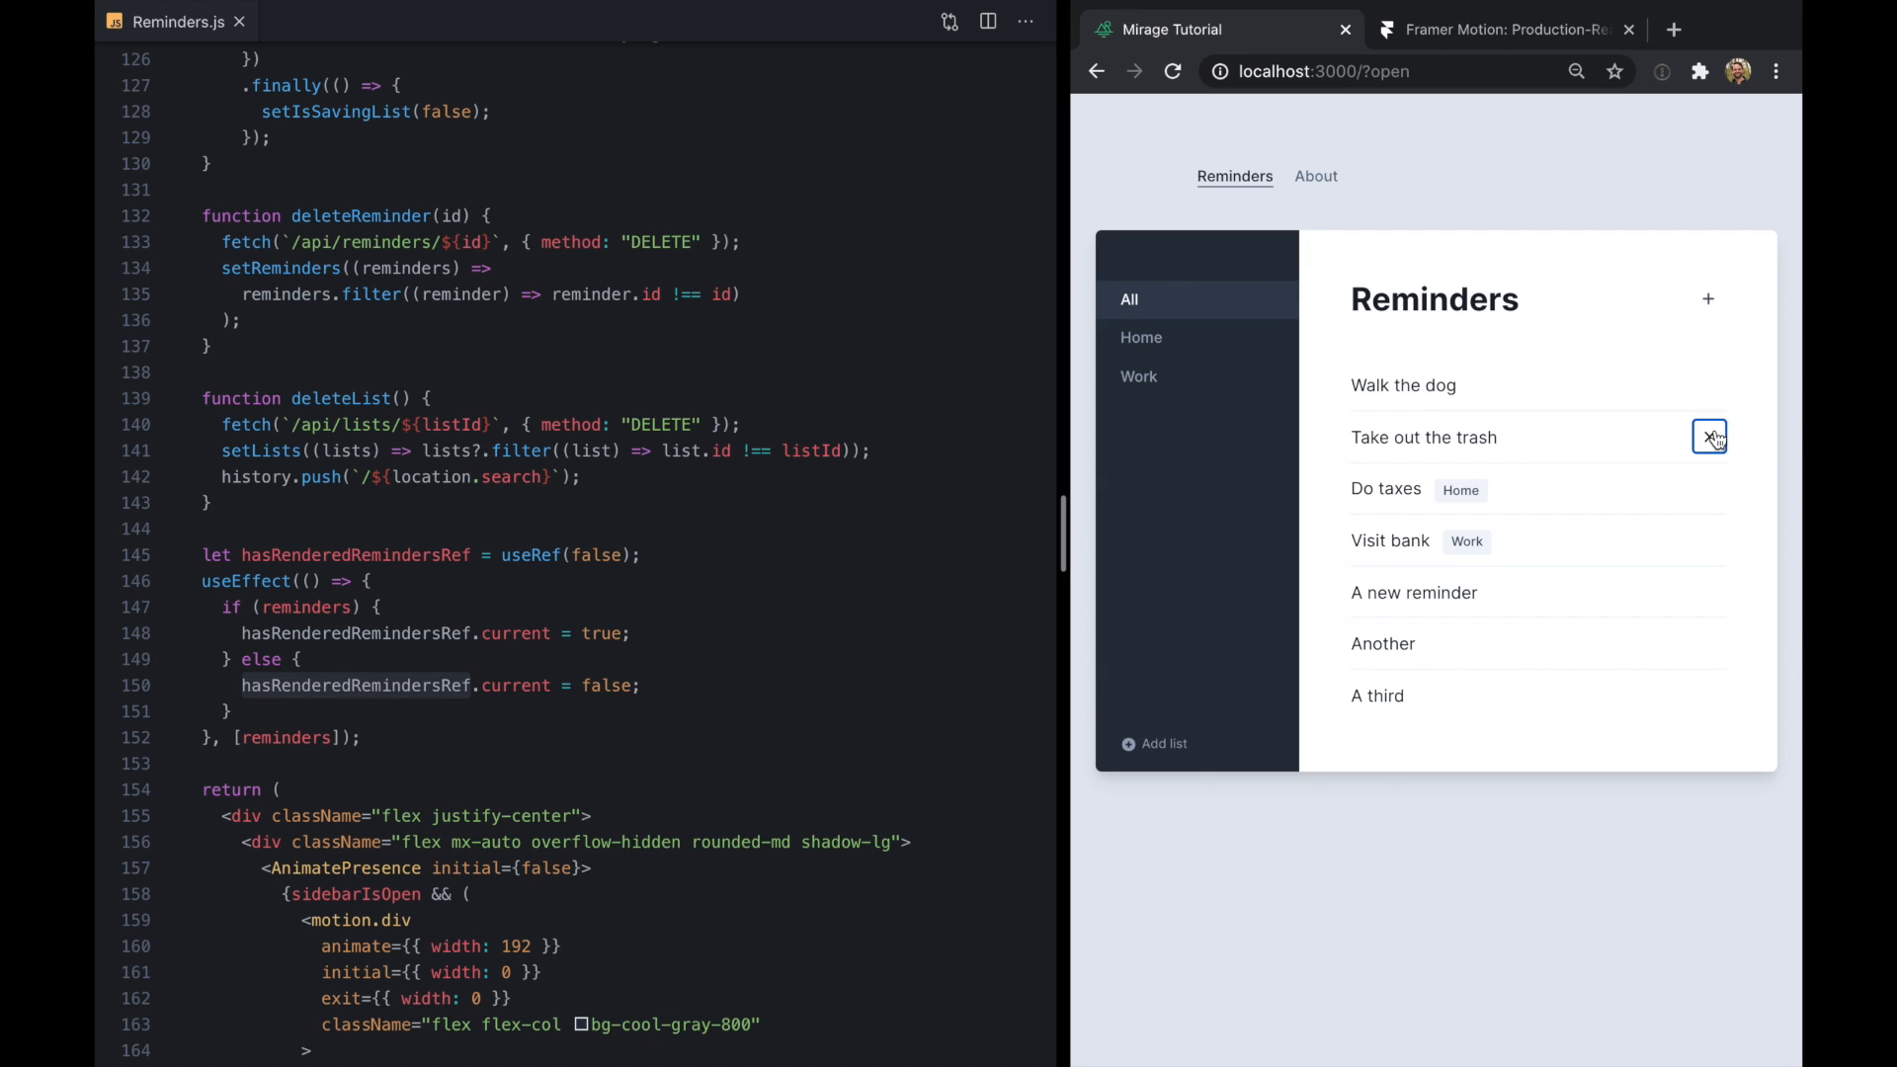
left_click(1141, 337)
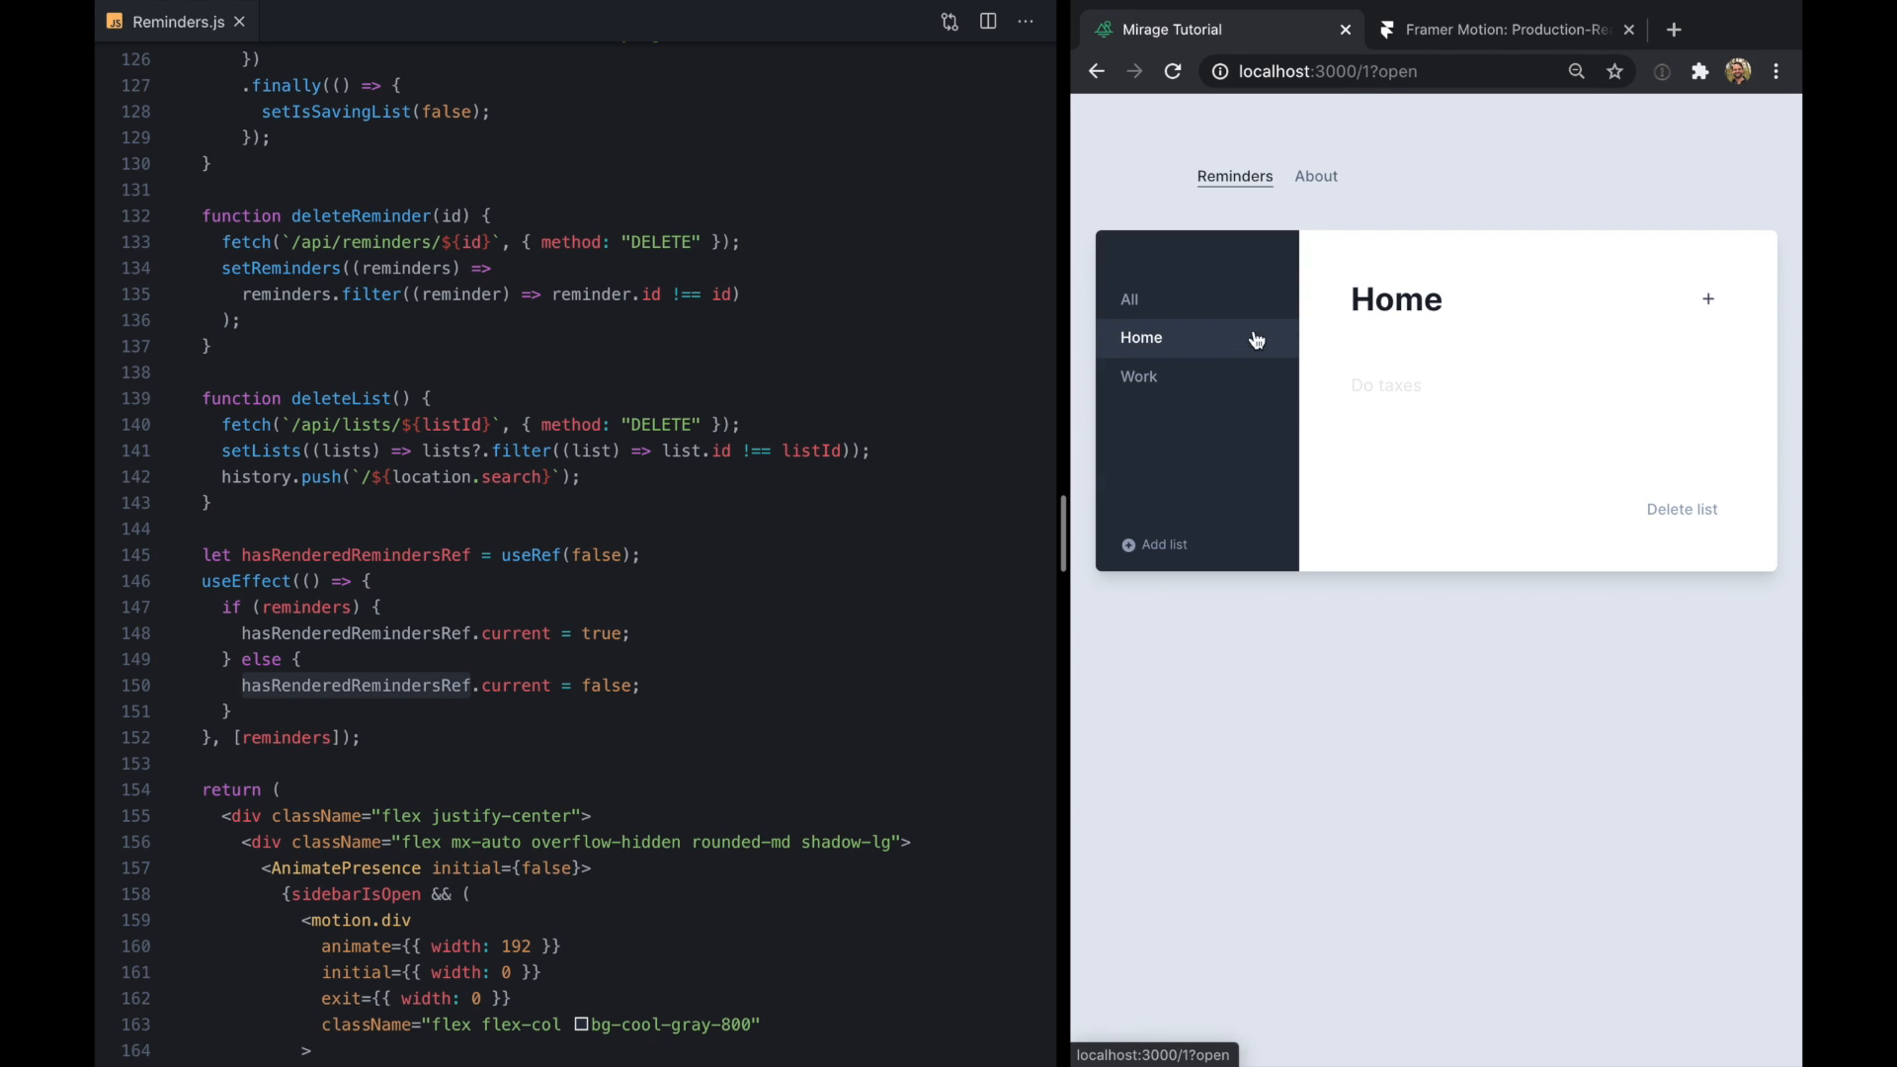